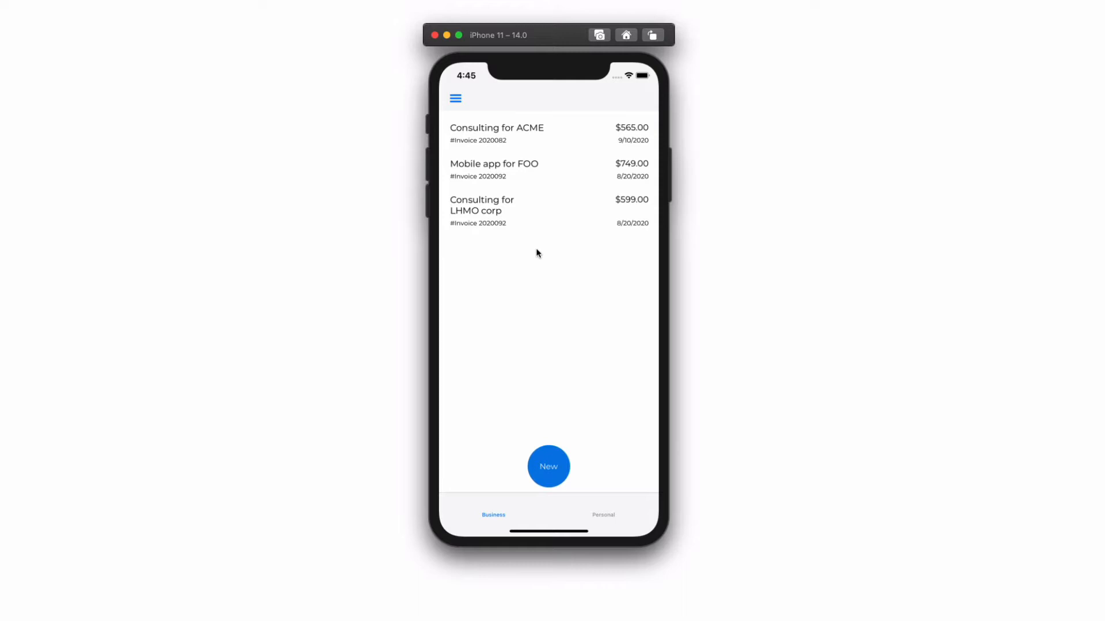
Step: Navigate via the flyout menu to the Clients page showing the client list and search bar
click(456, 98)
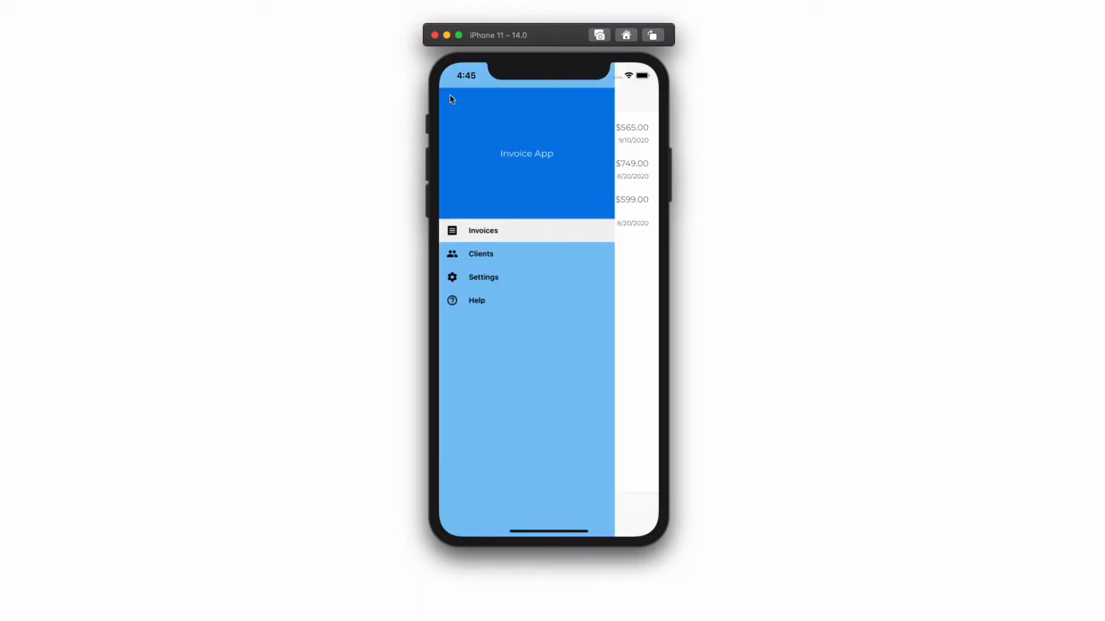
click(481, 253)
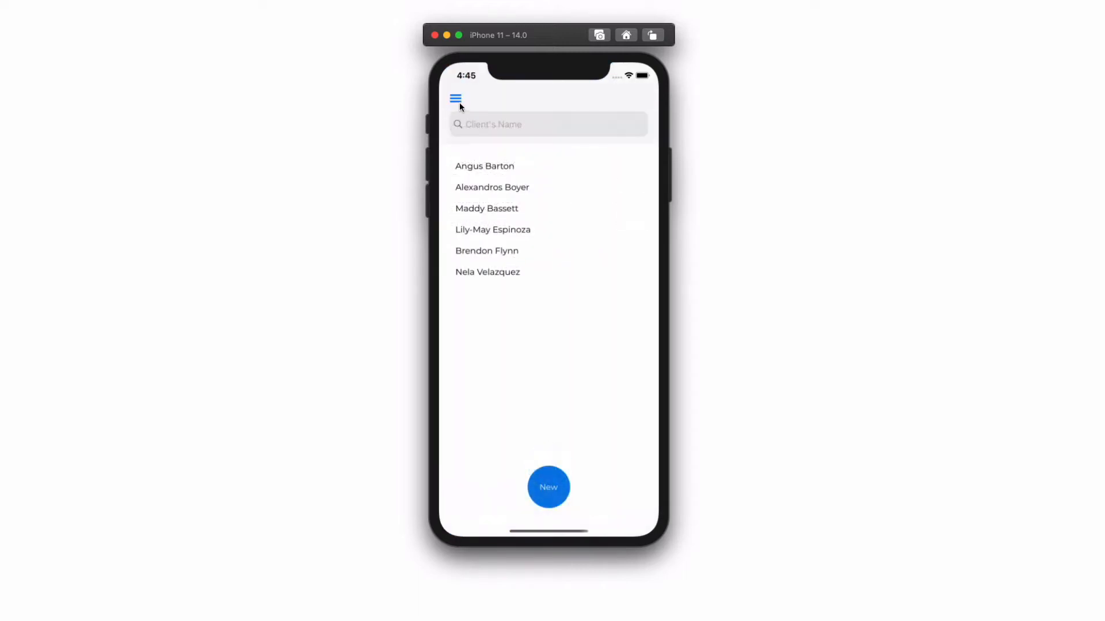
click(455, 98)
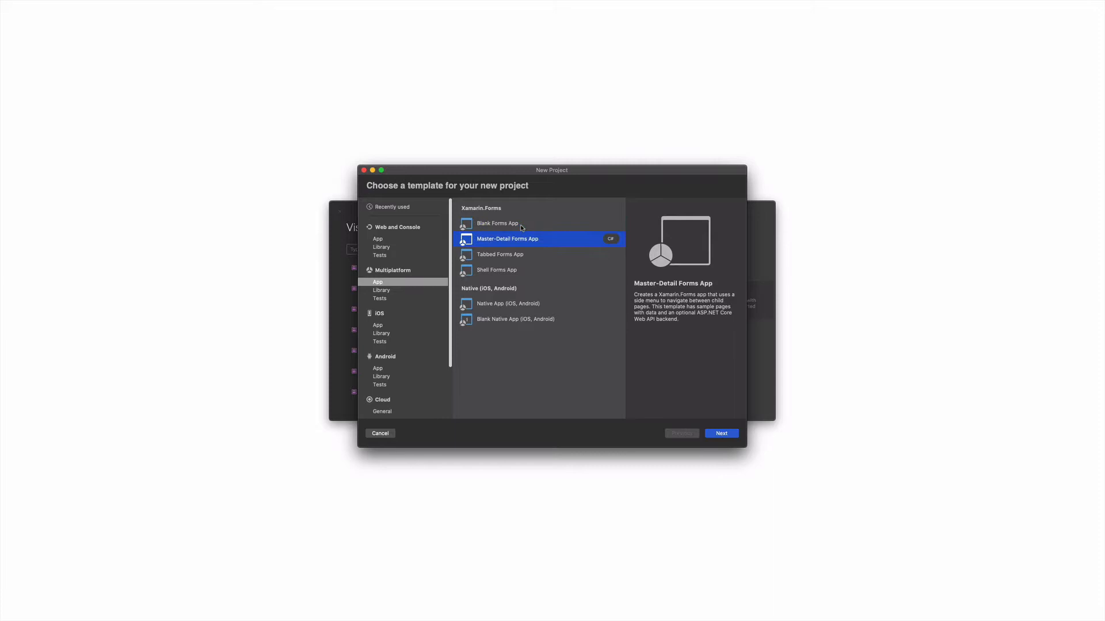
Step: Choose the Xamarin.Forms app template for the new XamShell project
click(501, 254)
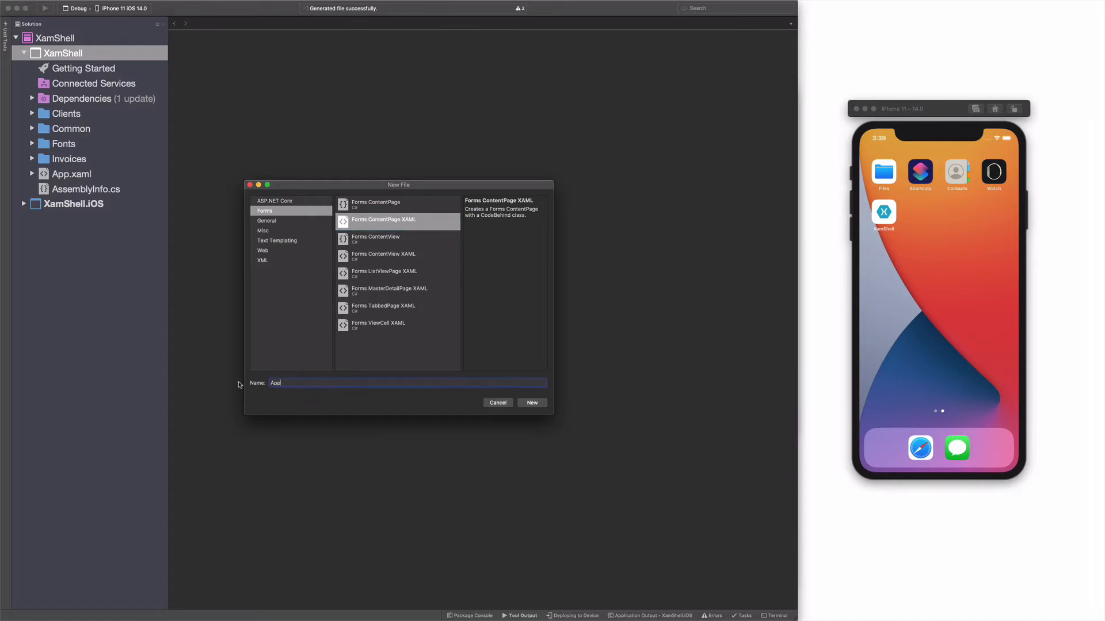
Step: Create AppShell.xaml with a Shell root, remove its ContentView content, and move to App.xaml.cs
click(532, 403)
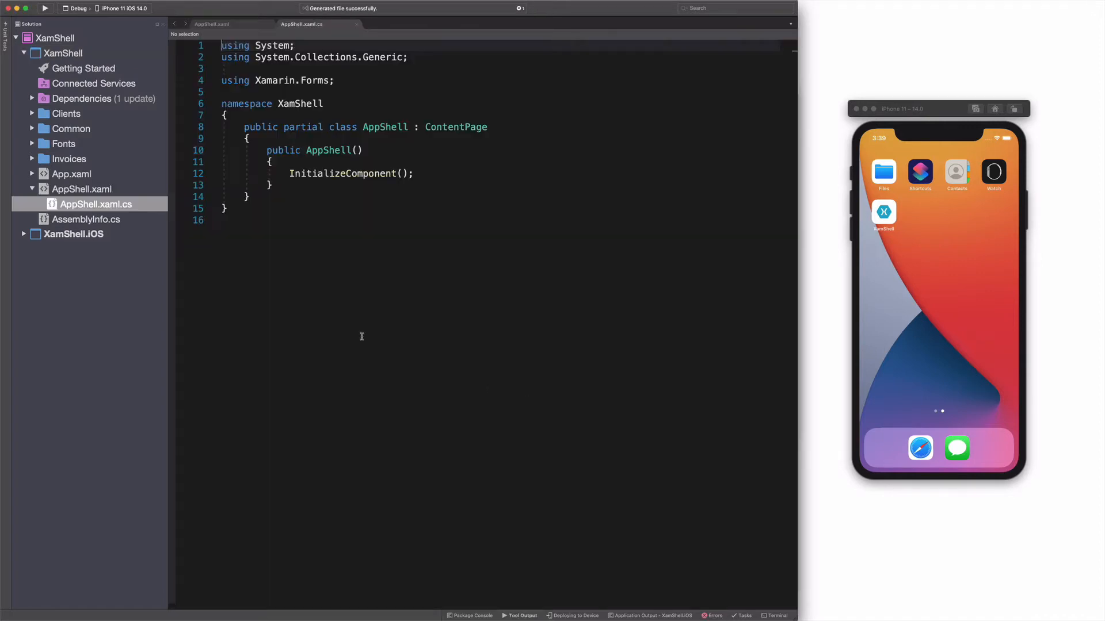
text(Shell xmlns="http://xamarin.com/schemas/2014/forms)
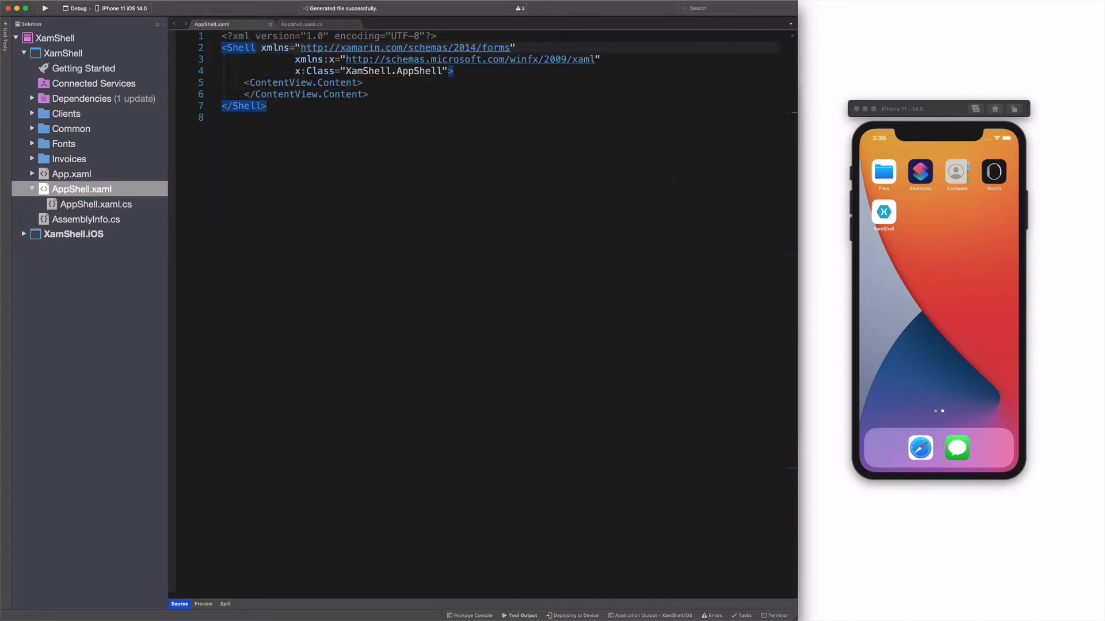
key(Delete)
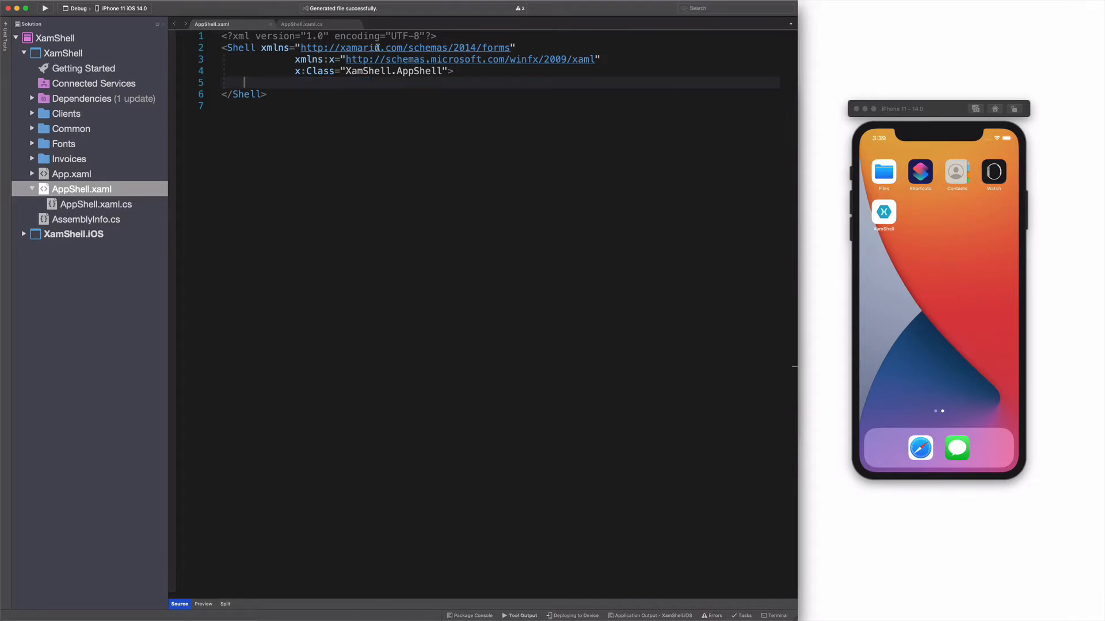
click(96, 205)
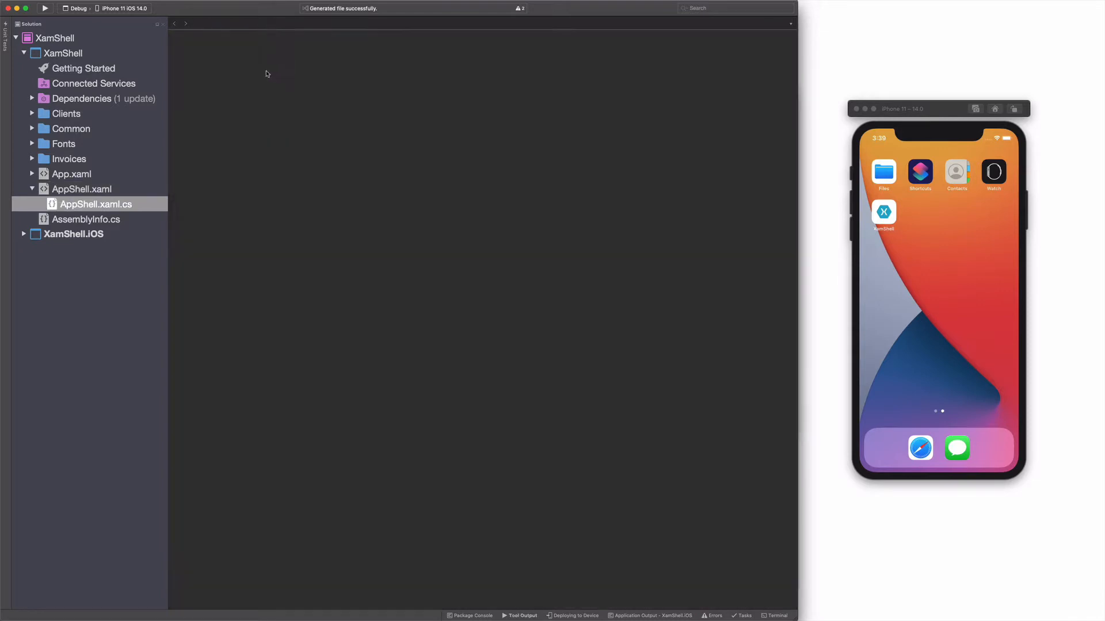
click(33, 174)
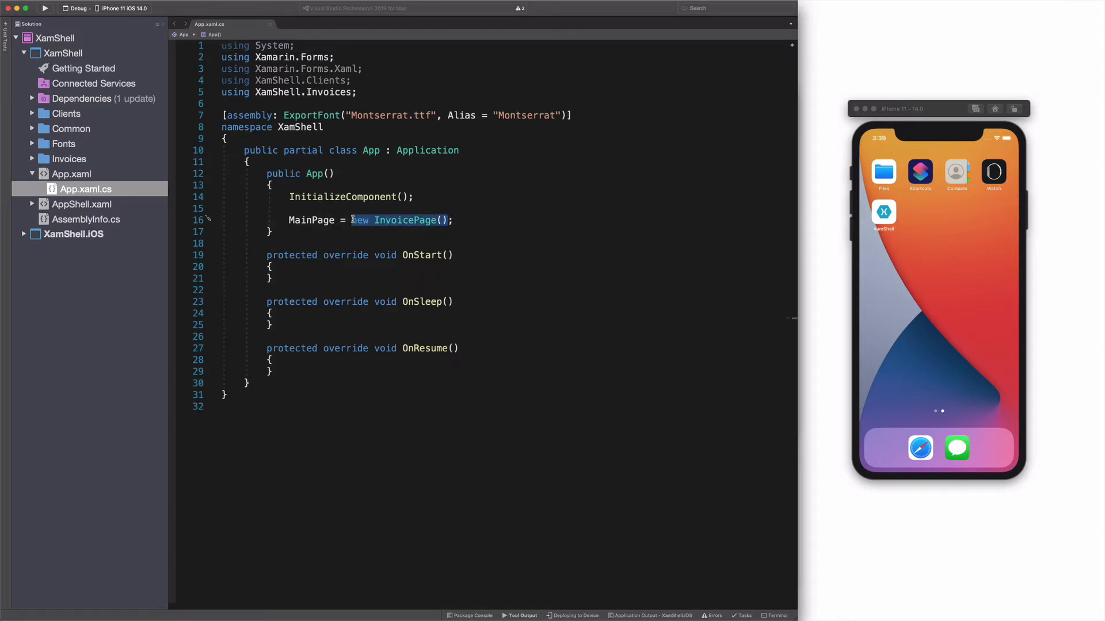
Step: Set MainPage to new AppShell() in App.xaml.cs instead of InvoicePage
text(A)
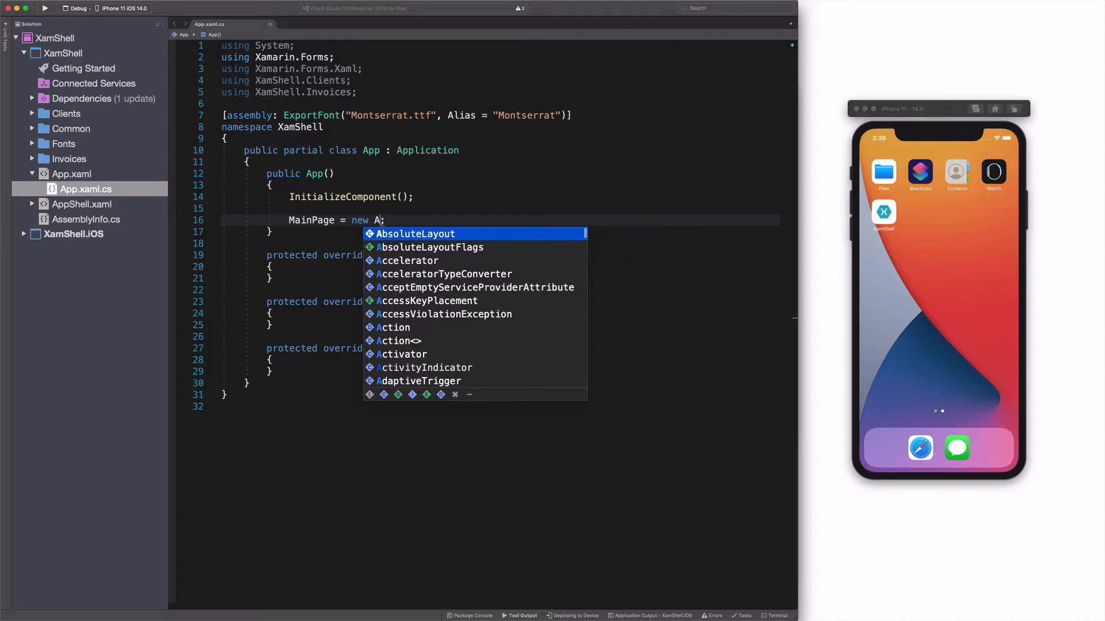
text(ppShell)
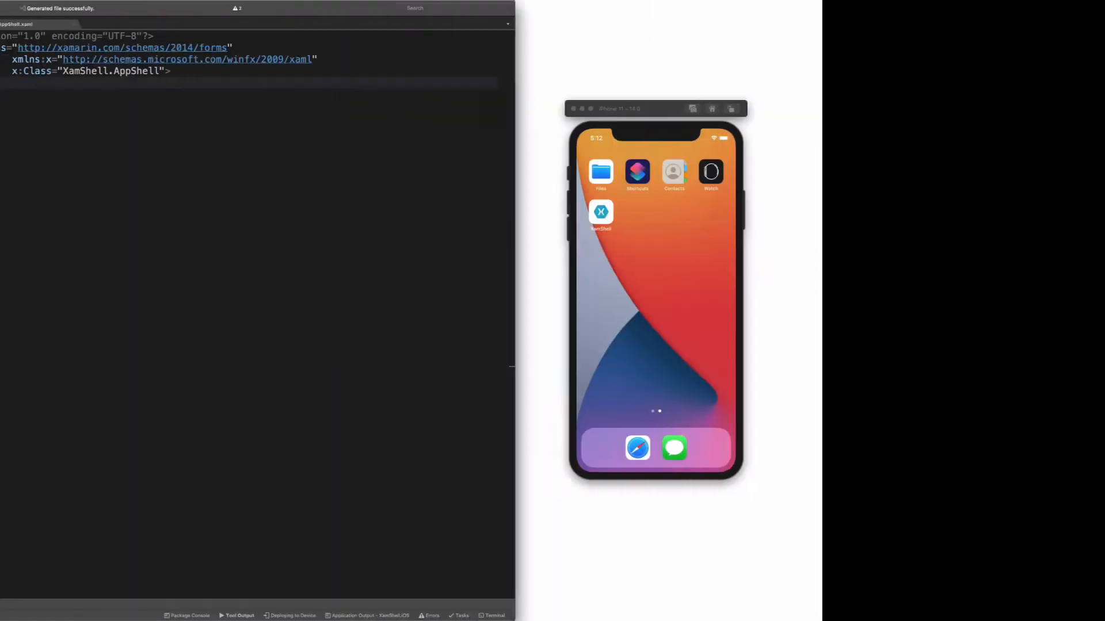
text(<TabBar></TabBar>)
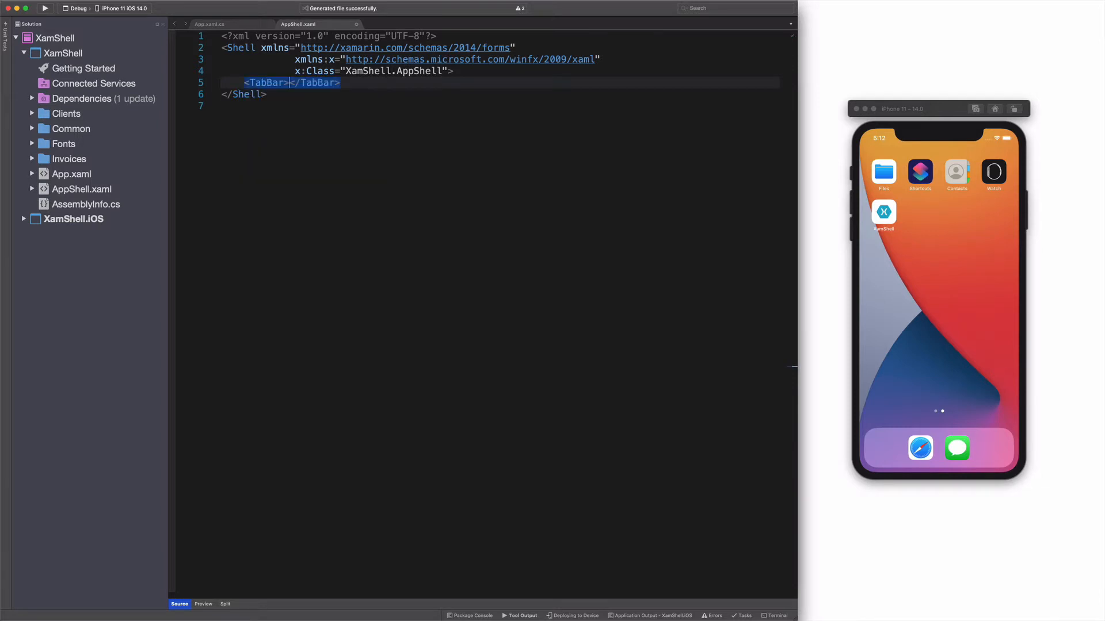
Step: Add a TabBar with an Invoices tab (Title="Invoices", Icon="invoice.png") hosting inv:InvoicePage
text(<tab)
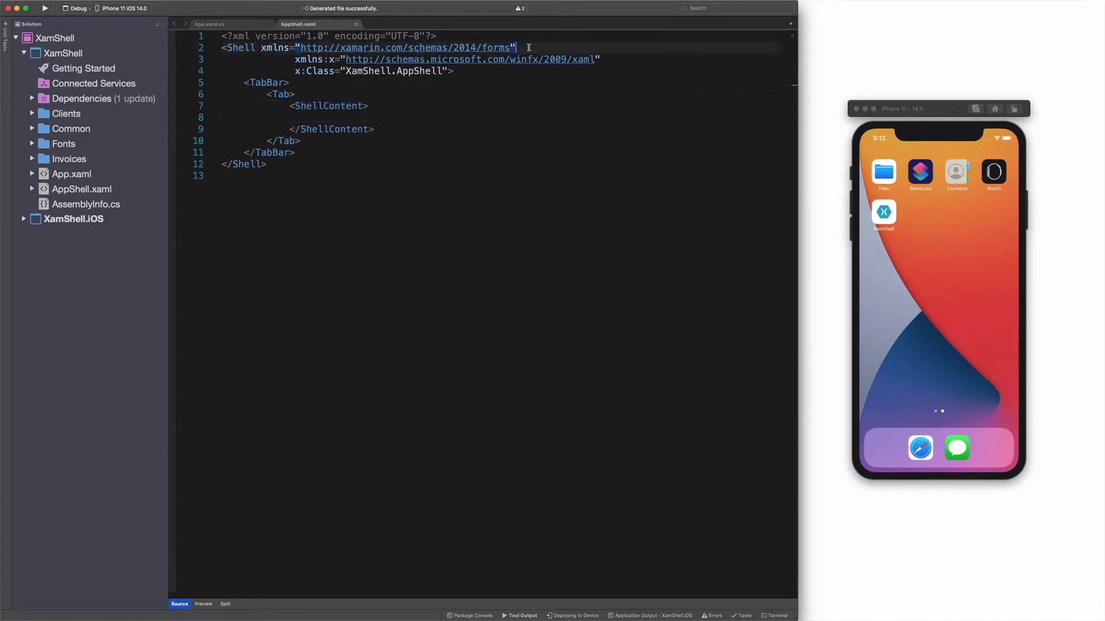
text(<inv:InvoicePage />)
text(xmlns:inv="clr-namespace:XamShell.Invoices)
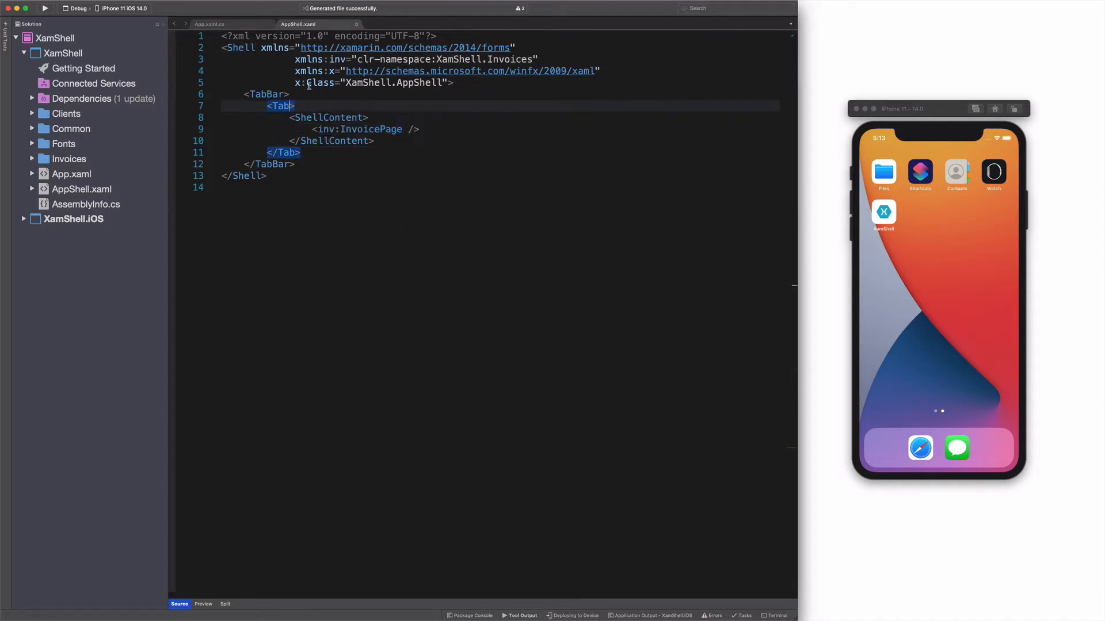
text(Title="Invoices")
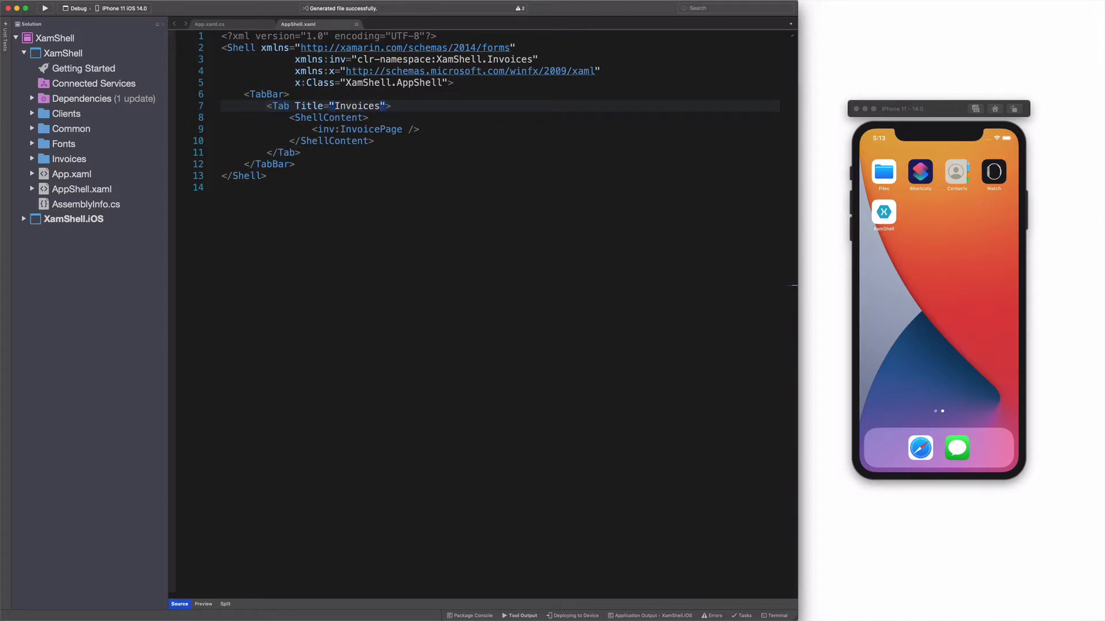
text(Icon="")
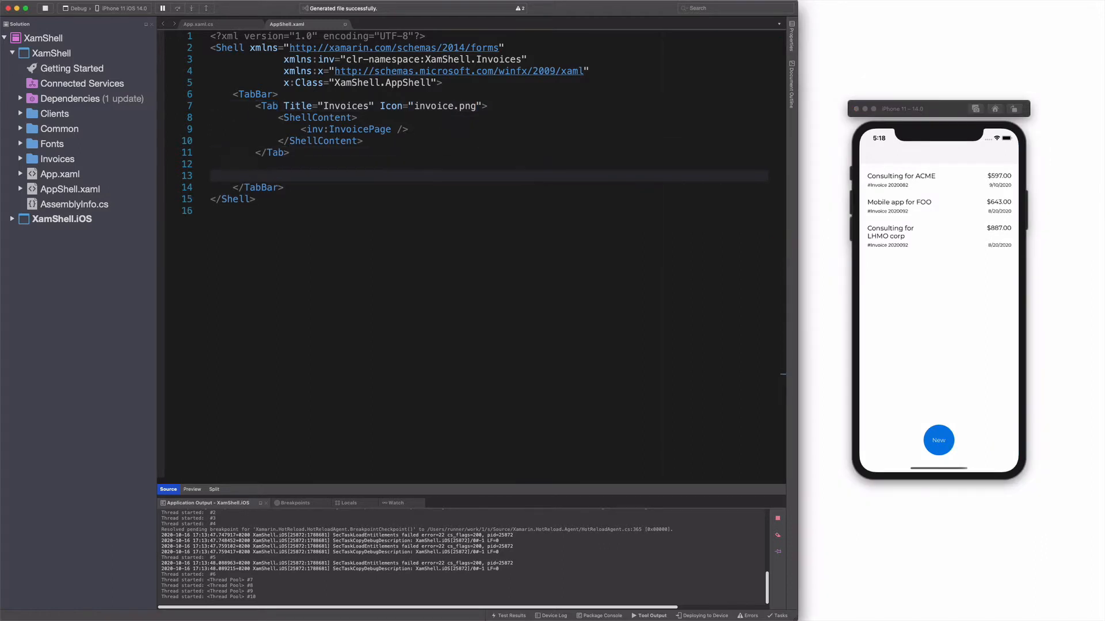
Step: Add a second Clients tab with people.png icon hosting clients:ClientPage
text(<Tab>)
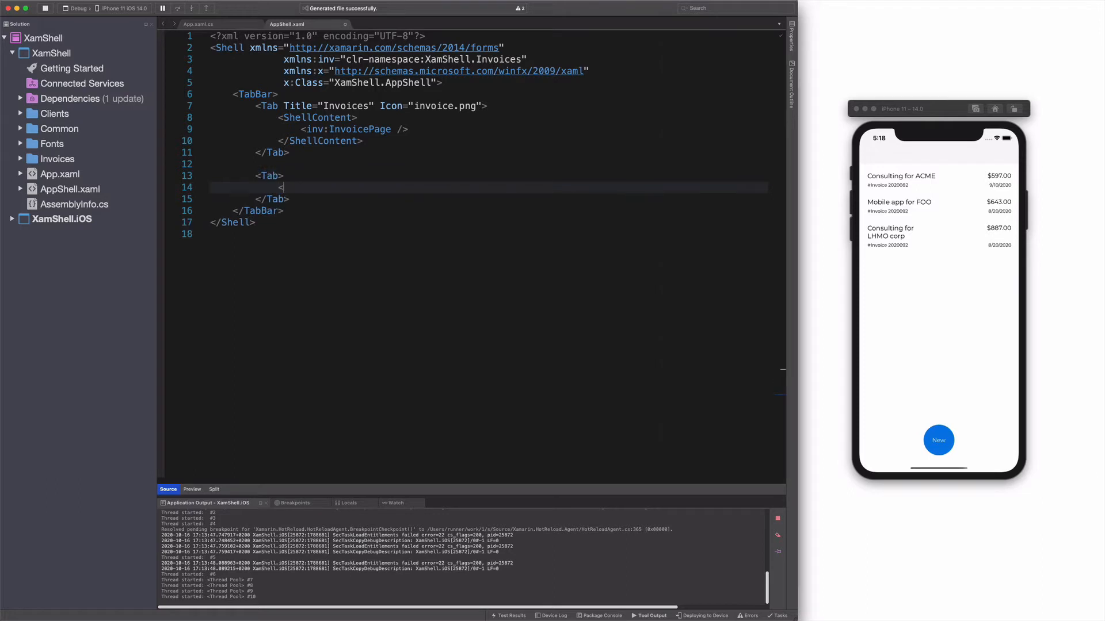
text(<ShellContent></ShellContent>)
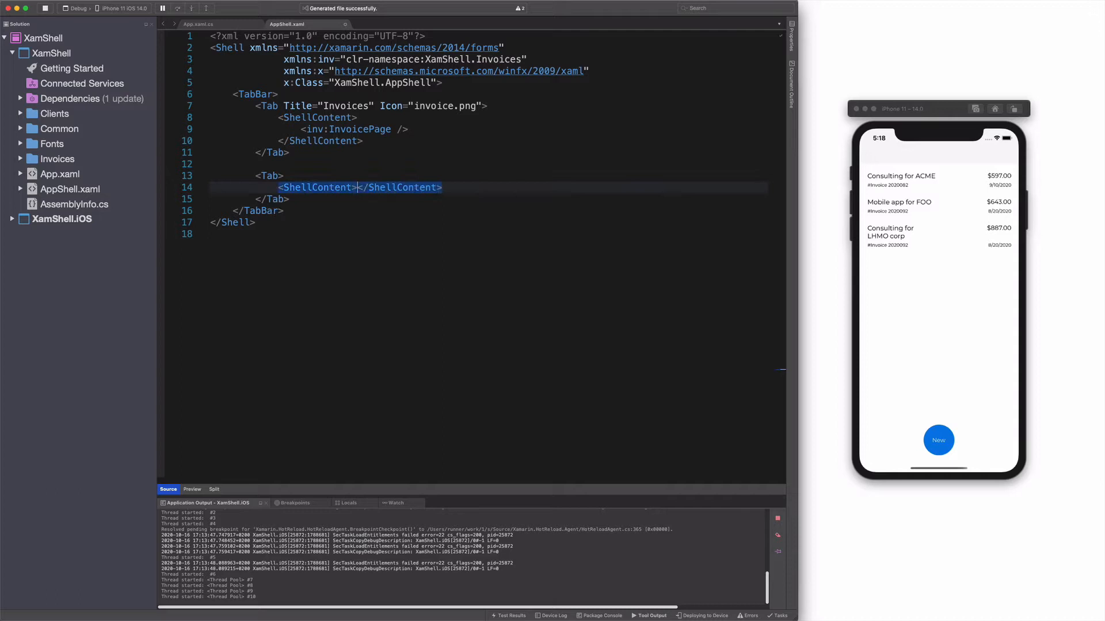
text(<clients:ClientPage />)
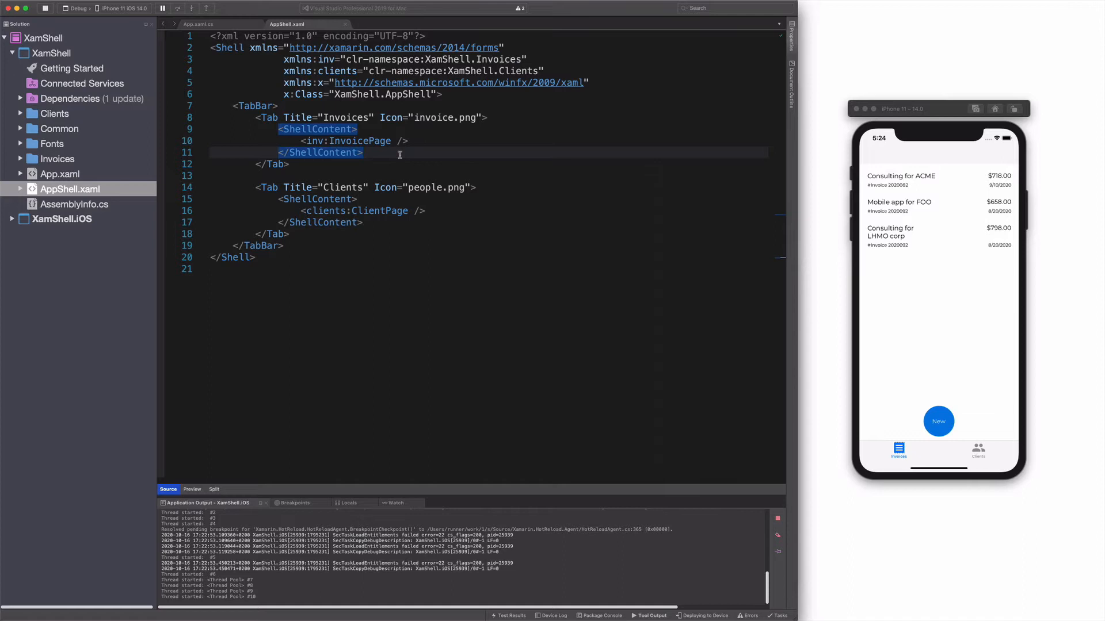
Step: Add an inv:PersonalInvoicePage ShellContent and title the two contents Business and Personal
text(<ShellContent>)
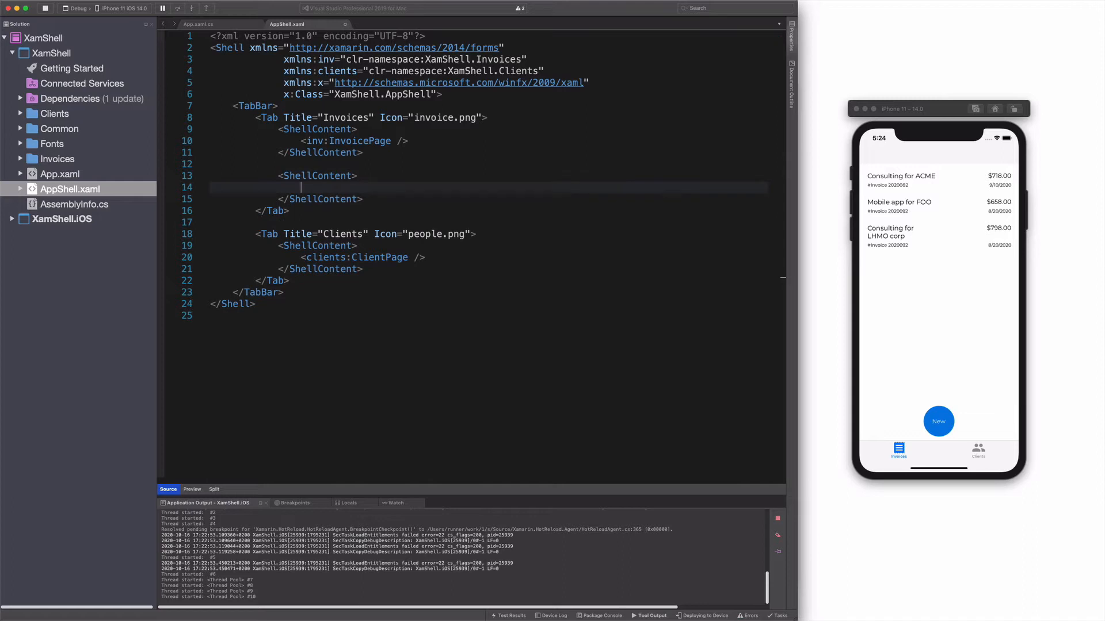
text(<in)
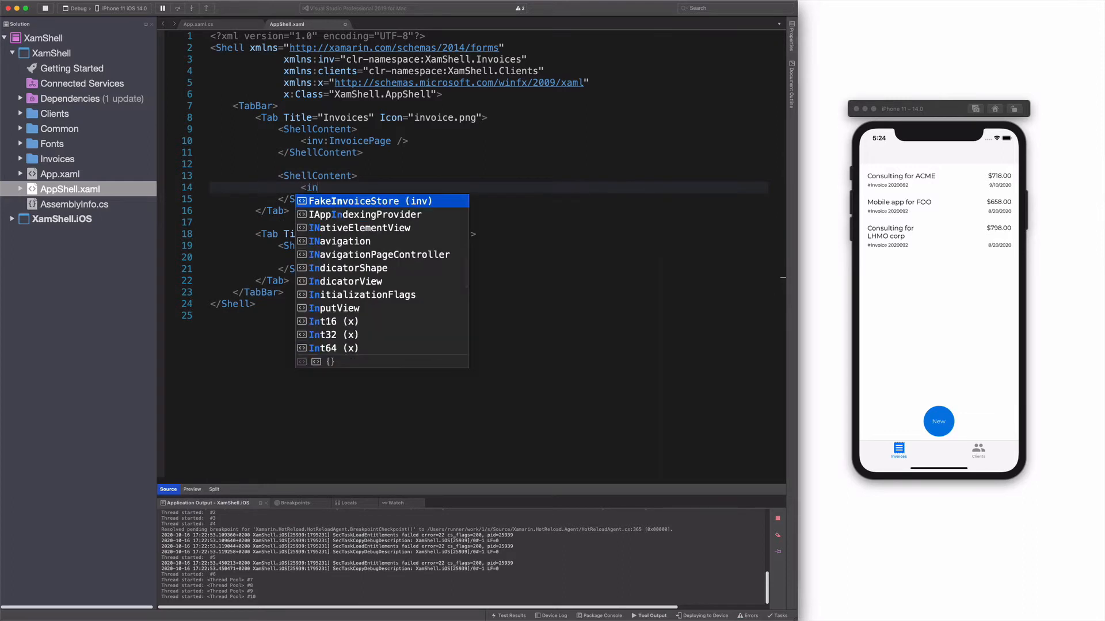
text(v:PersonalInvoicePage />)
click(345, 129)
text( Title=")
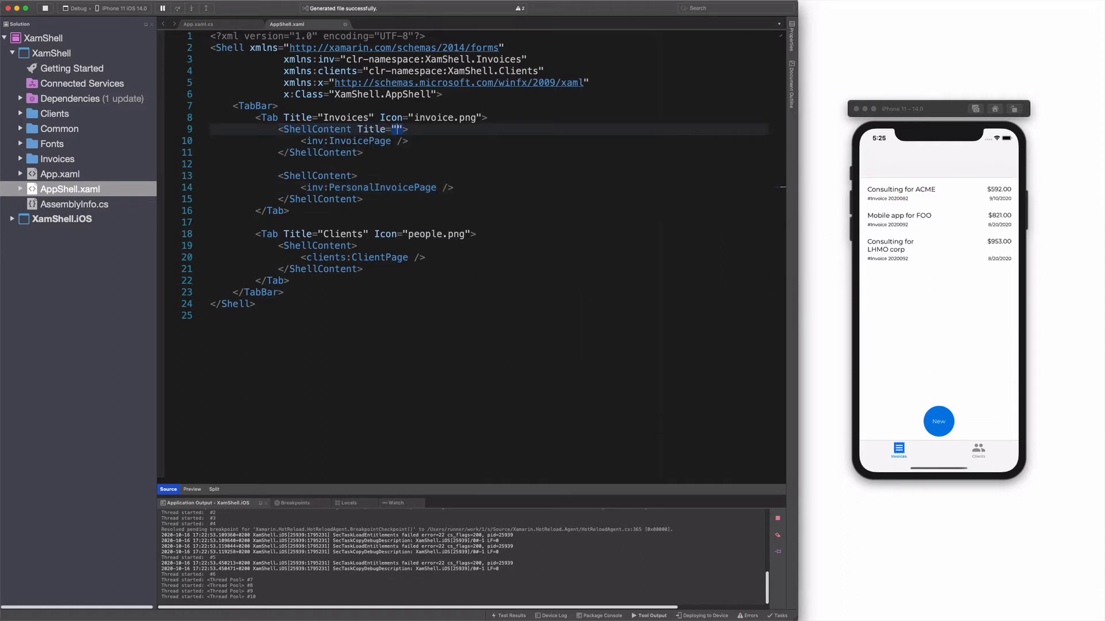
text(Business)
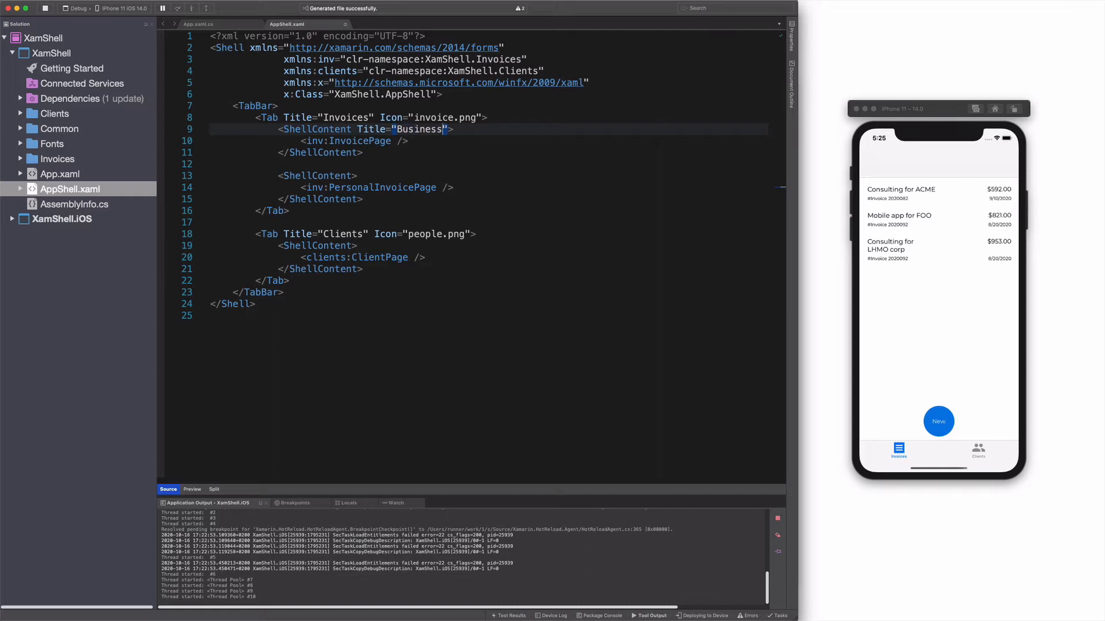
text(Title="Personal)
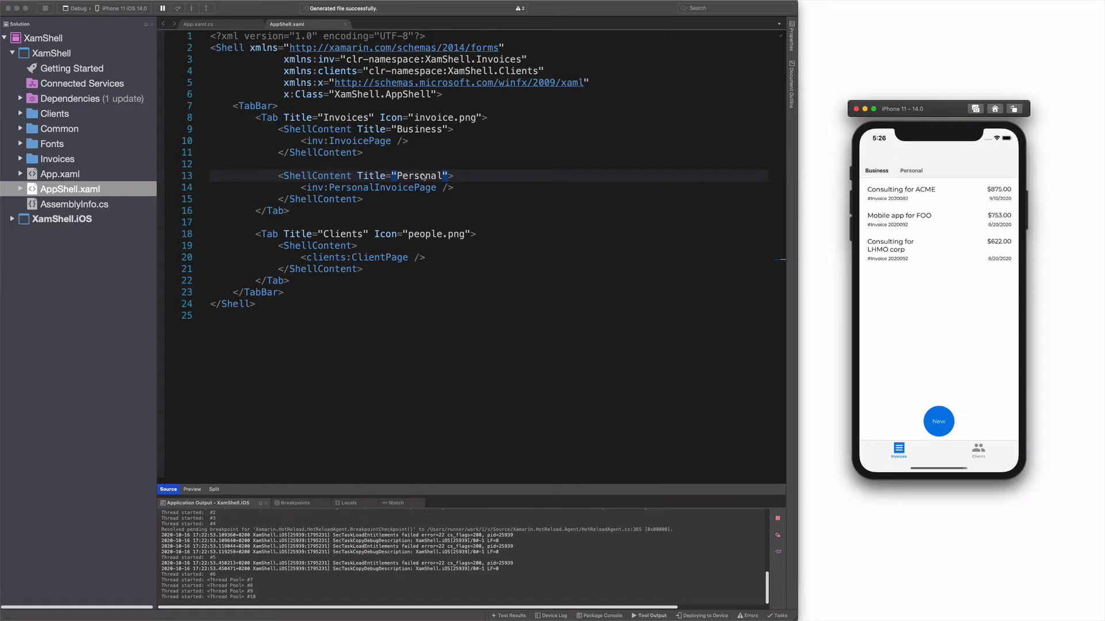
mouse_move(546, 171)
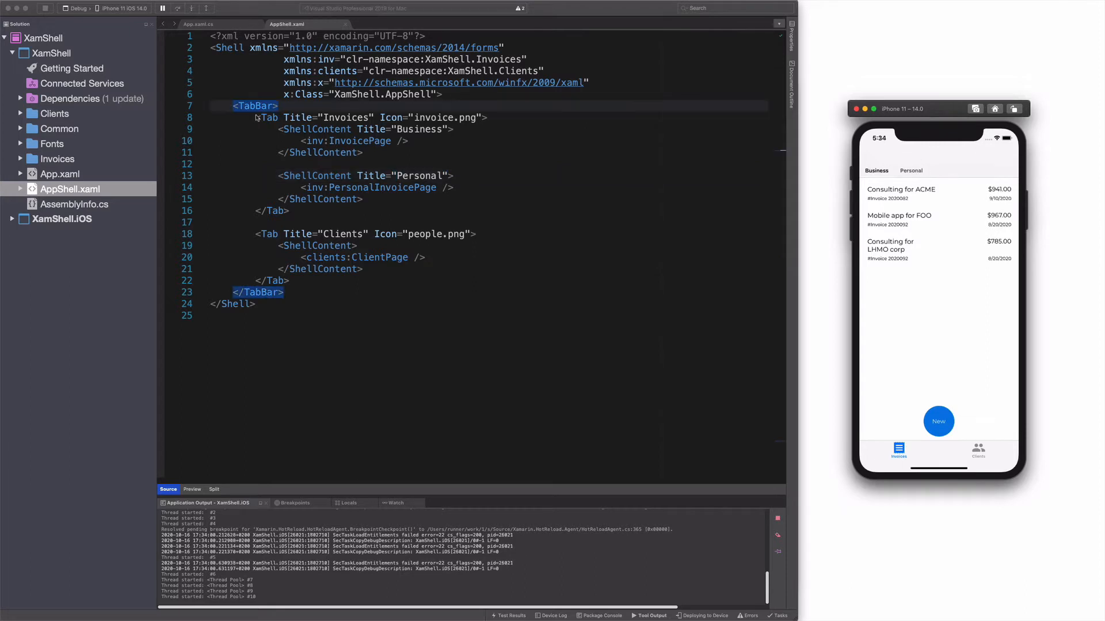
Step: Set Shell.TabBarBackgroundColor to {StaticResource Primary} and Shell.TabBarTitleColor to White
text(Shell.TabBarBackgroundColor="{StaticResource)
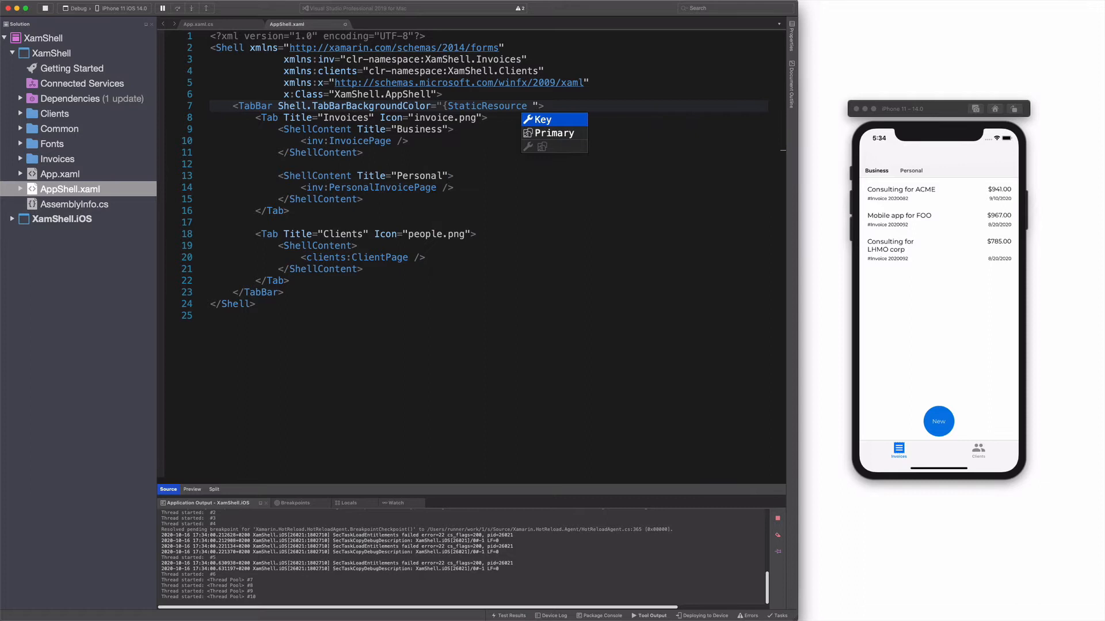
click(553, 134)
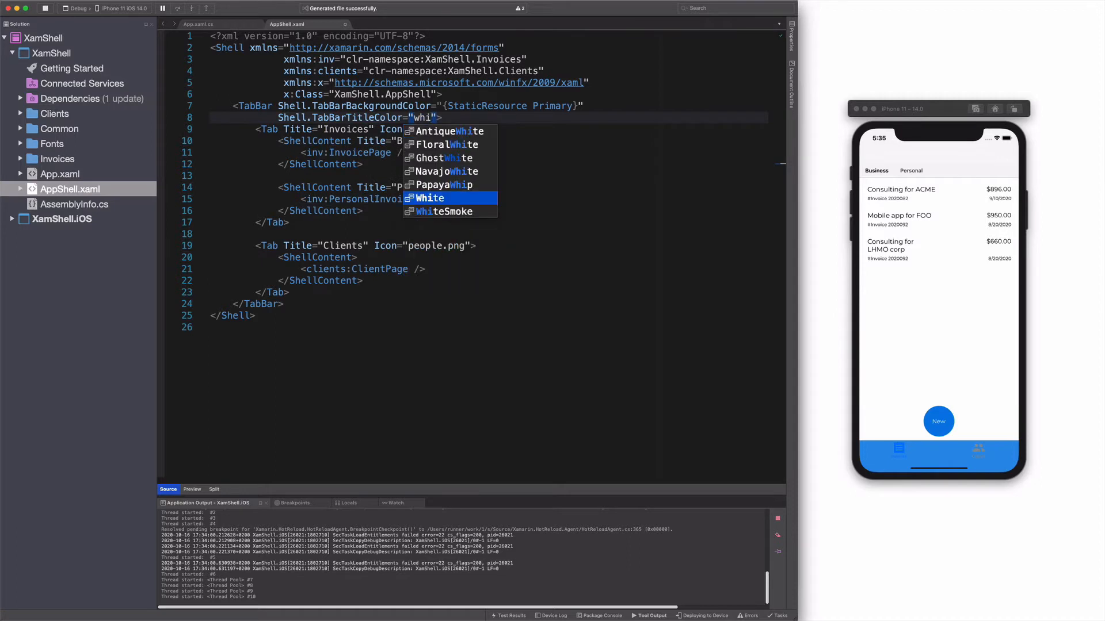
click(430, 198)
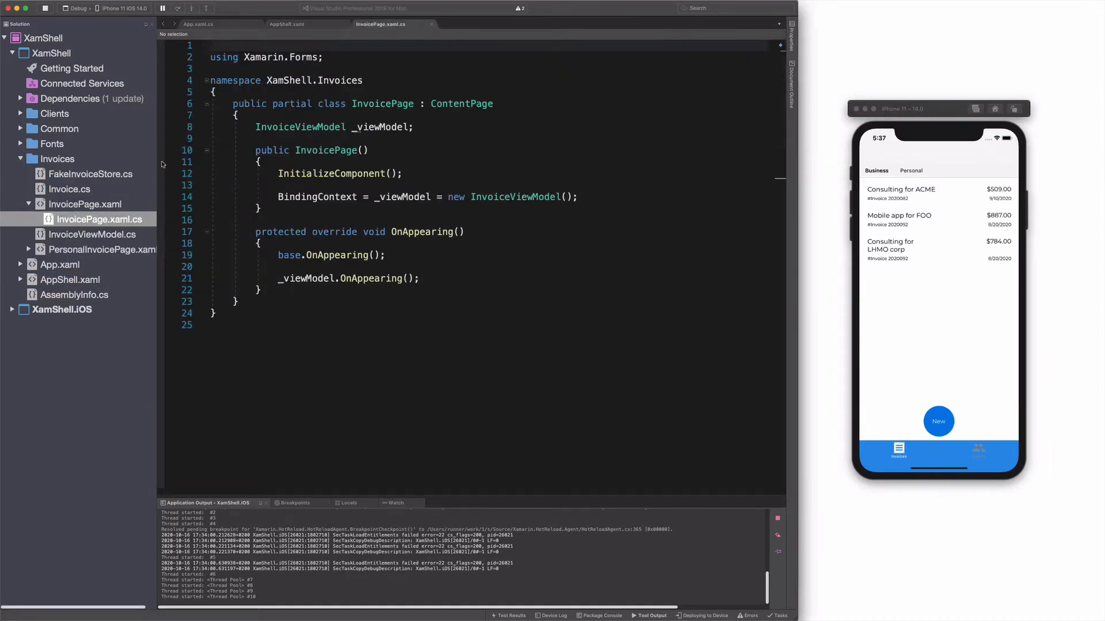
Step: Set a breakpoint in PersonalInvoicePage and resume past the client, invoice and personal invoice constructor breakpoints
click(108, 265)
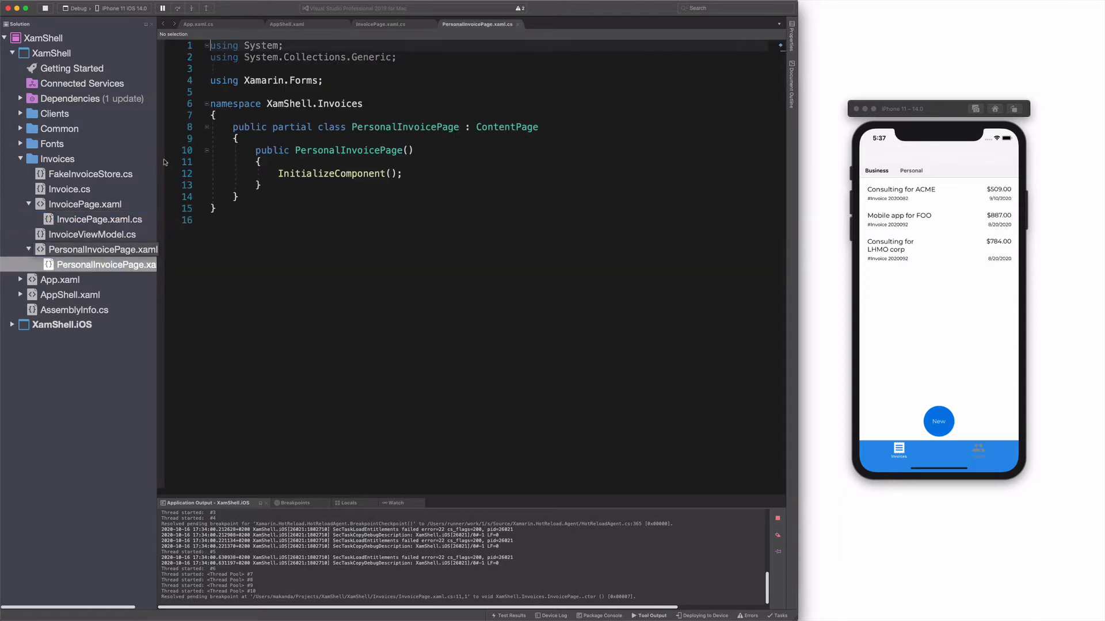
click(55, 114)
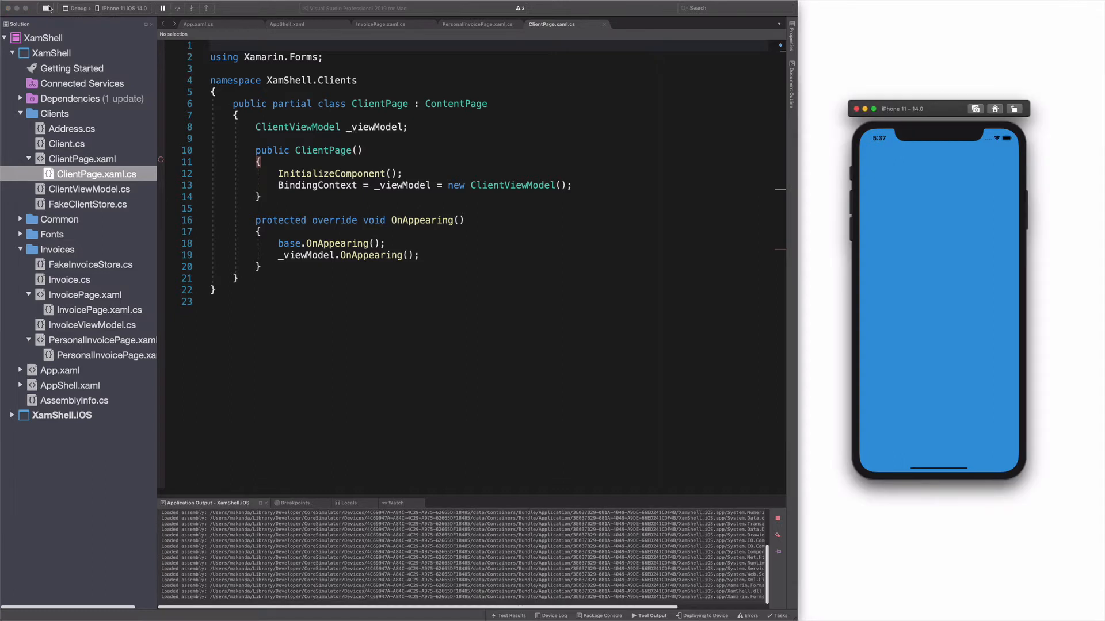
click(99, 310)
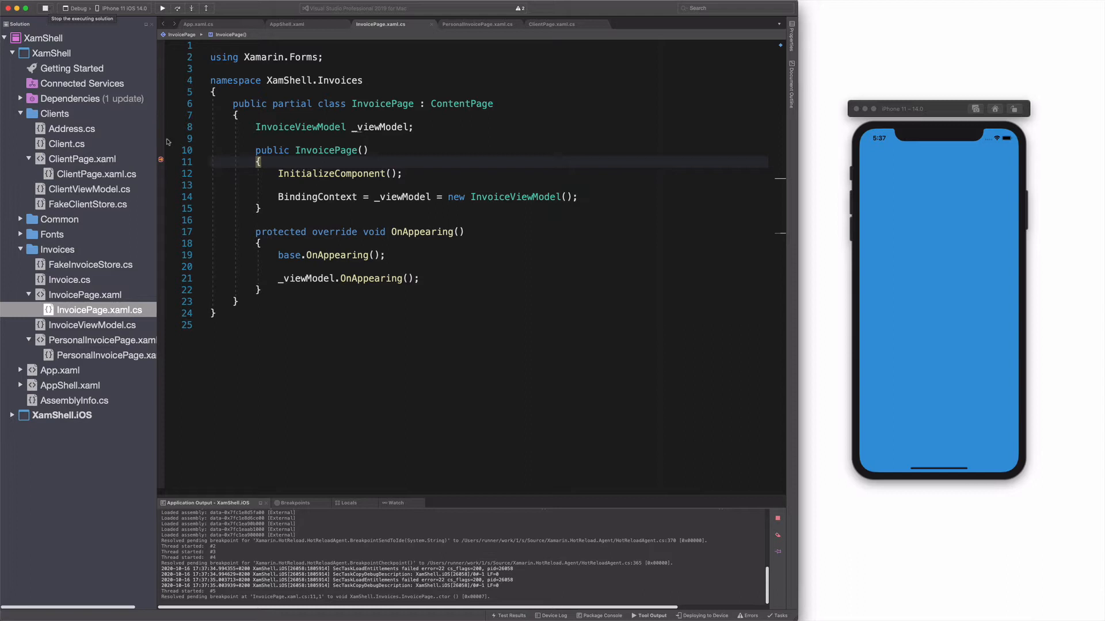
click(477, 24)
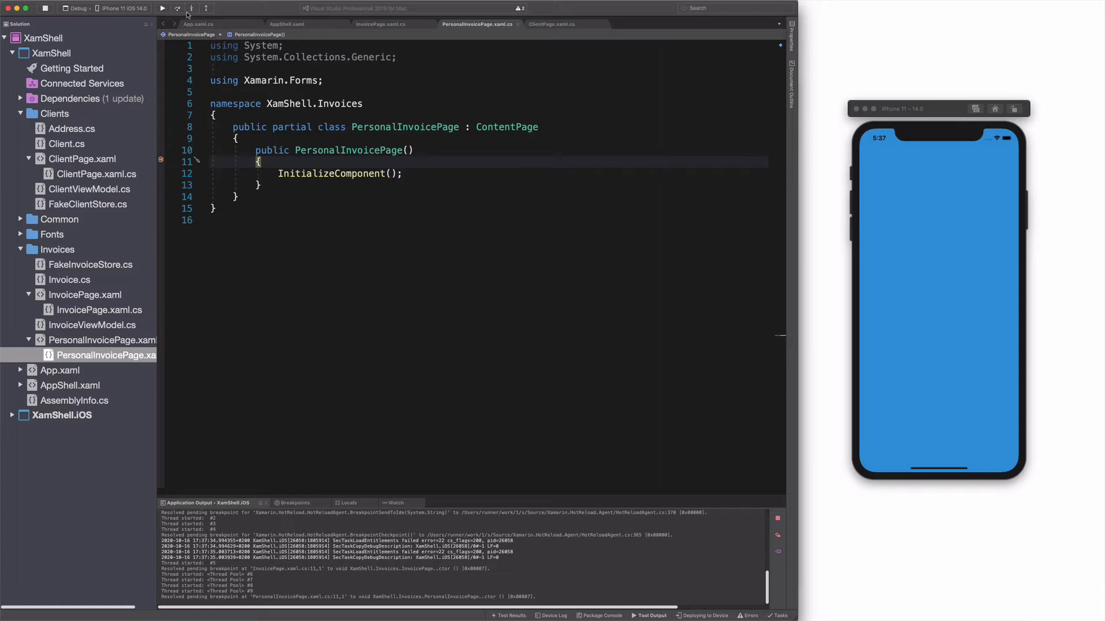
click(162, 8)
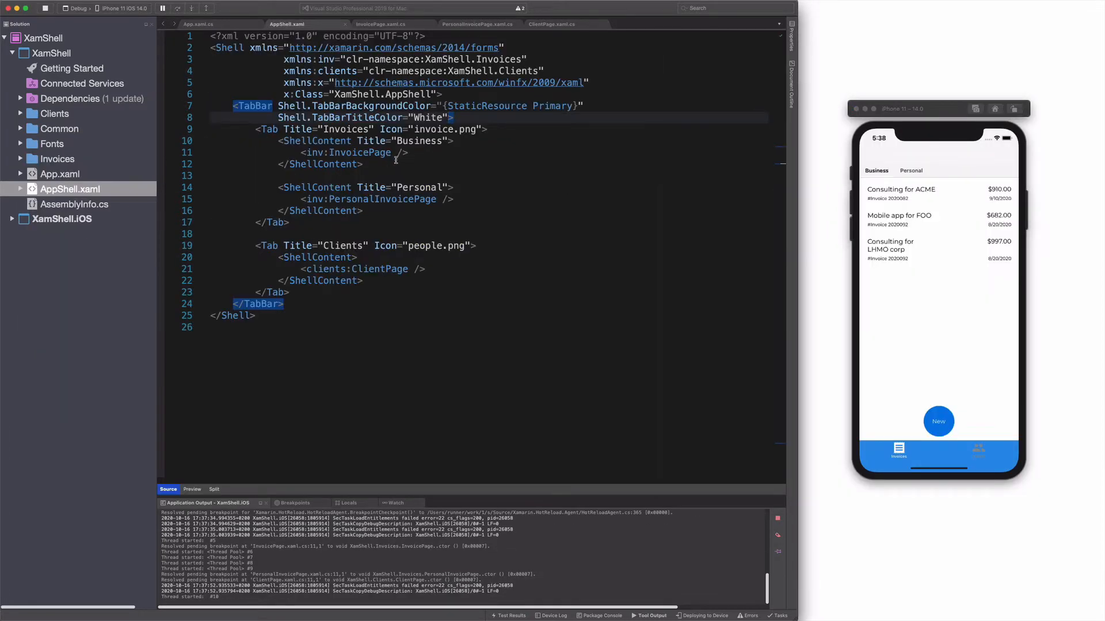
Step: Replace nested pages with ContentTemplate DataTemplates for inv:InvoicePage and inv:PersonalInvoicePage
text(ContentTemplate="")
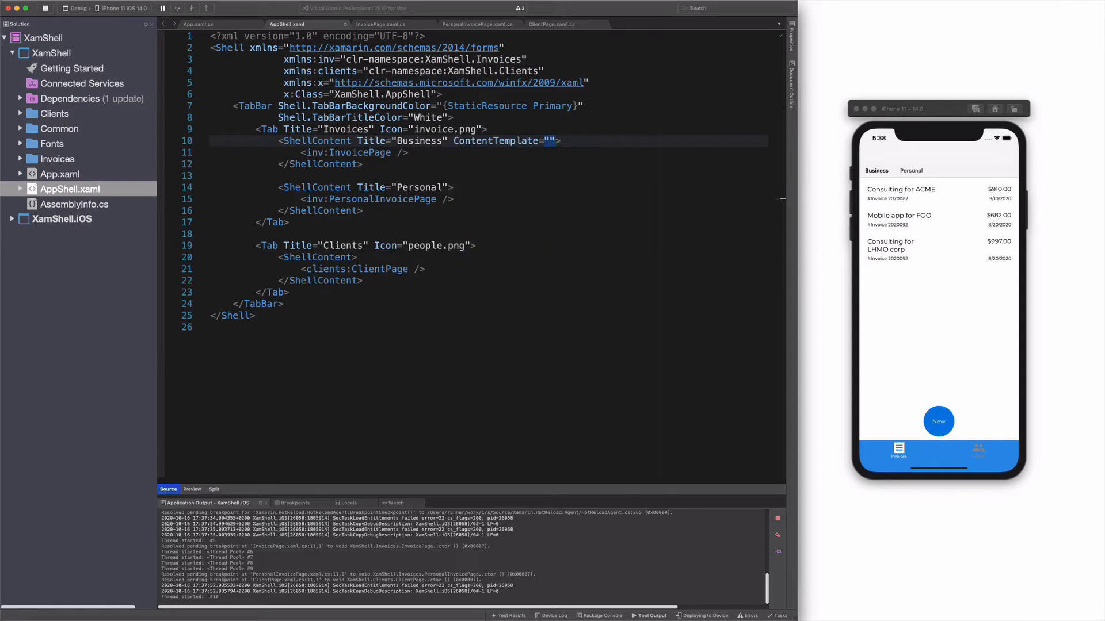
text({DataTemplate inv:InvoicePage)
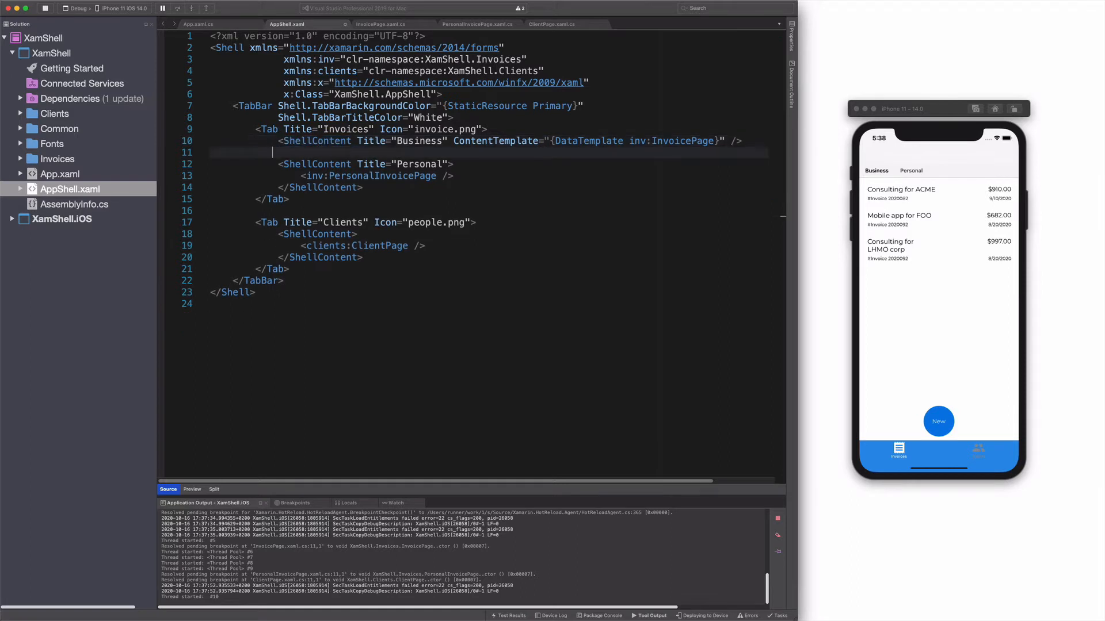
text(ContentTemplate="{DataTemplate)
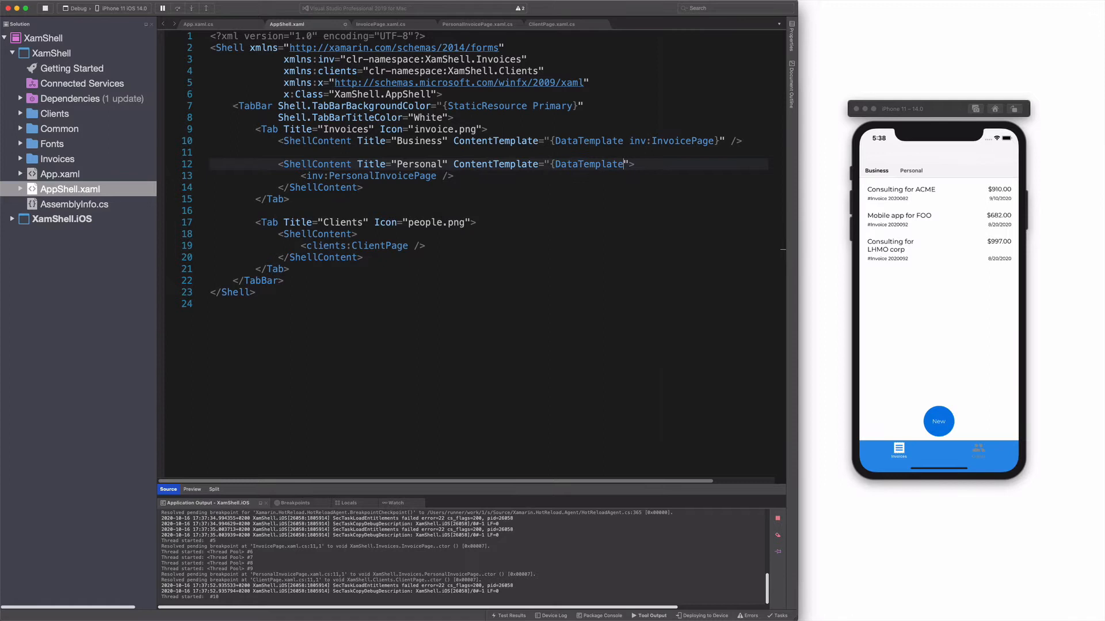
text(inv:PersonalInvoicePage)
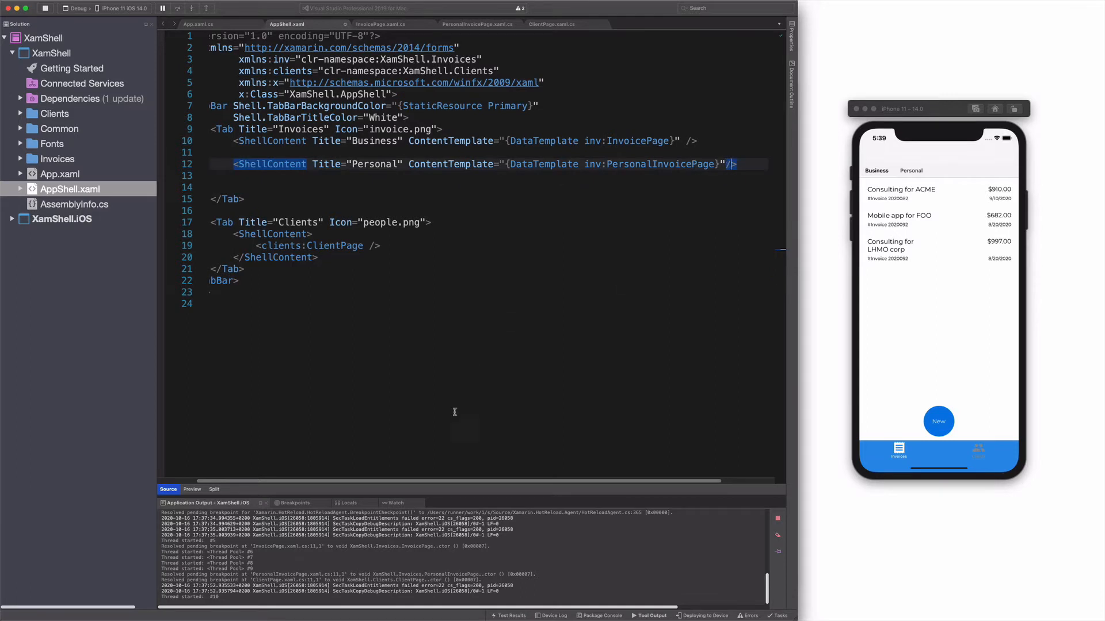
text(Con)
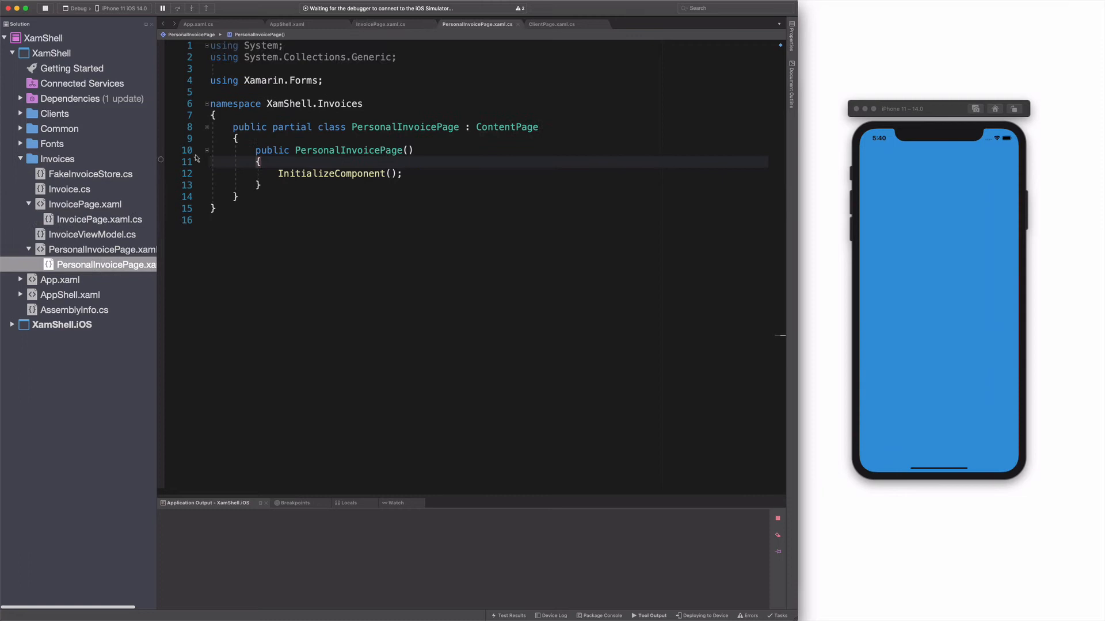
Step: Resume past the breakpoint so Business invoices load, with ClientPage.xaml.cs showing
click(379, 23)
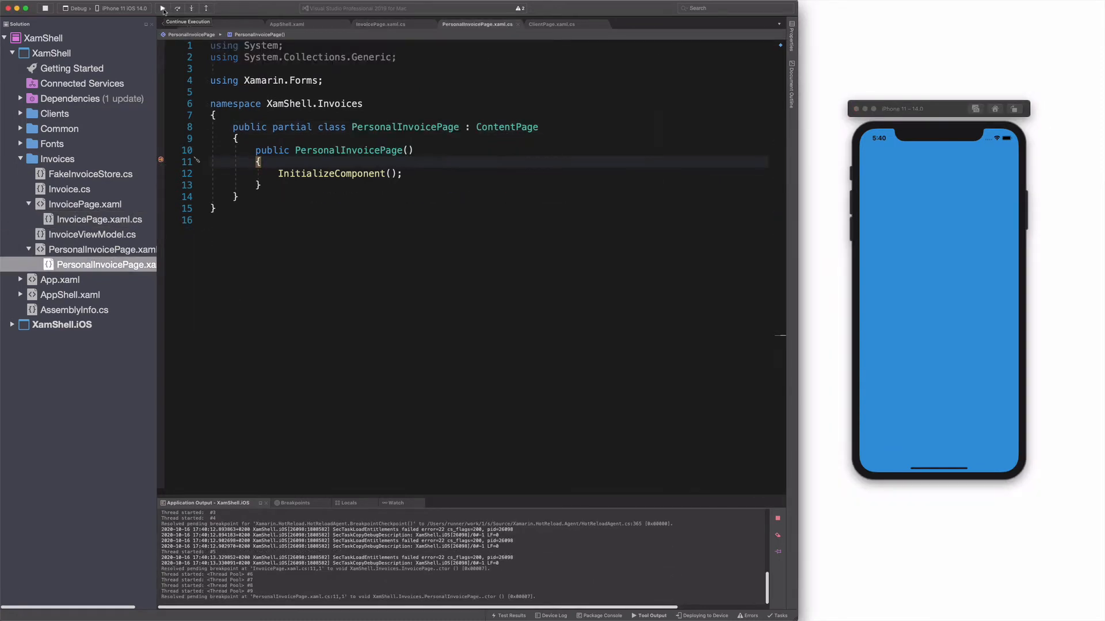
click(162, 8)
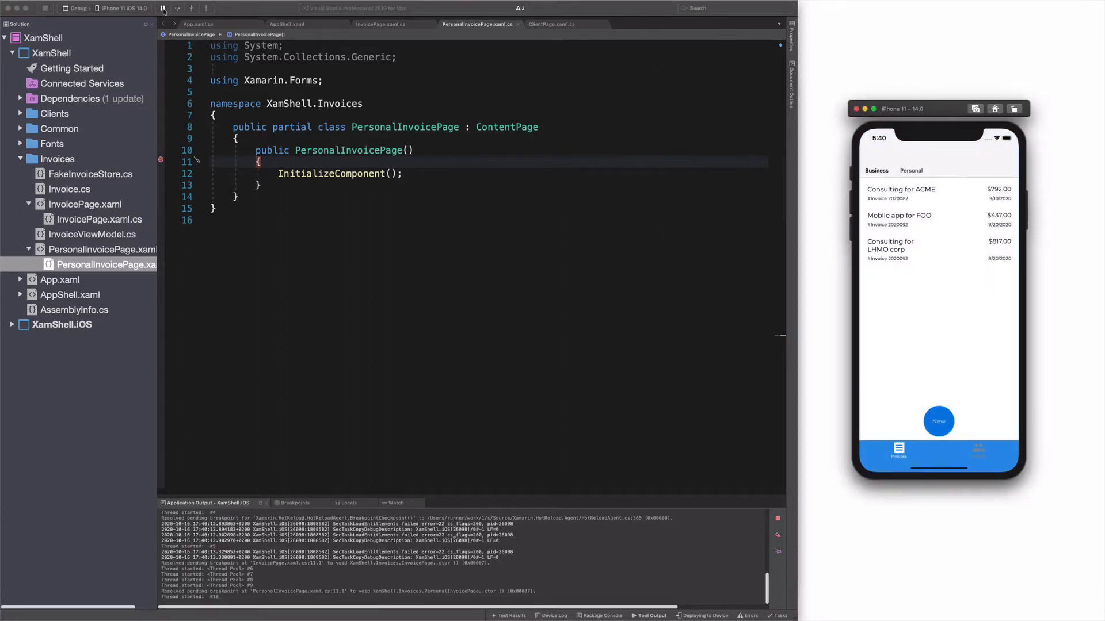
mouse_move(165, 14)
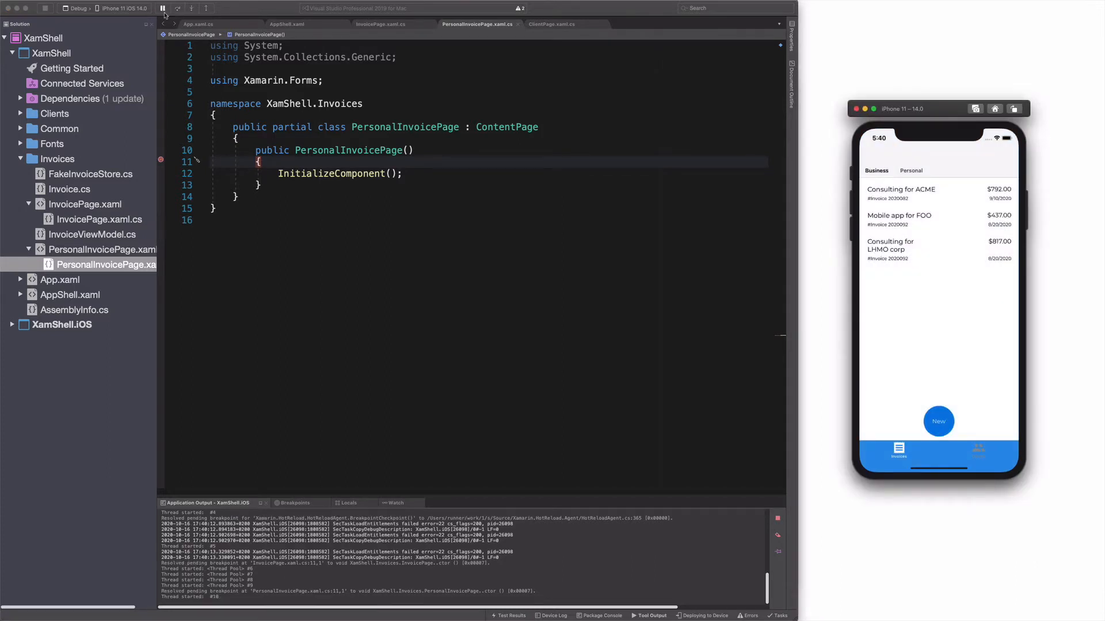
click(552, 24)
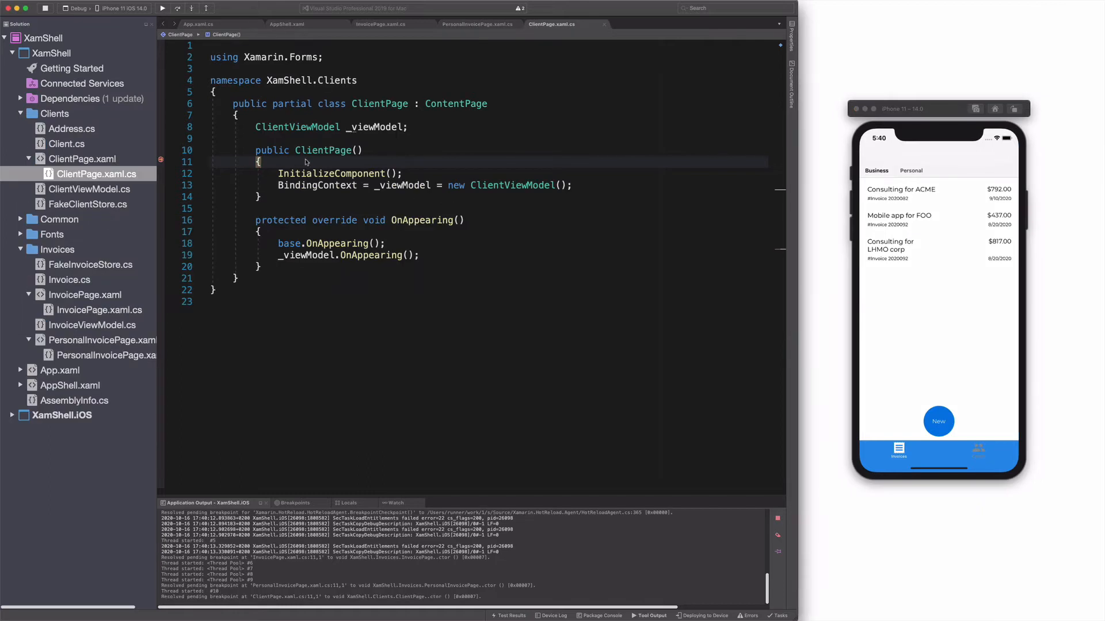
click(978, 451)
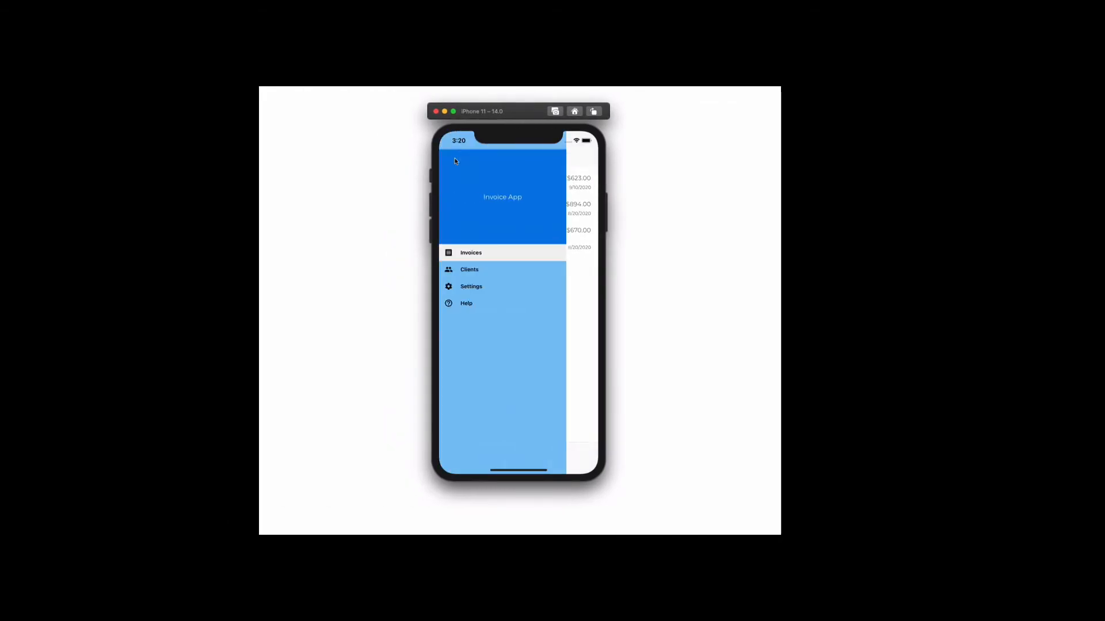
Step: Toggle the simulator's flyout to show Invoices, Clients, Settings and Help entries
click(469, 252)
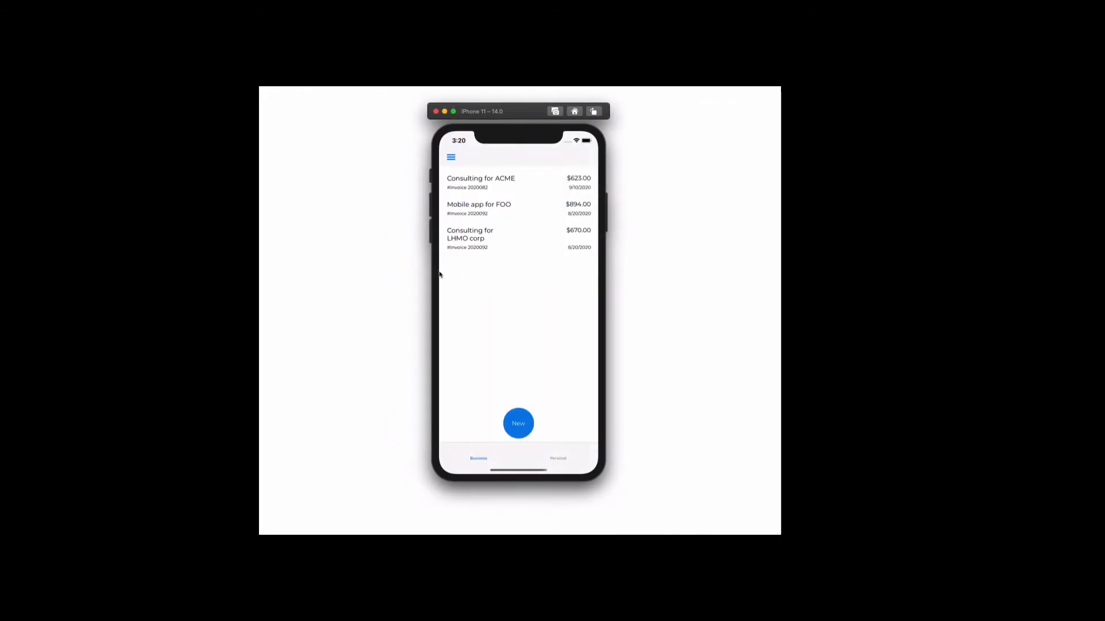
click(451, 156)
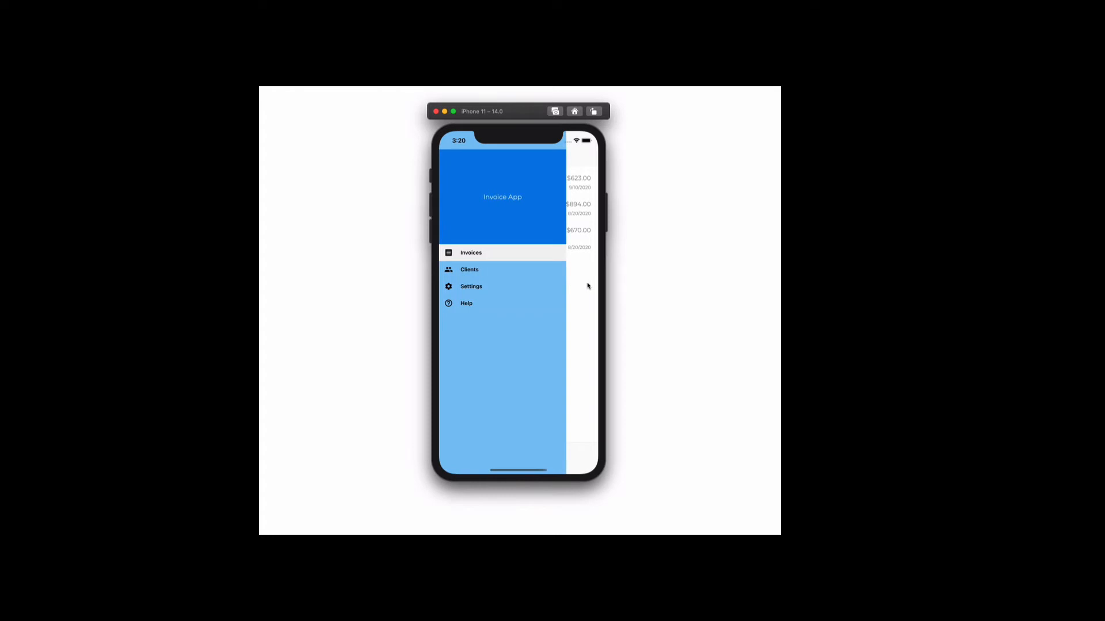
click(470, 252)
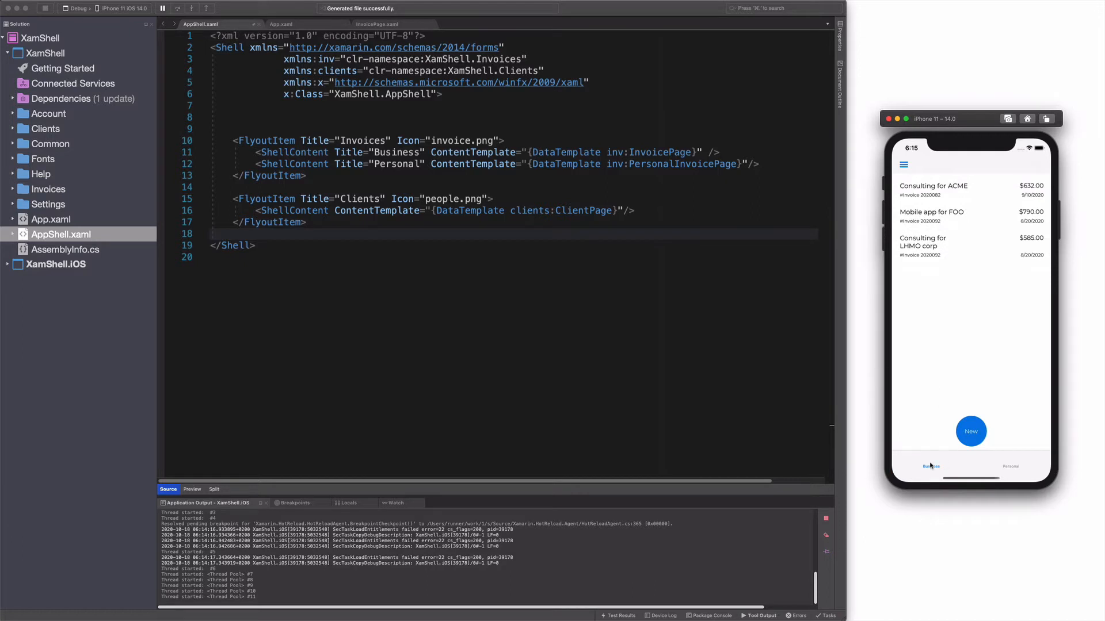
Step: Switch the app to Clients via the flyout and start FlyoutBackgroundColor="{StaticResource Secondary}" on Shell
click(902, 165)
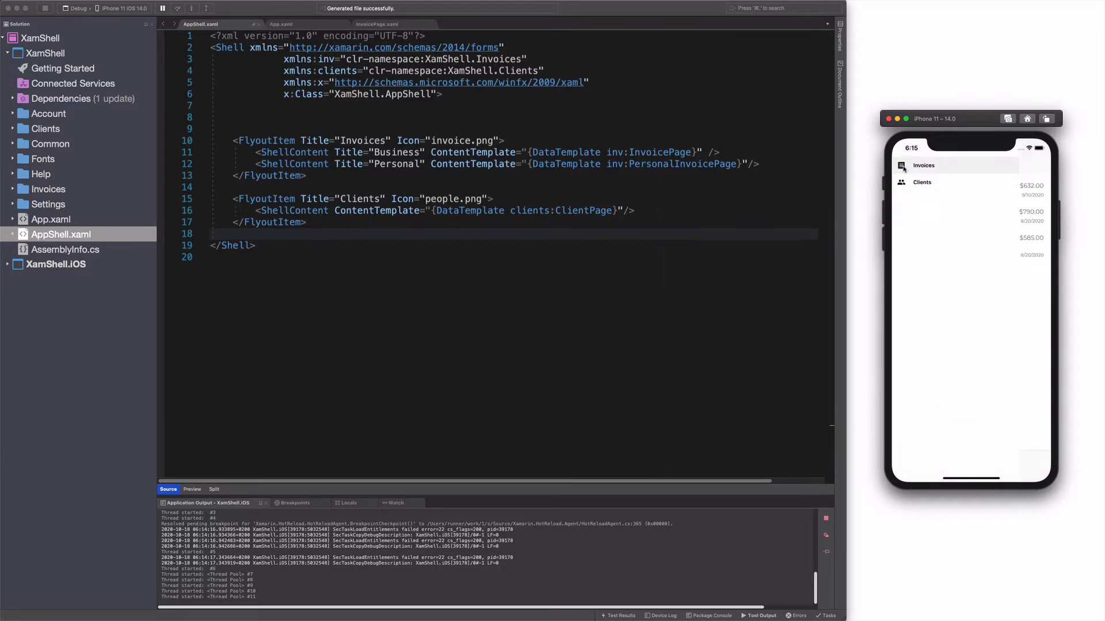
click(921, 182)
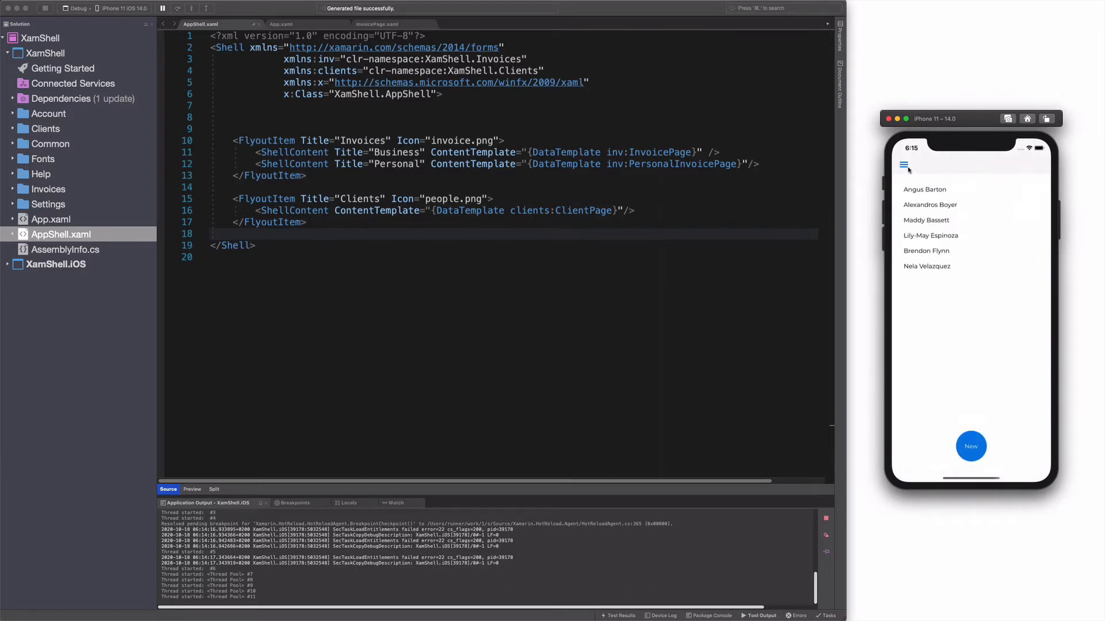
text(Fly)
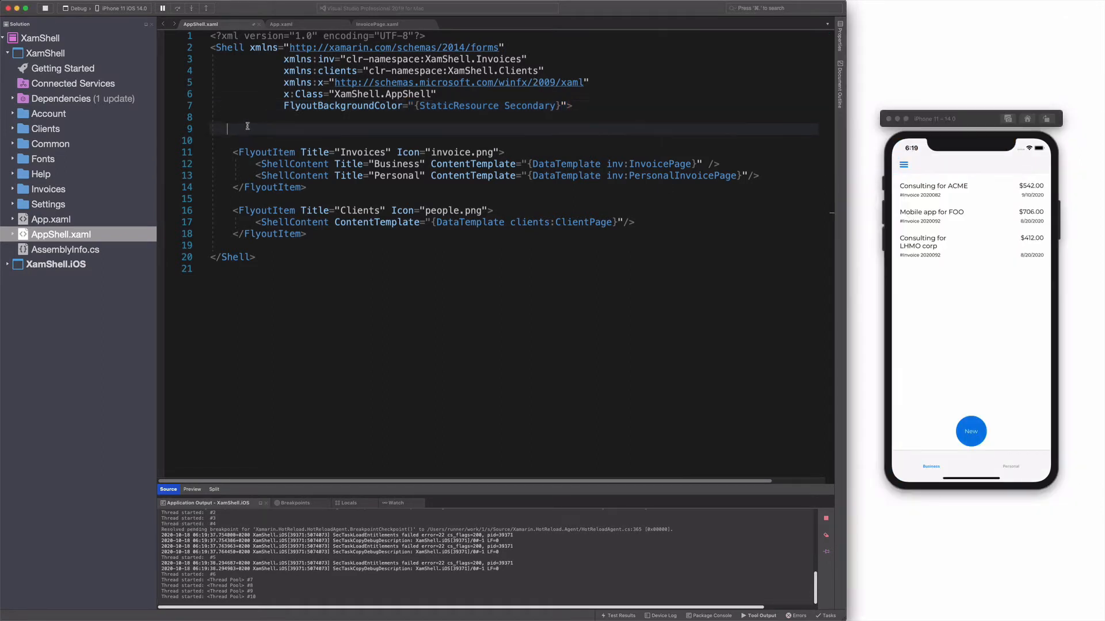
Step: Write Shell.FlyoutHeaderTemplate with a Primary padded Grid and white Label Text="Invoice App"
text(<Shell.FlyoutHeaderTemplate>)
text(<Label)
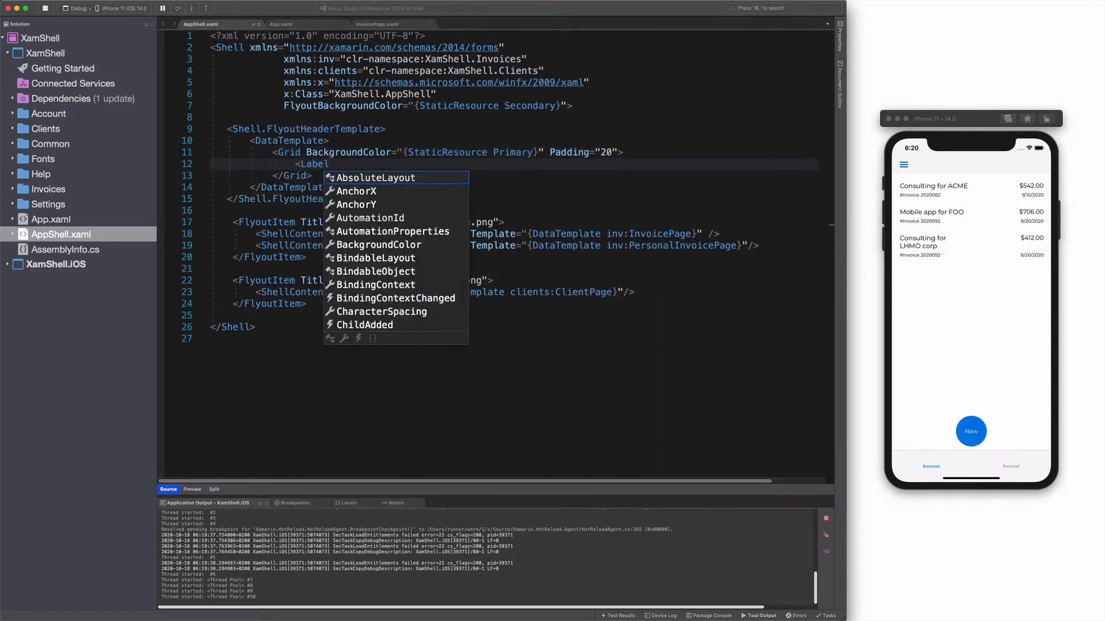
text(Text="Invoice App")
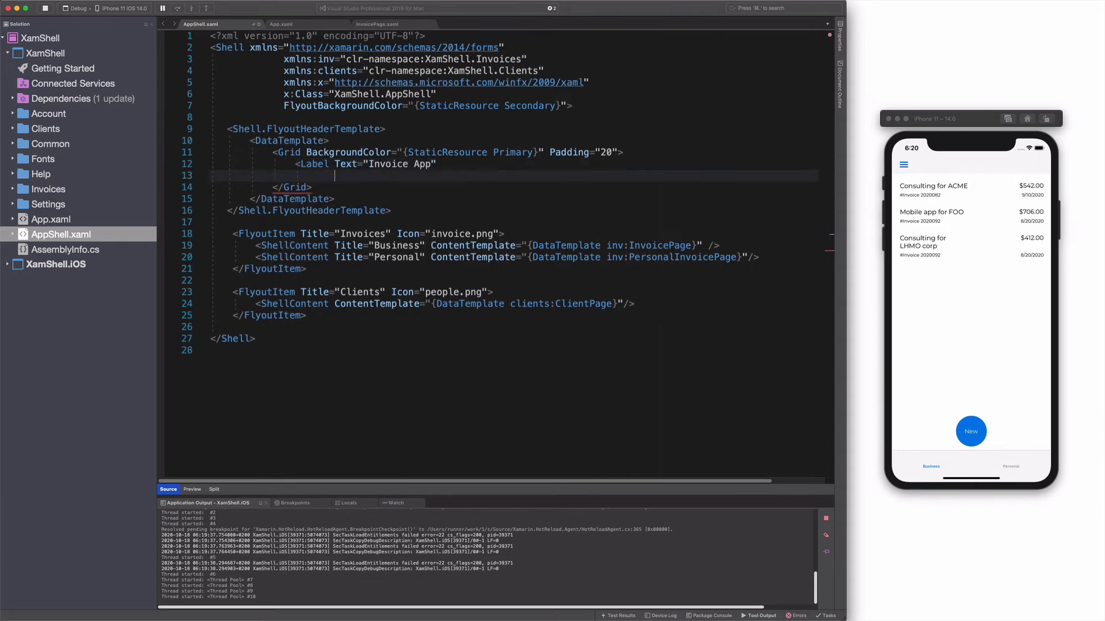
text(TextColor="White")
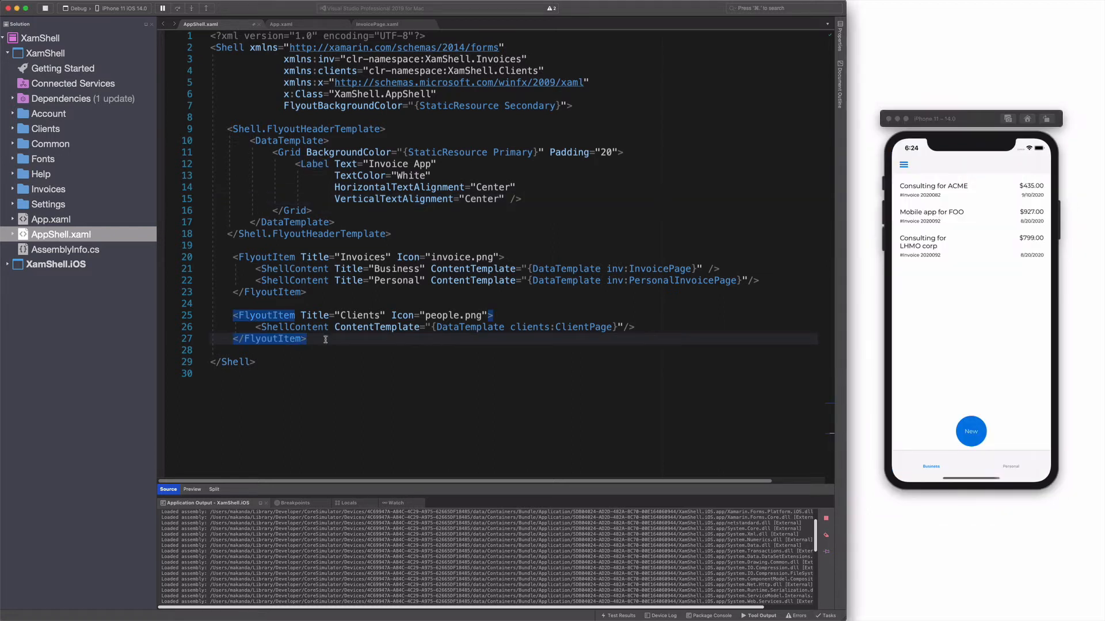
Step: Add Settings and Help MenuItems with IconImageSource settings.png and help.png
text(me)
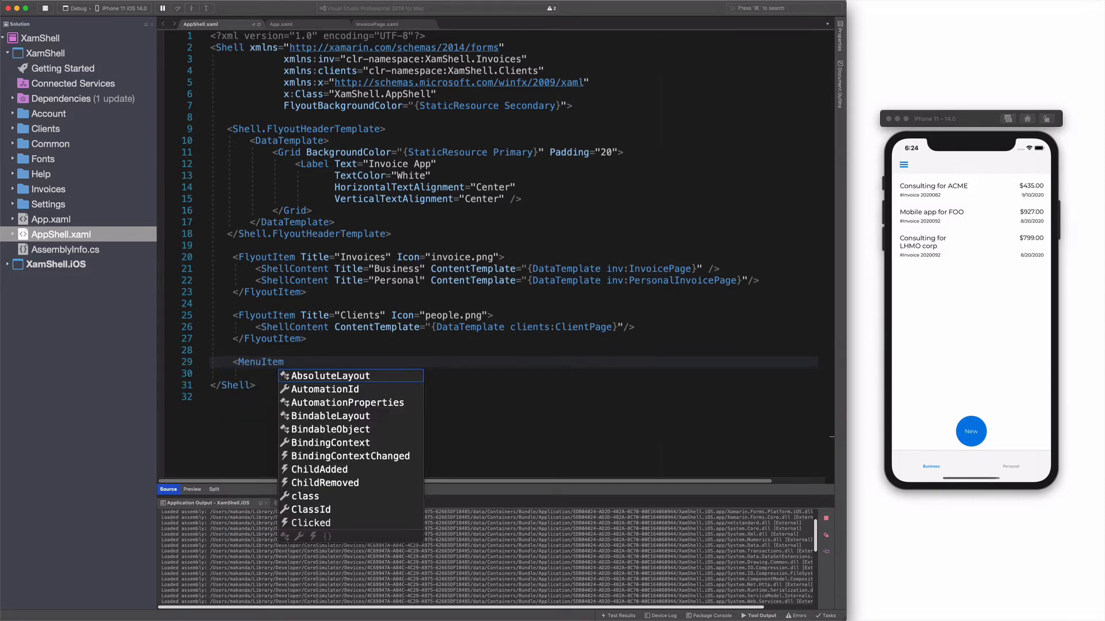
text(Text="Se")
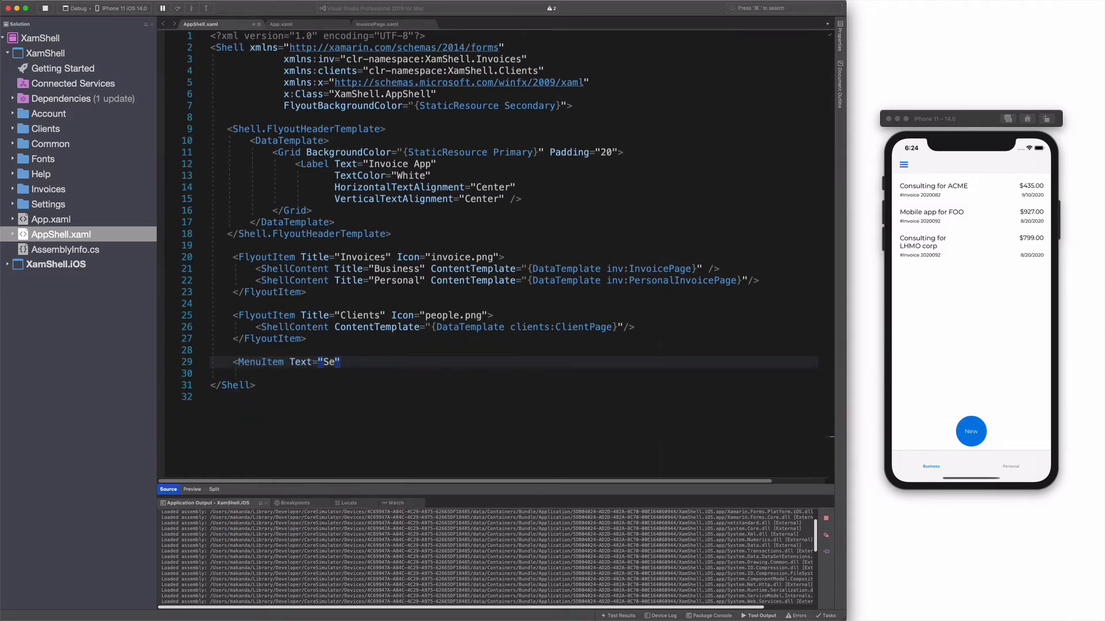
text(ttings" ic)
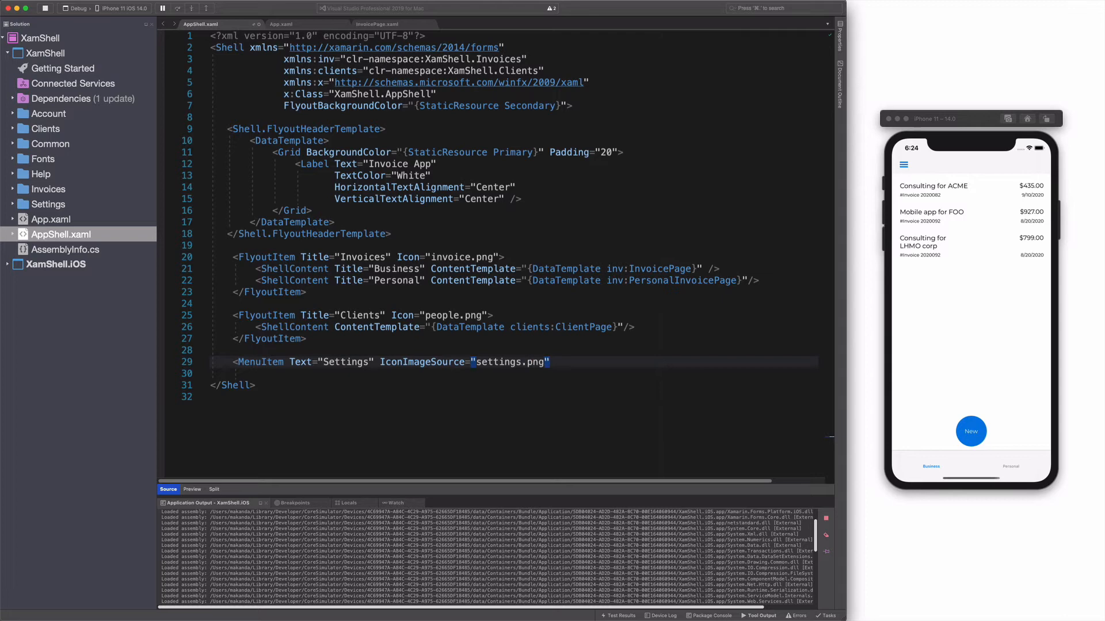
text(/>)
click(513, 372)
text(<MenuItem Text="Help)
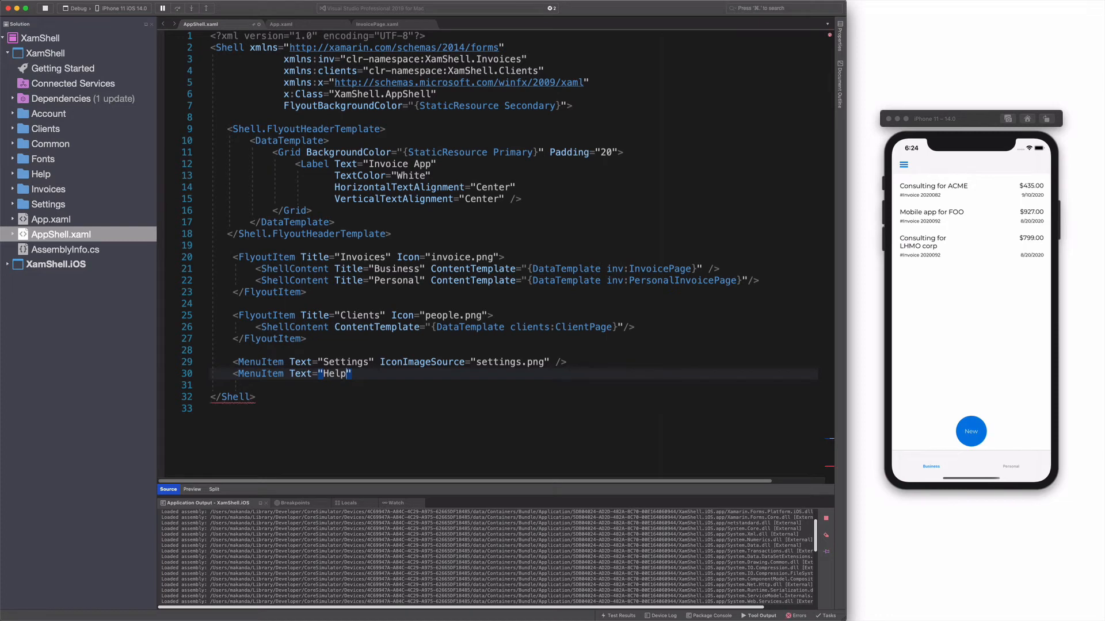
text(IconImageSource="he")
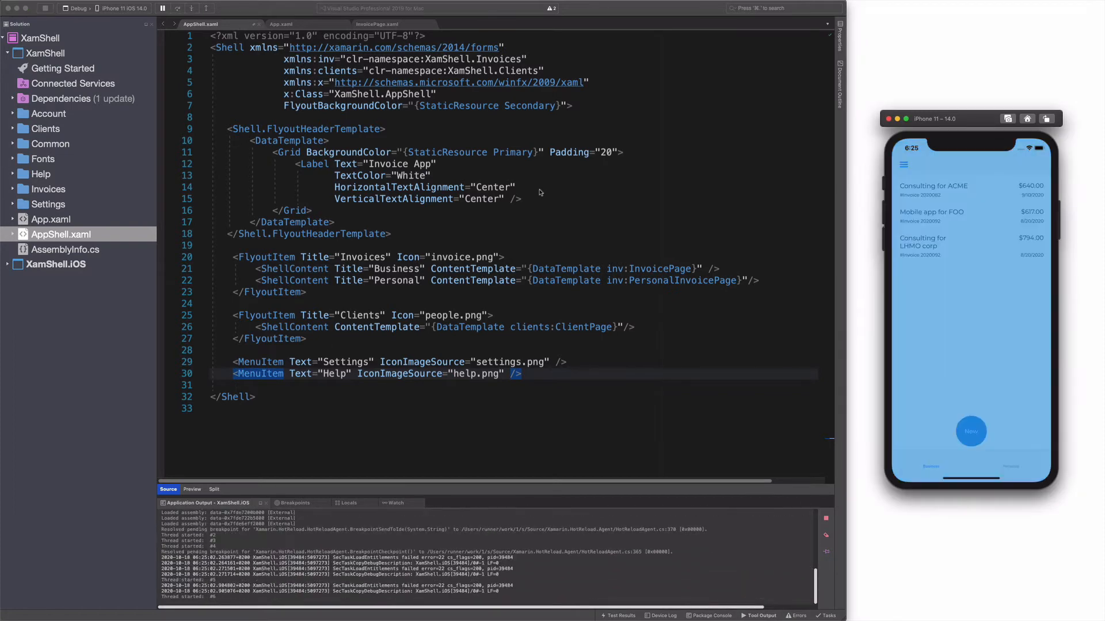
Step: Check the new header and Help entry in the app's flyout
click(902, 165)
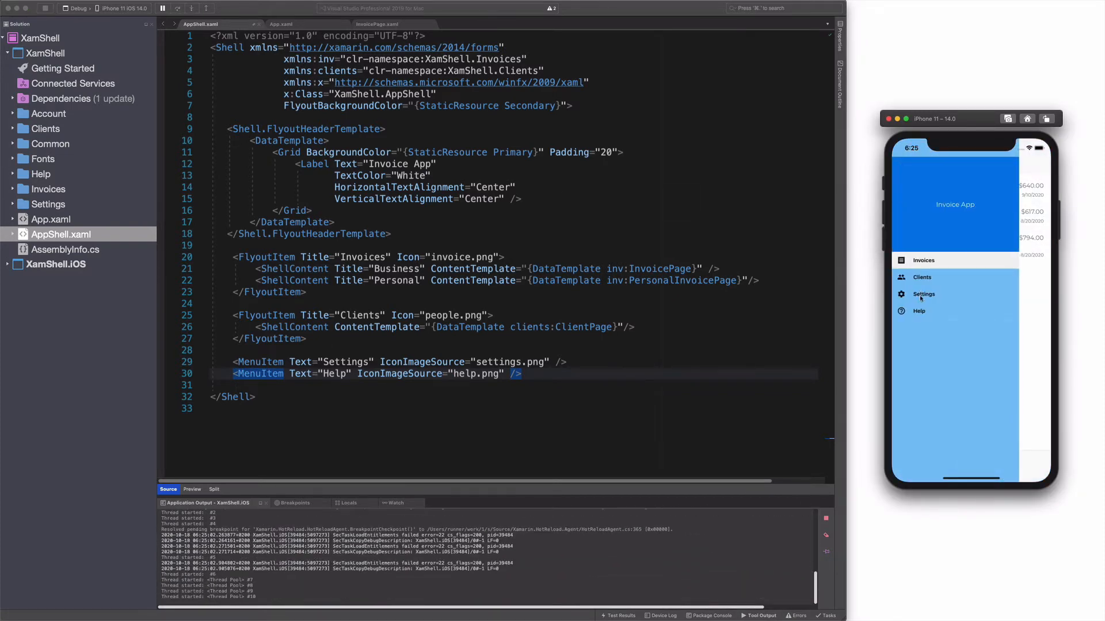
mouse_move(928, 313)
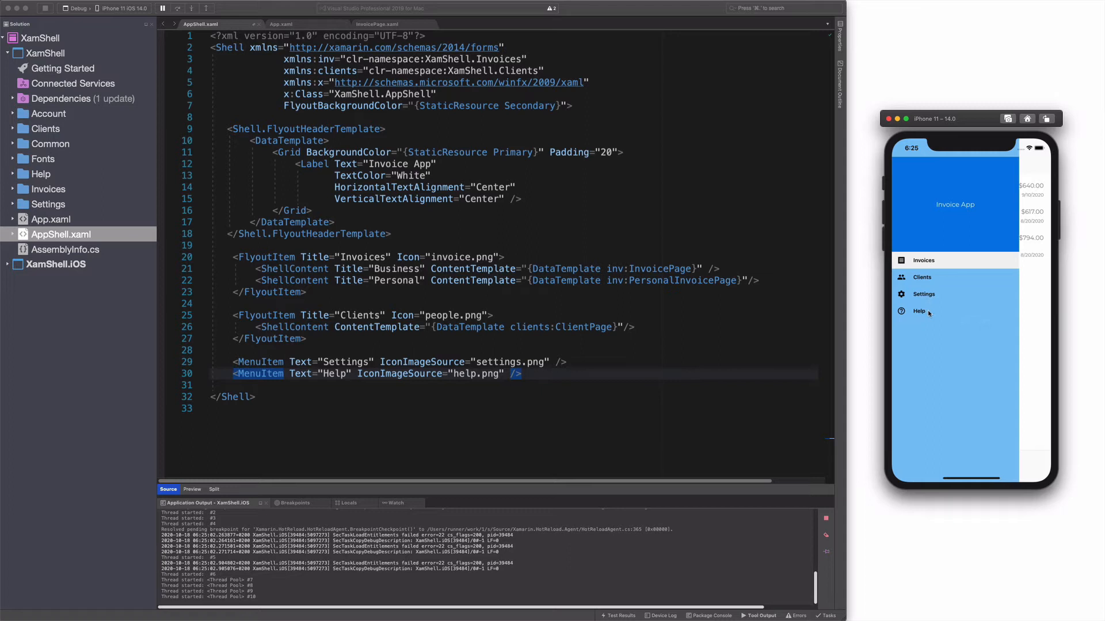
click(163, 9)
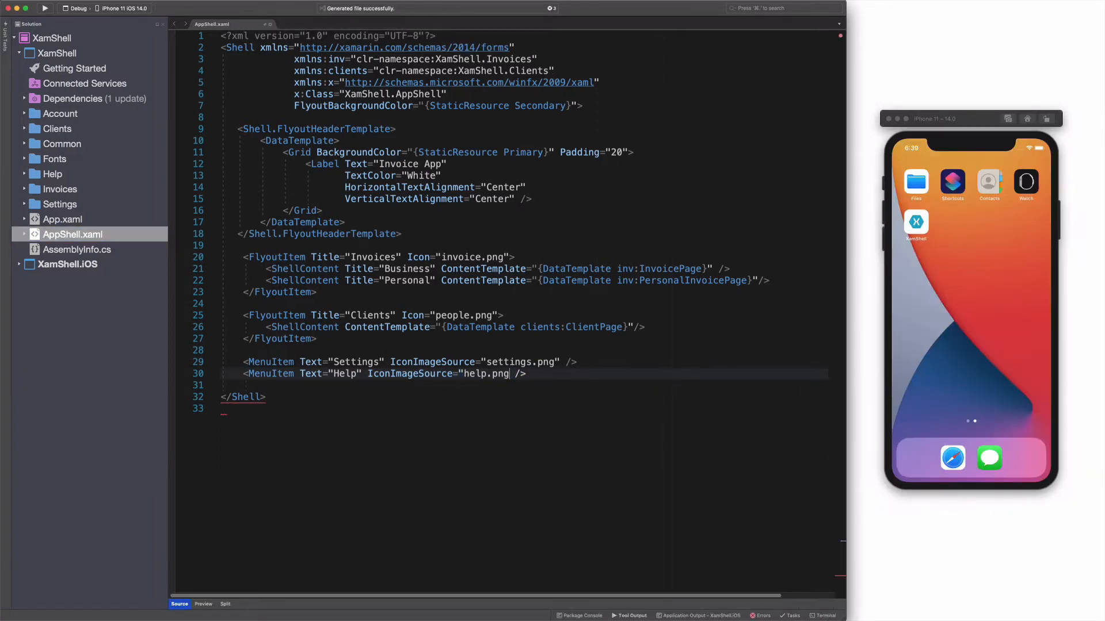
Step: Bind Help to a HelpCommand that opens the Xamarin.Forms Shell docs URL via Browser.OpenAsync, with BindingContext = this
text(Command="")
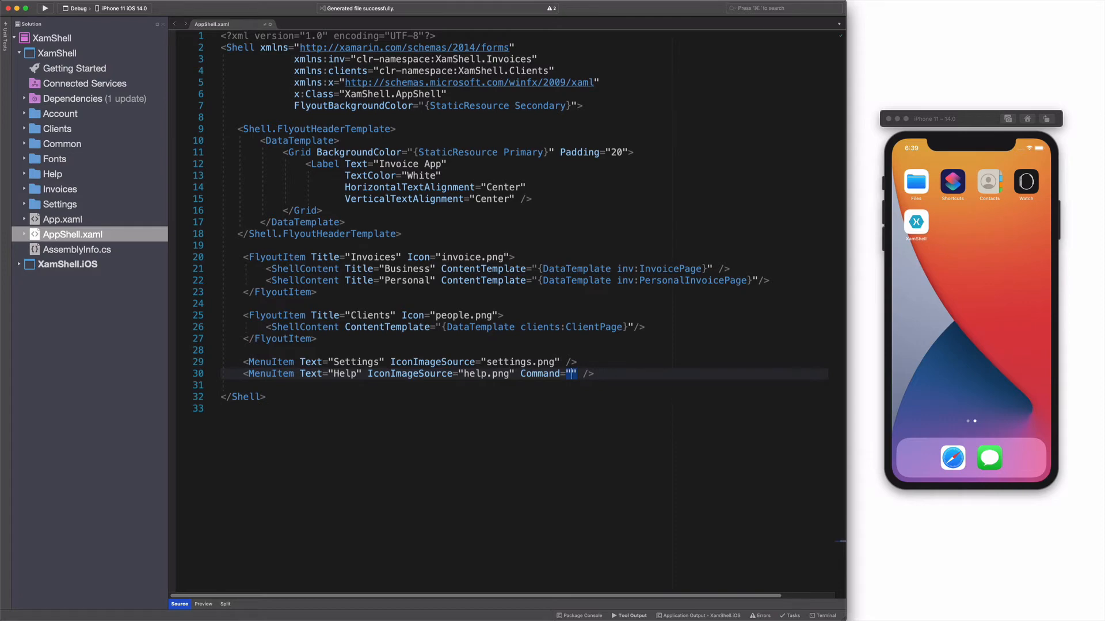
text({Binding H)
text(public ICommand)
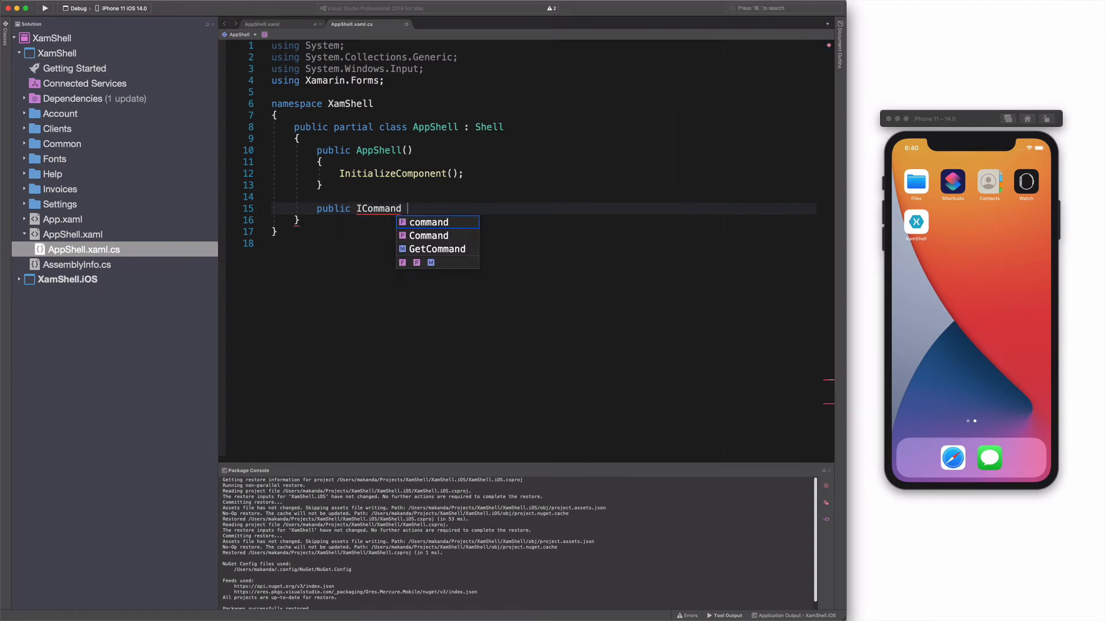
text(HelpCommand)
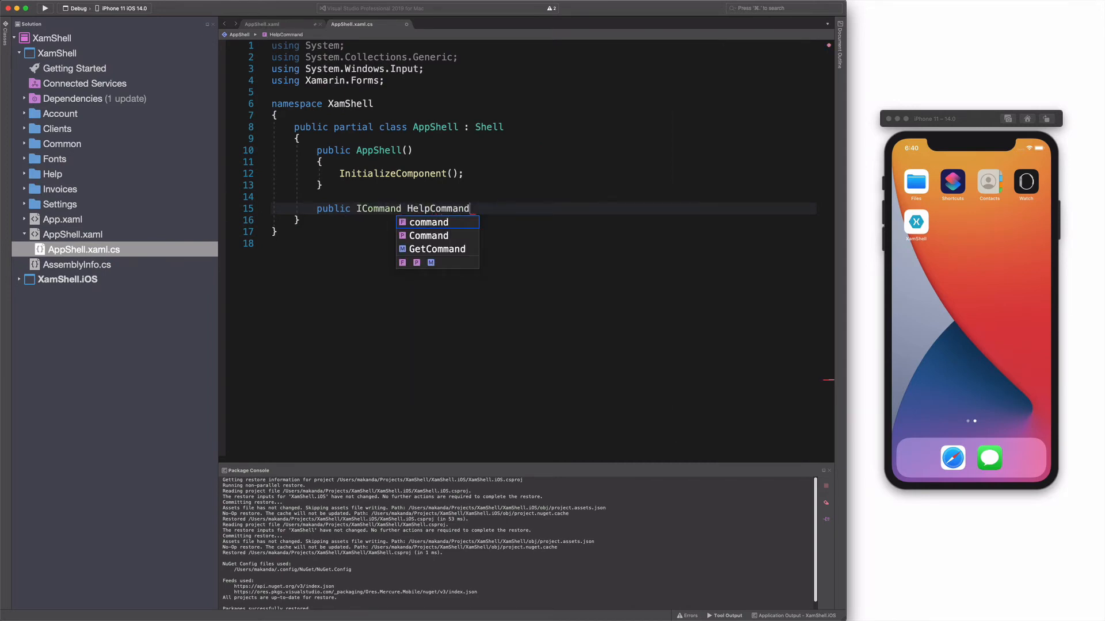
text(=> new Command(() =>)
text({)
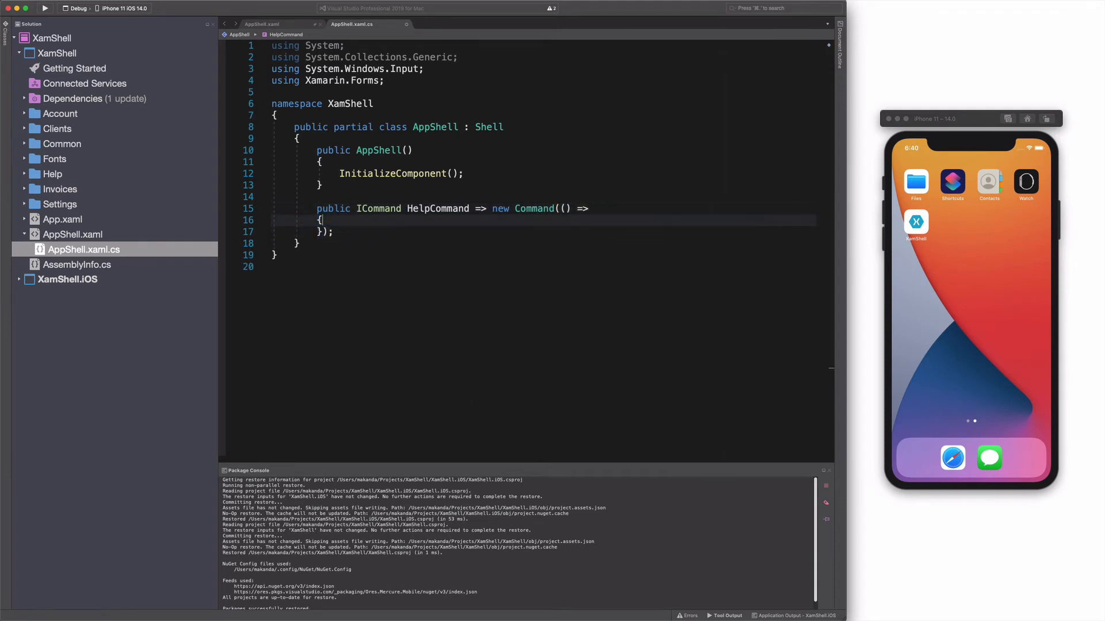
text(var uri = "https://docs.microsoft.com/en-us/xamarin/xamarin-forms/app-fundamentals/shell")
click(542, 92)
text(using Xamarin.Essentials;)
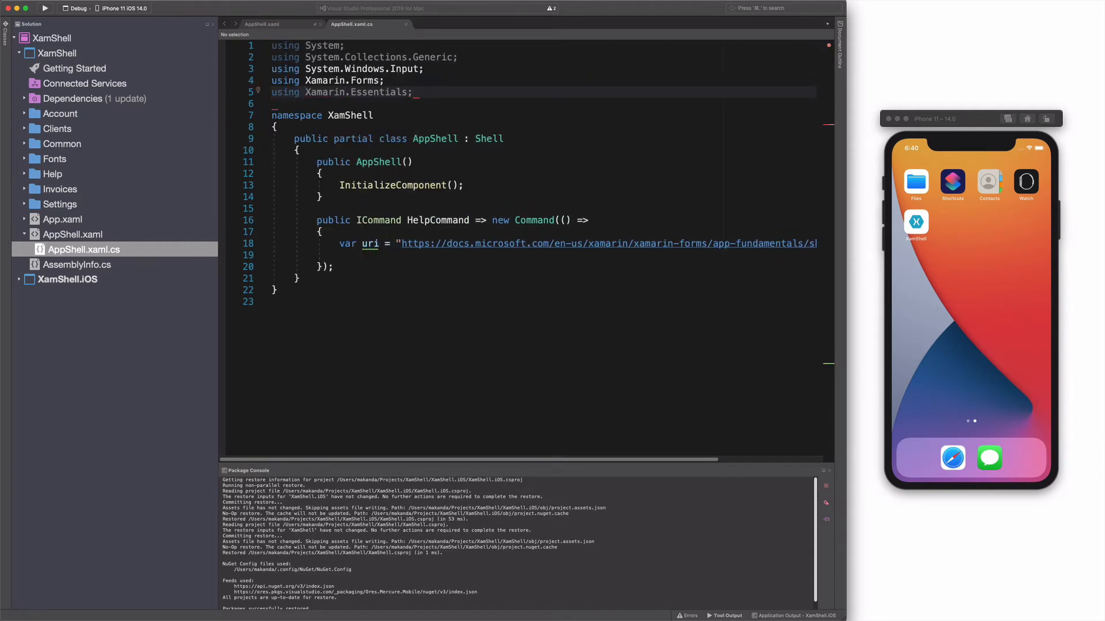
text(await Browser.op)
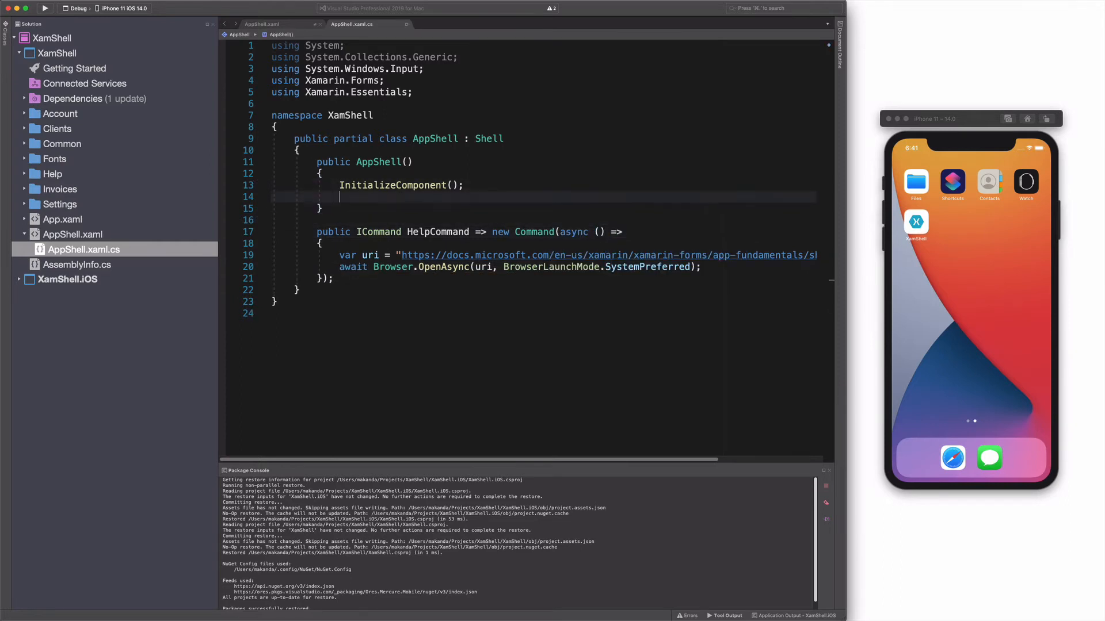
text(BindingContext = this)
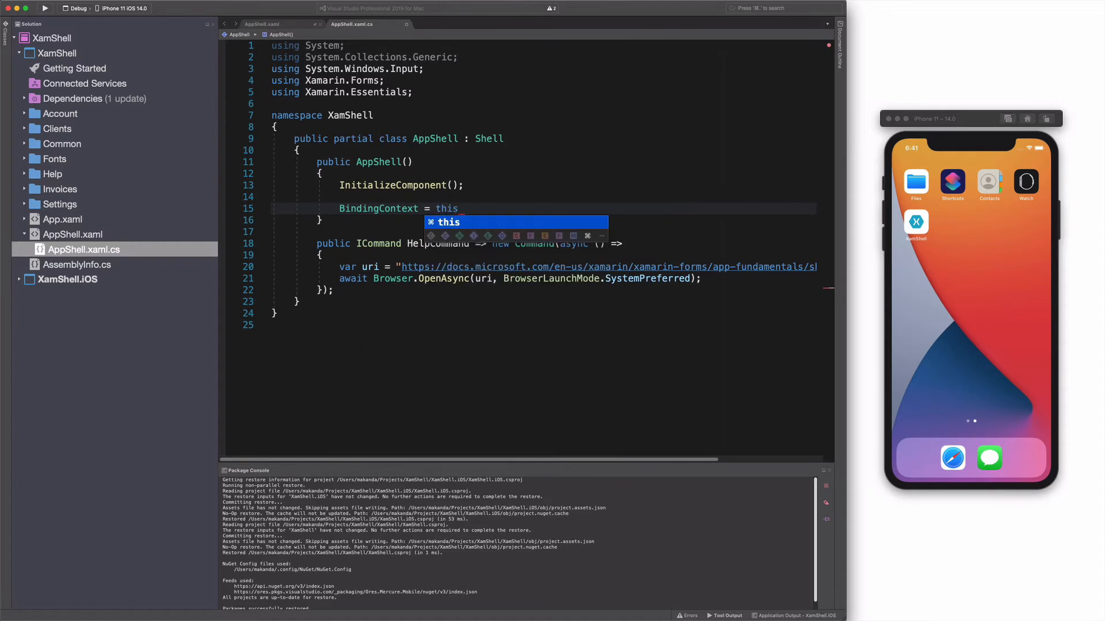
Step: Run the app and choose Help from the flyout to test the command
click(45, 9)
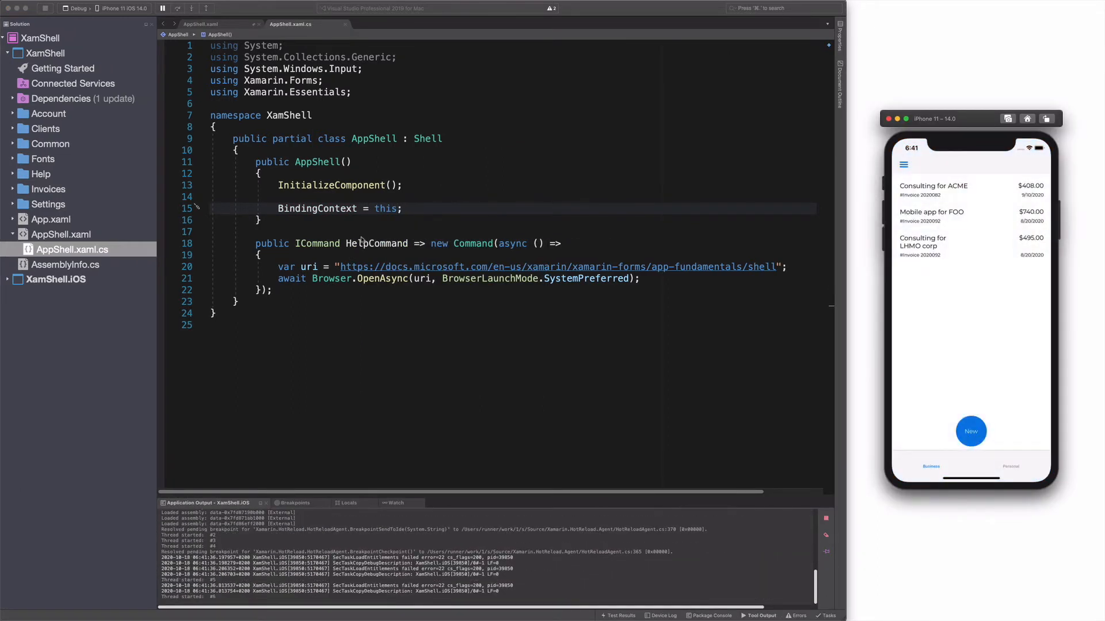
click(903, 165)
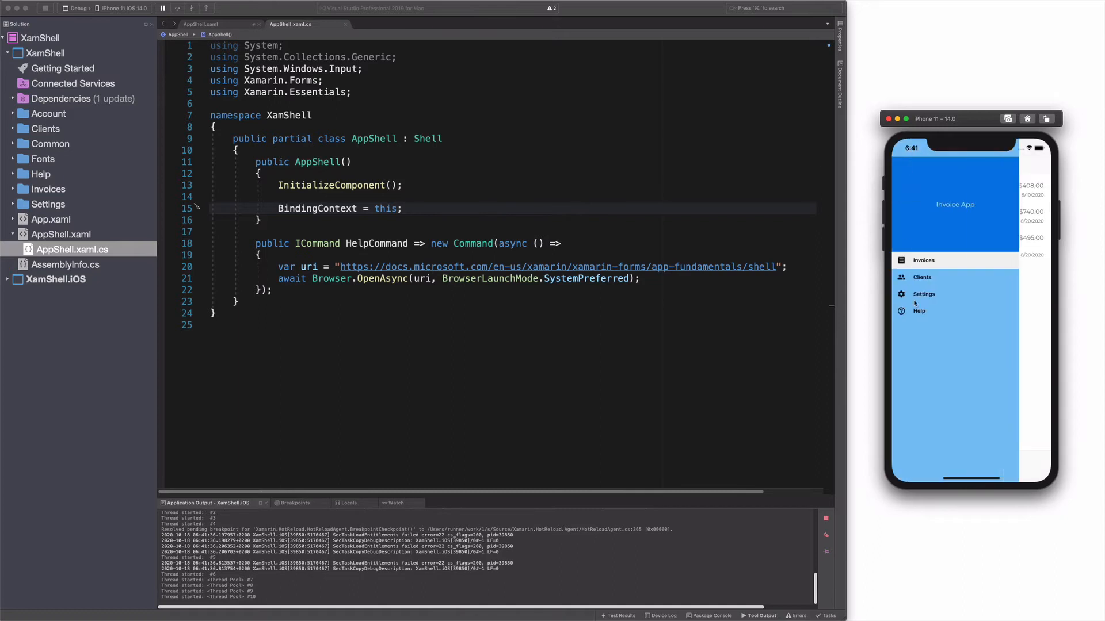
click(919, 310)
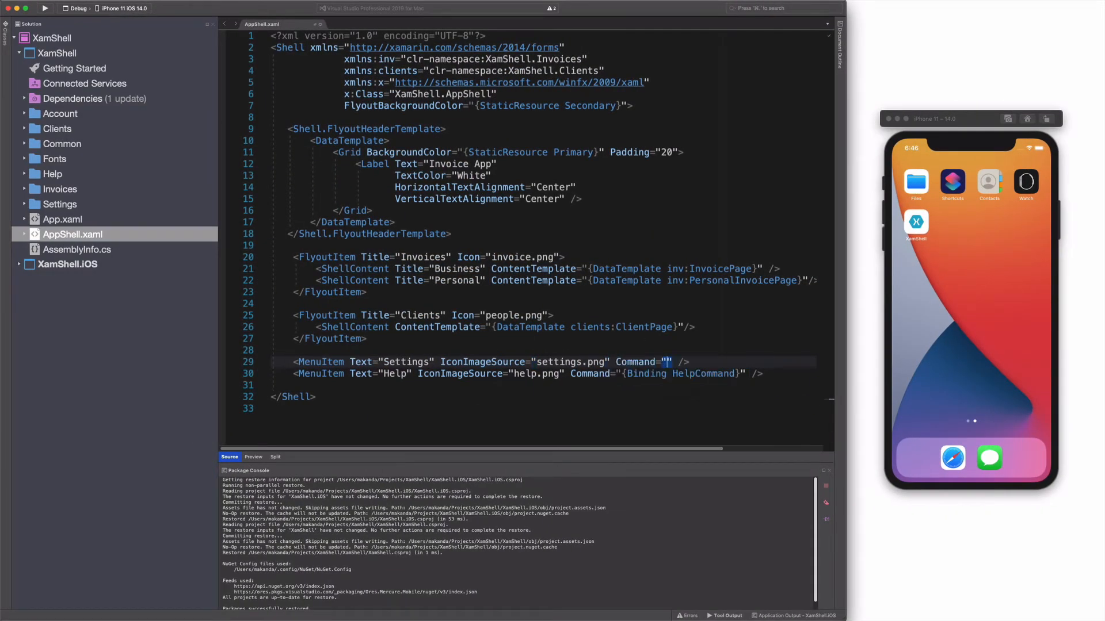
Step: Bind Settings to a SettingsCommand calling Shell.Current.GoToAsync("SettingsPage"), then tap Settings in the rerun app
text(Binding SettingsCommand})
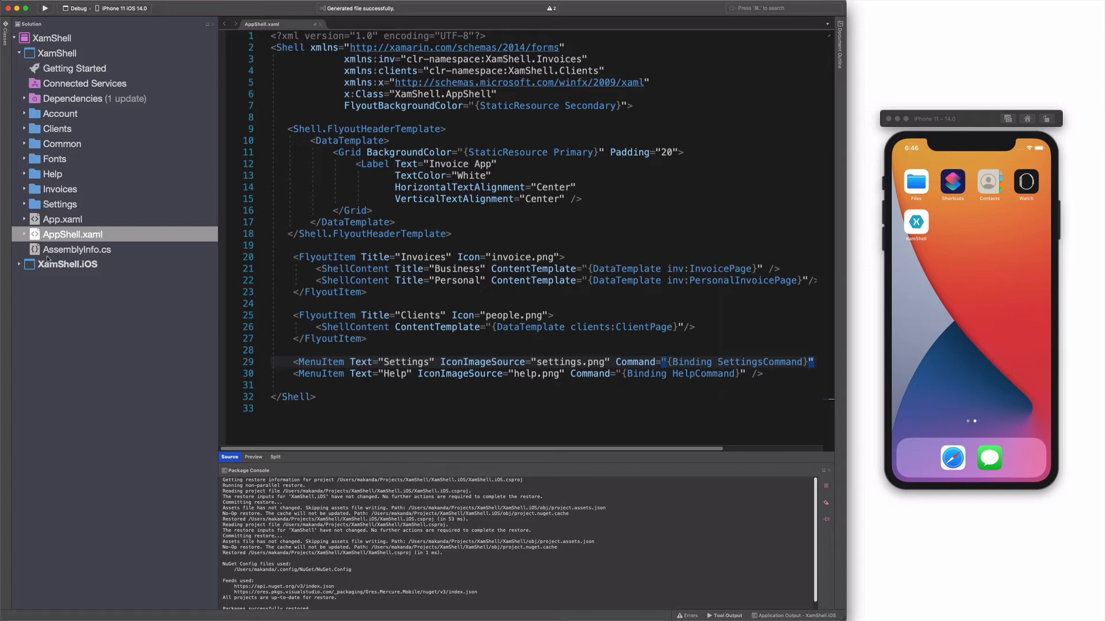
click(86, 249)
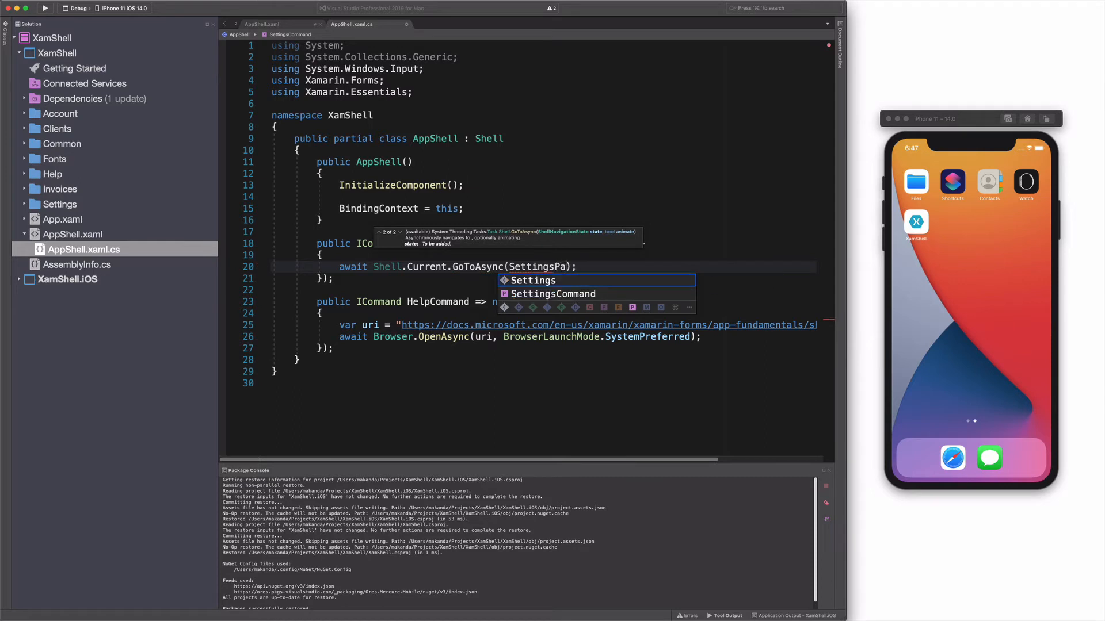
text(ge")
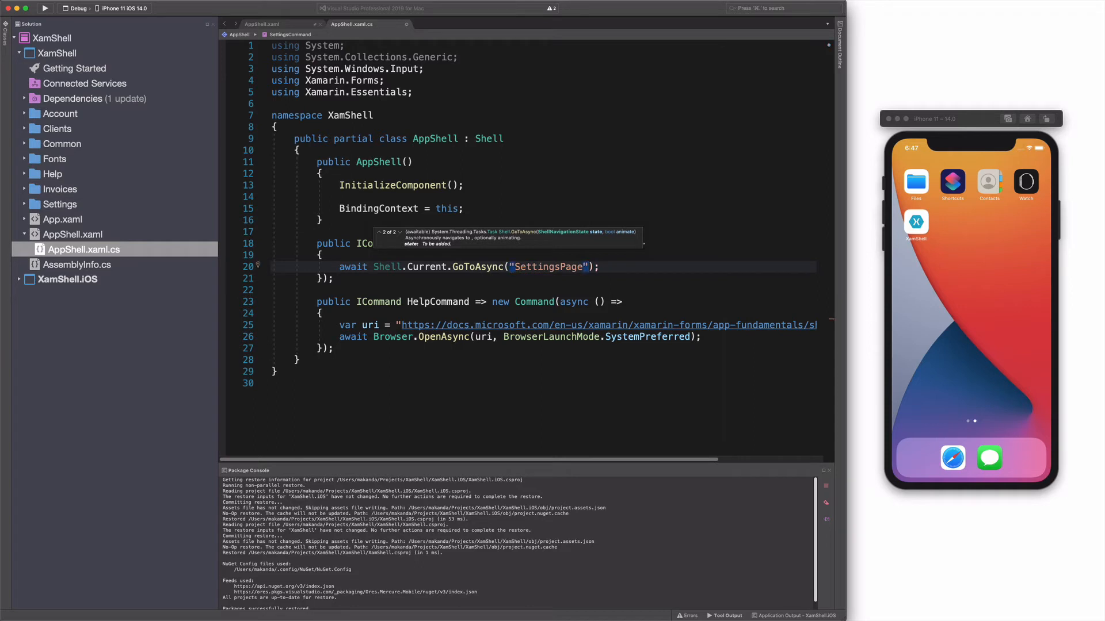
click(45, 8)
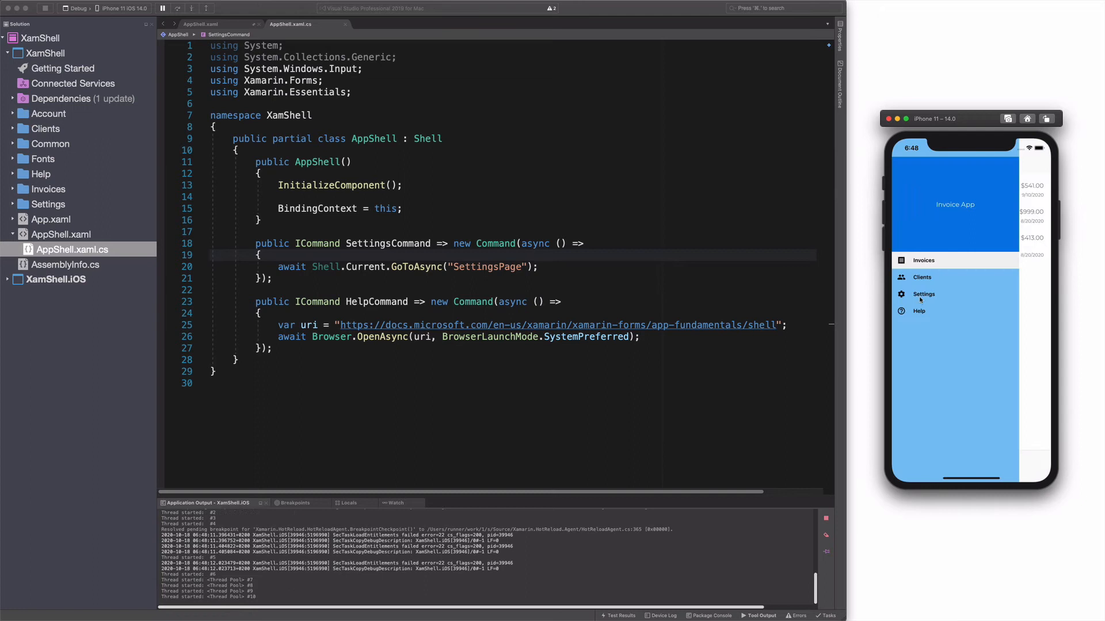
click(923, 293)
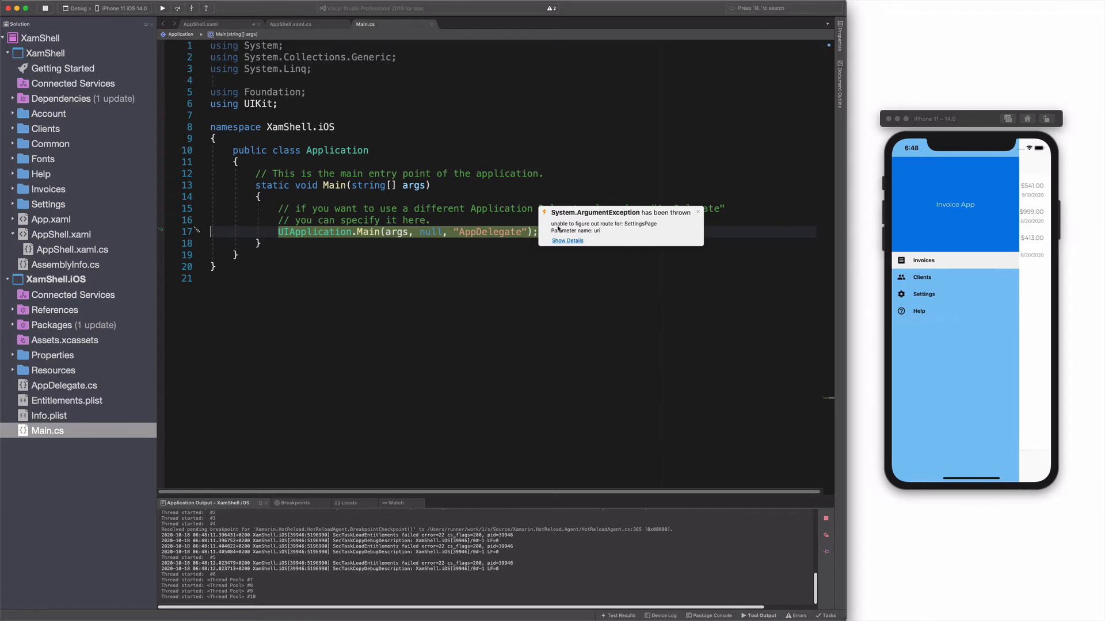
mouse_move(610, 229)
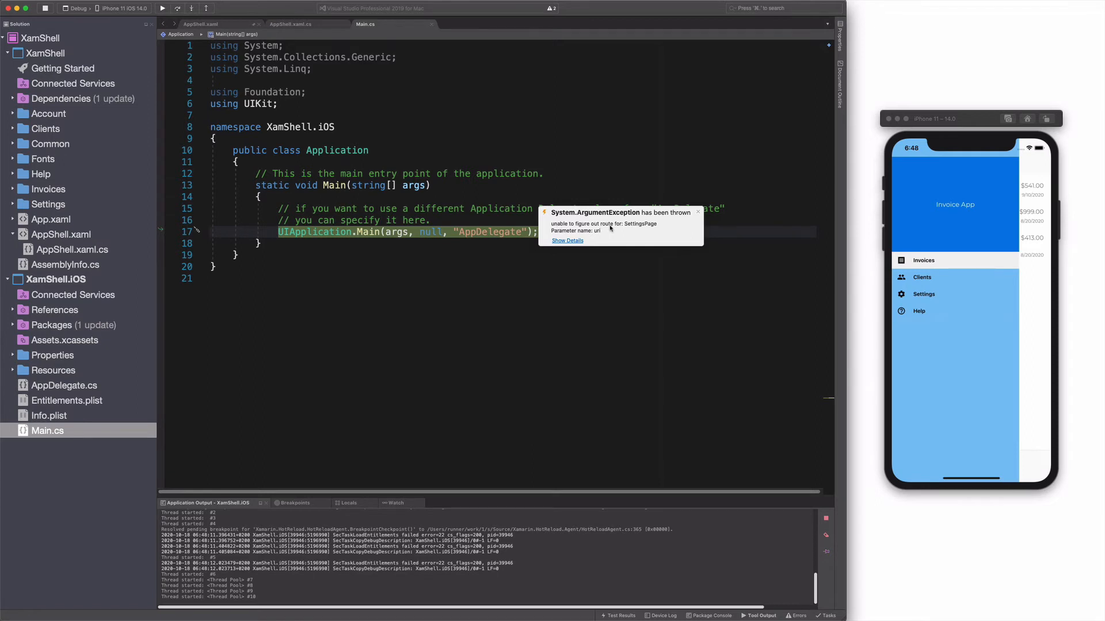
mouse_move(594, 231)
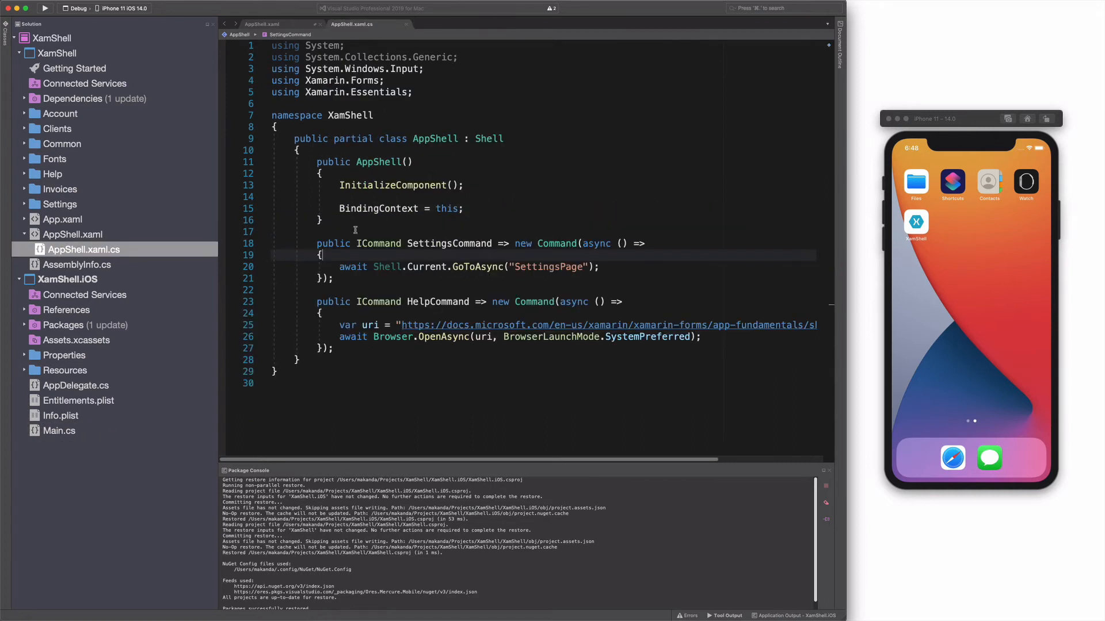
Step: Add Routing.RegisterRoute(nameof(SettingsPage), typeof(SettingsPage)) to the AppShell constructor and rerun
text(Route)
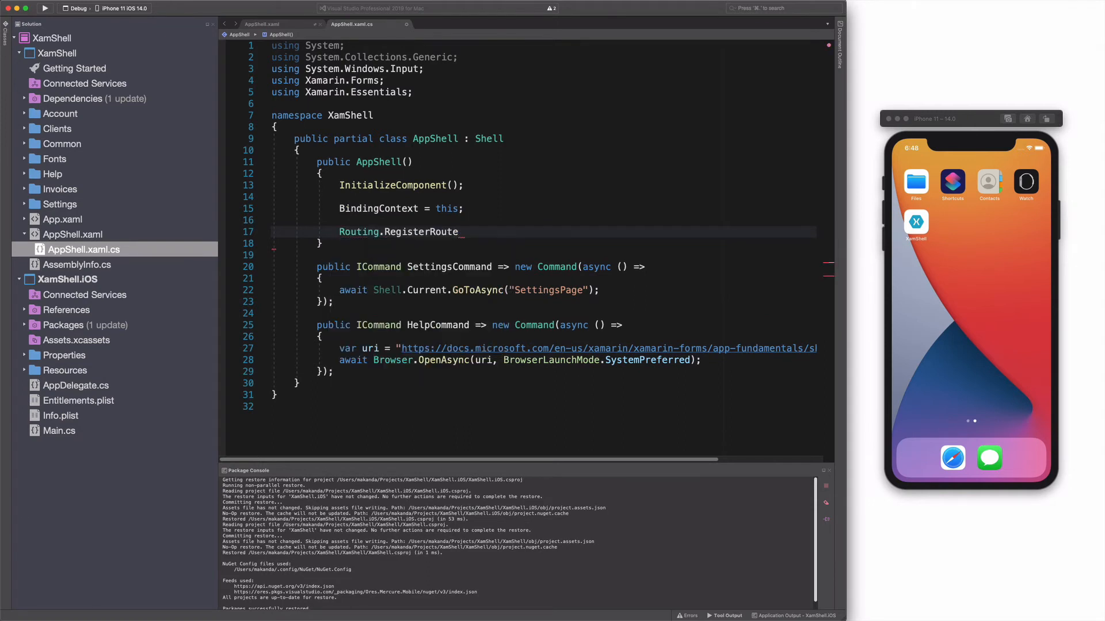
text((nameof())
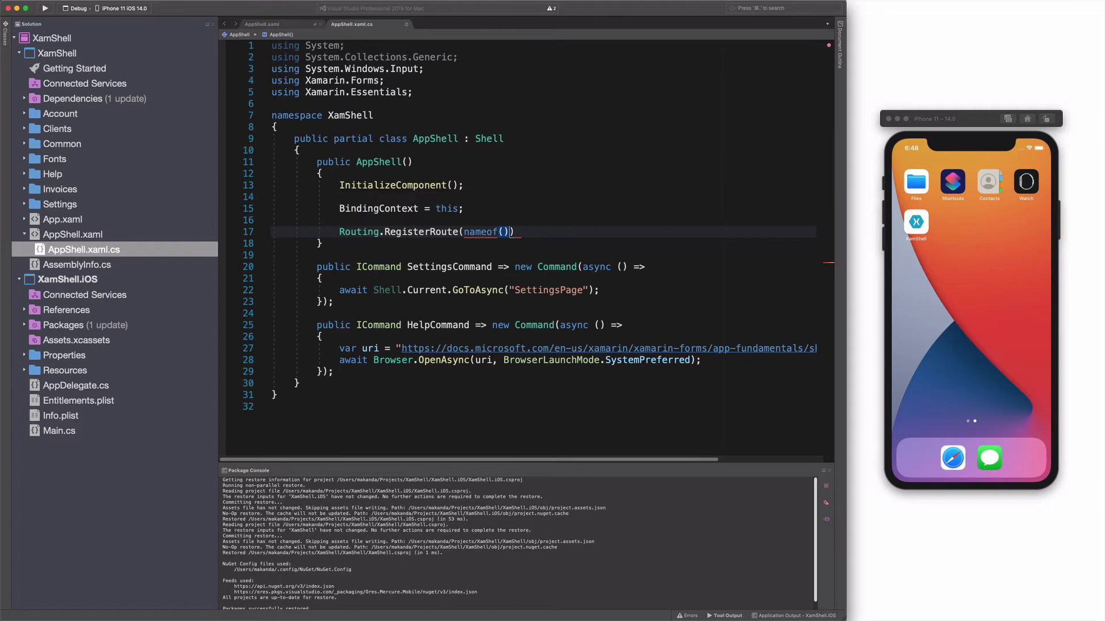
text(SetttingsPage)
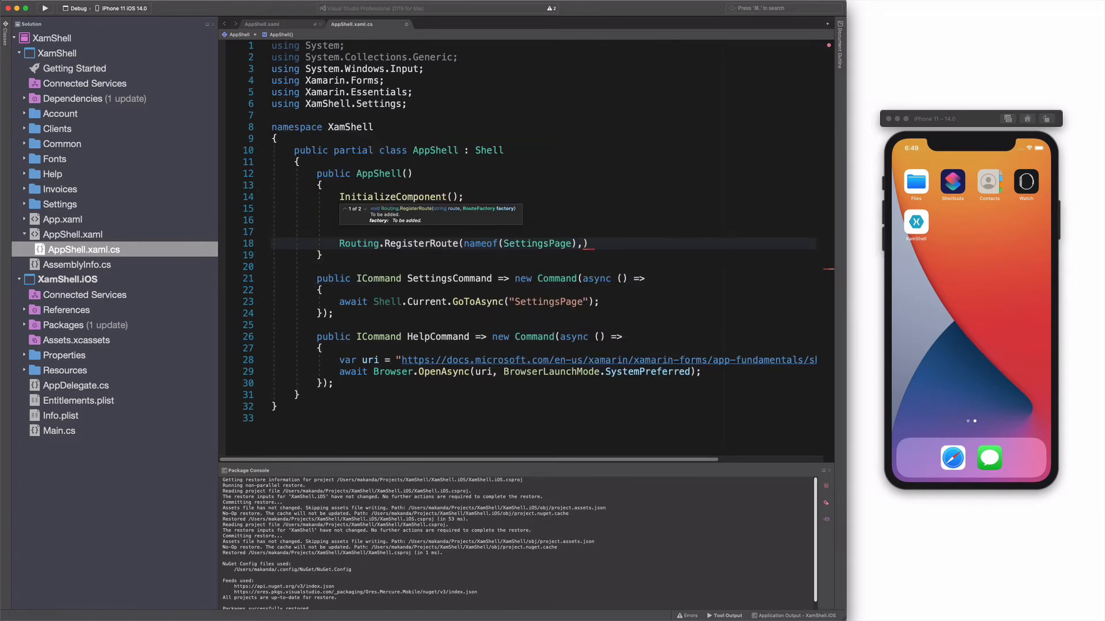
text(, typeof(SettingsPage)
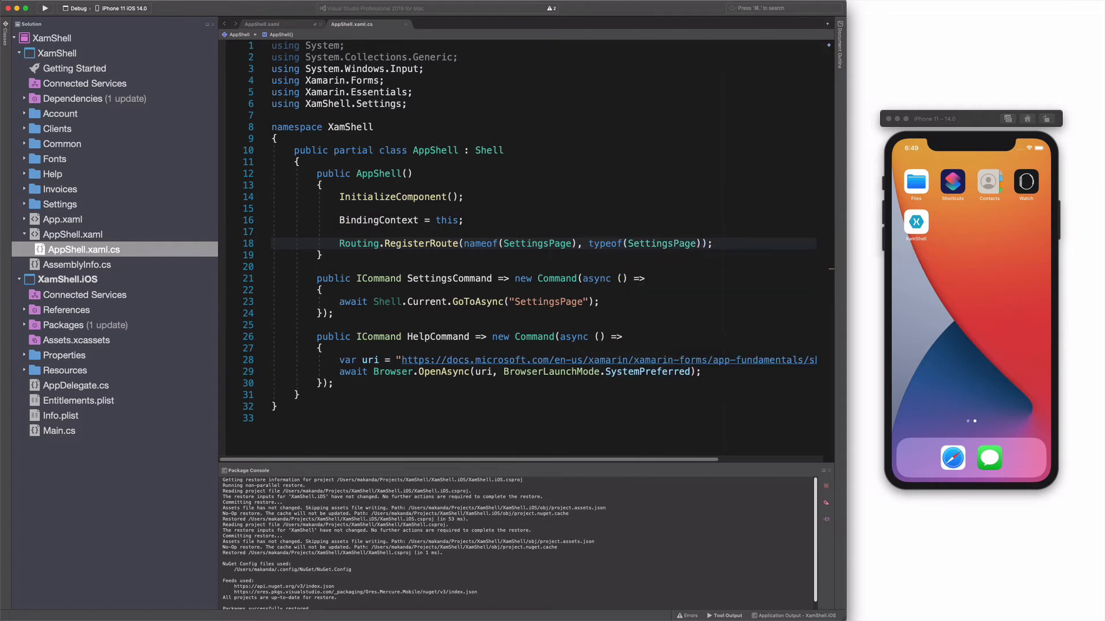
click(45, 8)
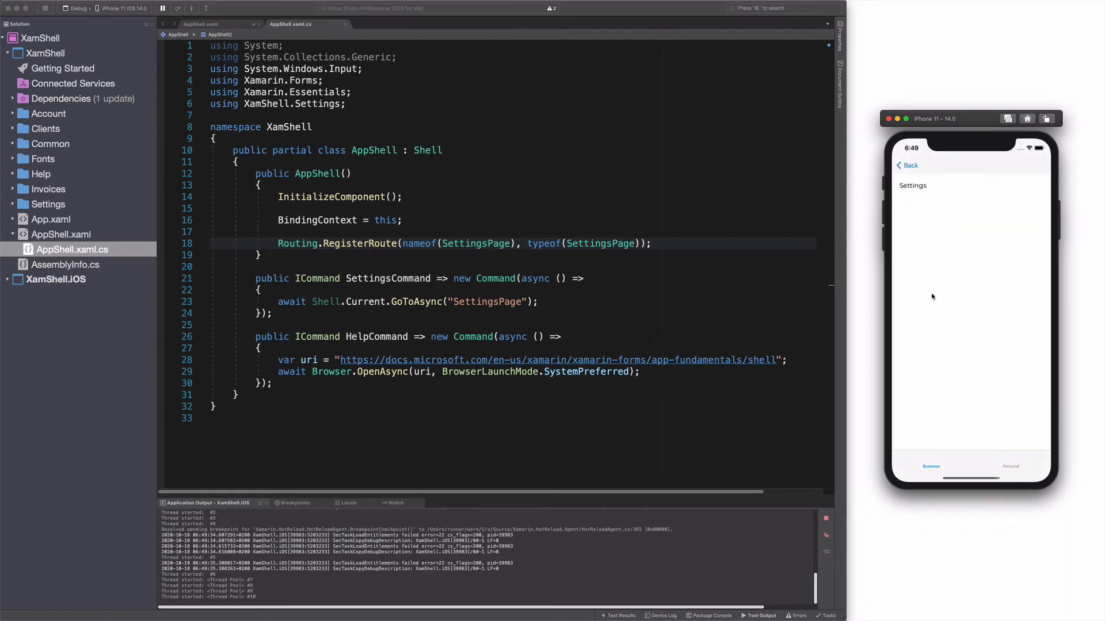
mouse_move(943, 233)
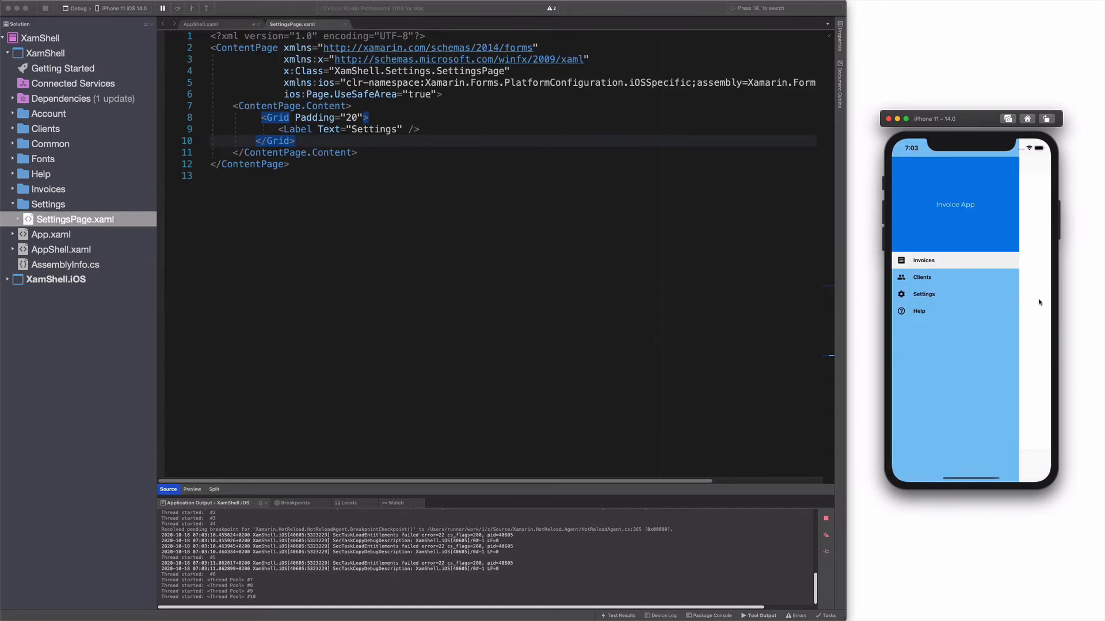
Step: Set Shell.TabBarIsVisible="False" on SettingsPage and verify Settings shows no tabs
click(923, 293)
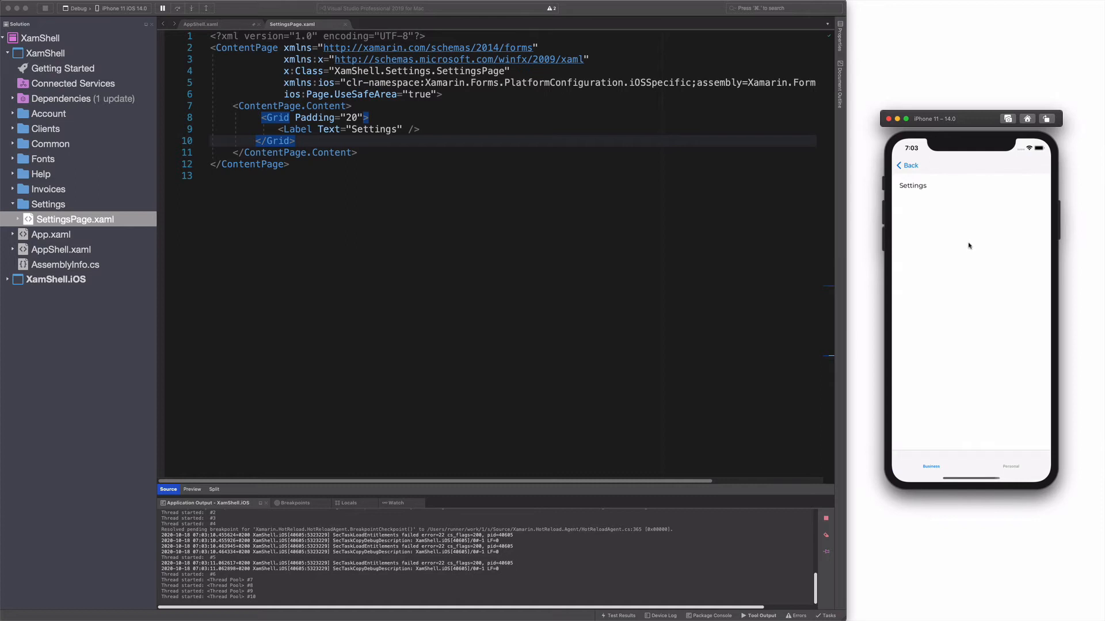
mouse_move(915, 268)
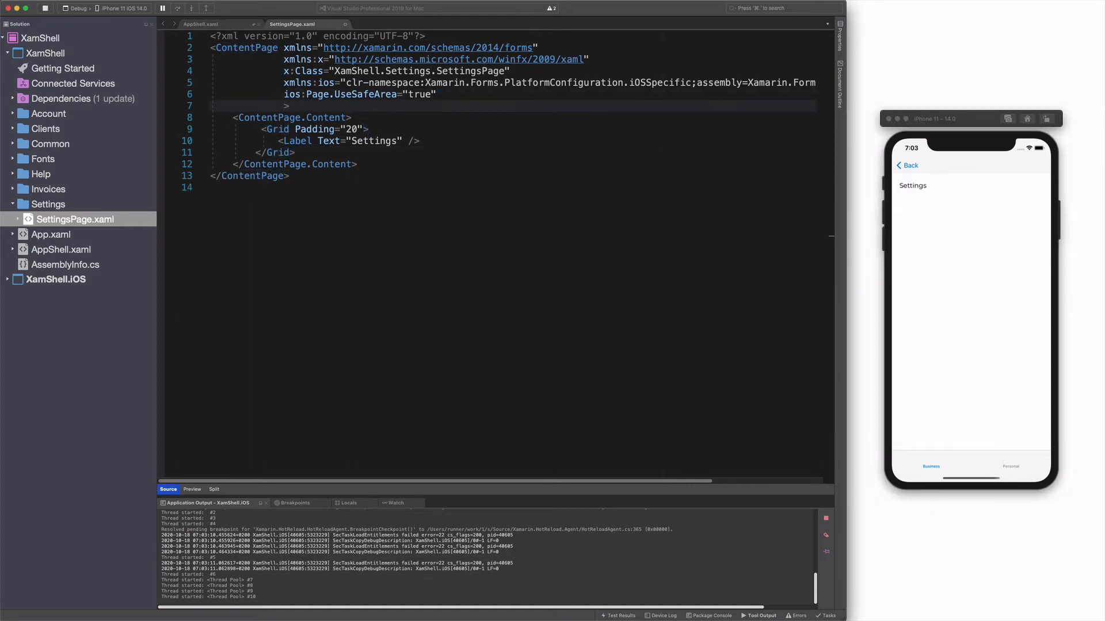
text(Shell.tabBarIsVisible="False)
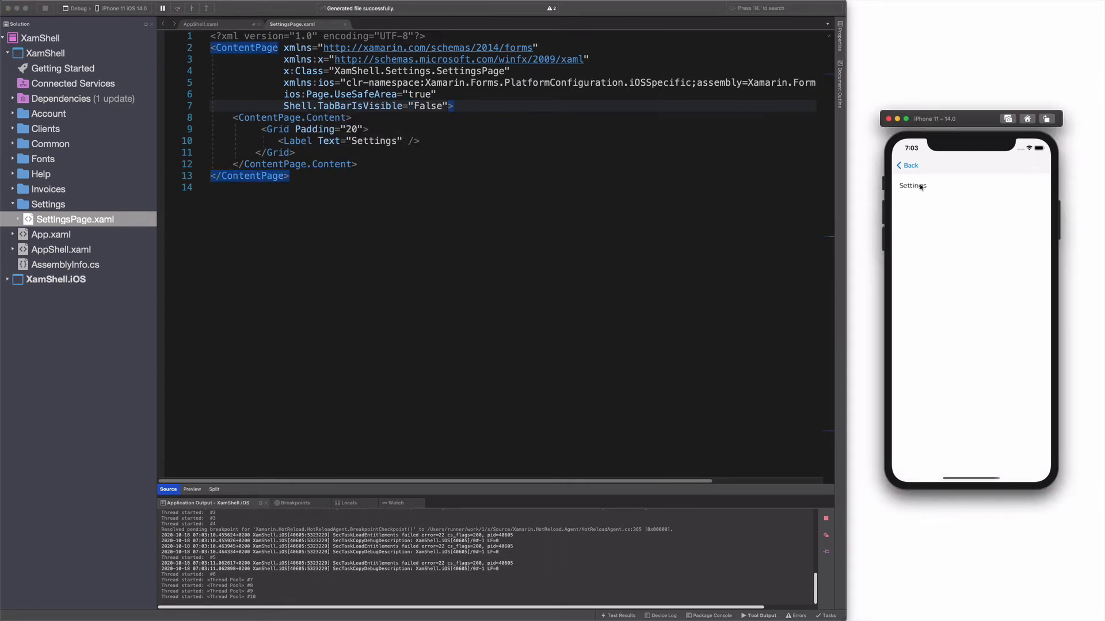
mouse_move(1025, 313)
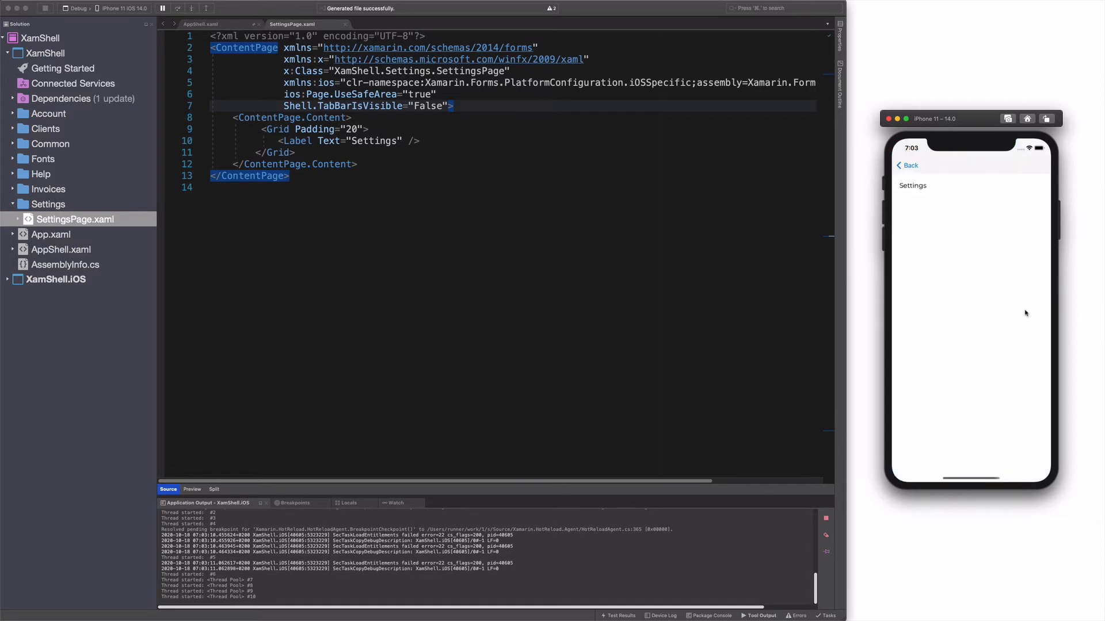
click(908, 165)
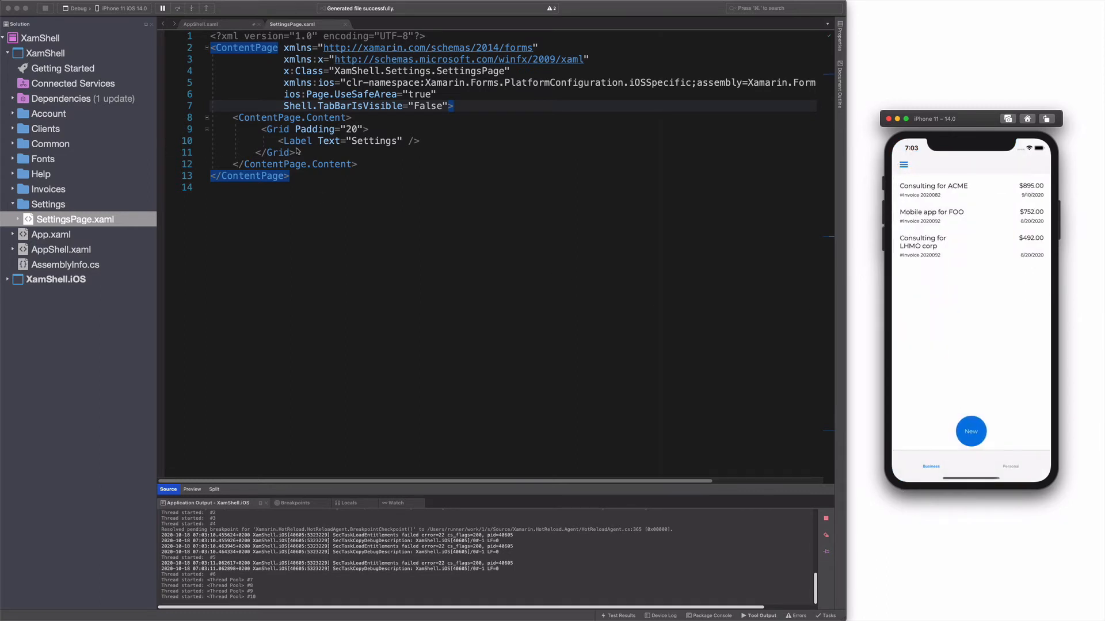
mouse_move(102, 188)
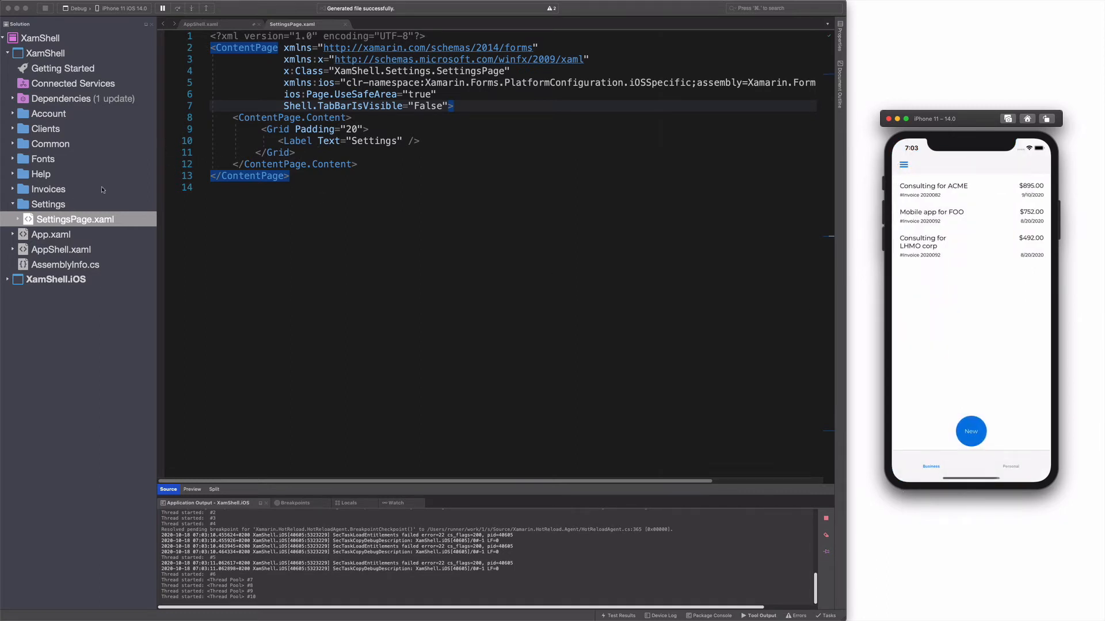
click(90, 248)
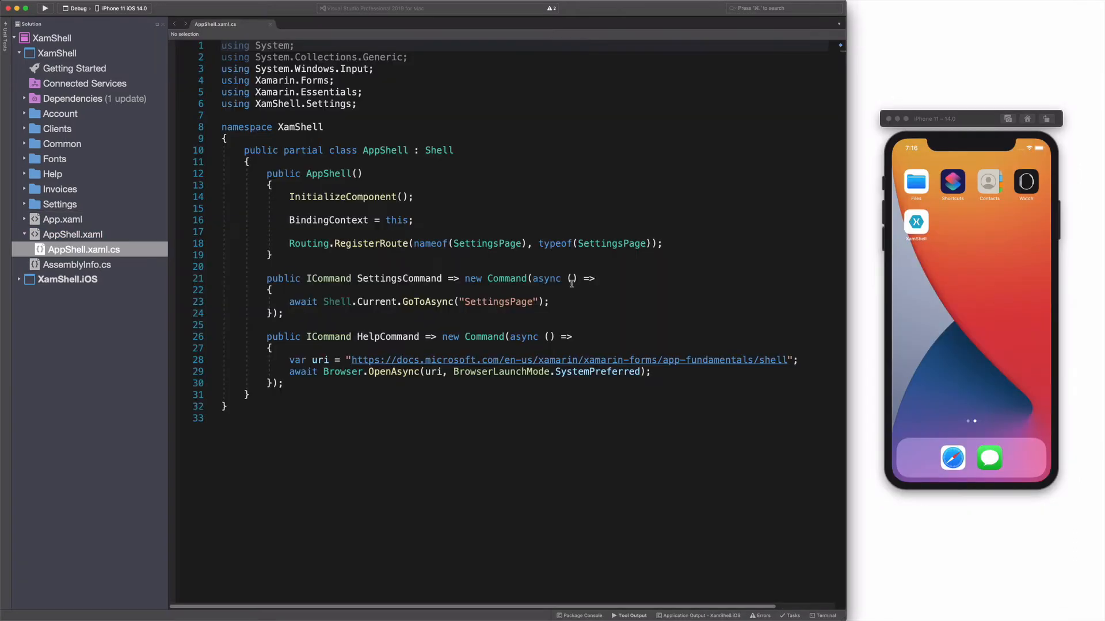
Step: Write Routing.RegisterRoute(nameof(NewClientPage), typeof(NewClientPage)); after the SettingsPage route
text(Routing)
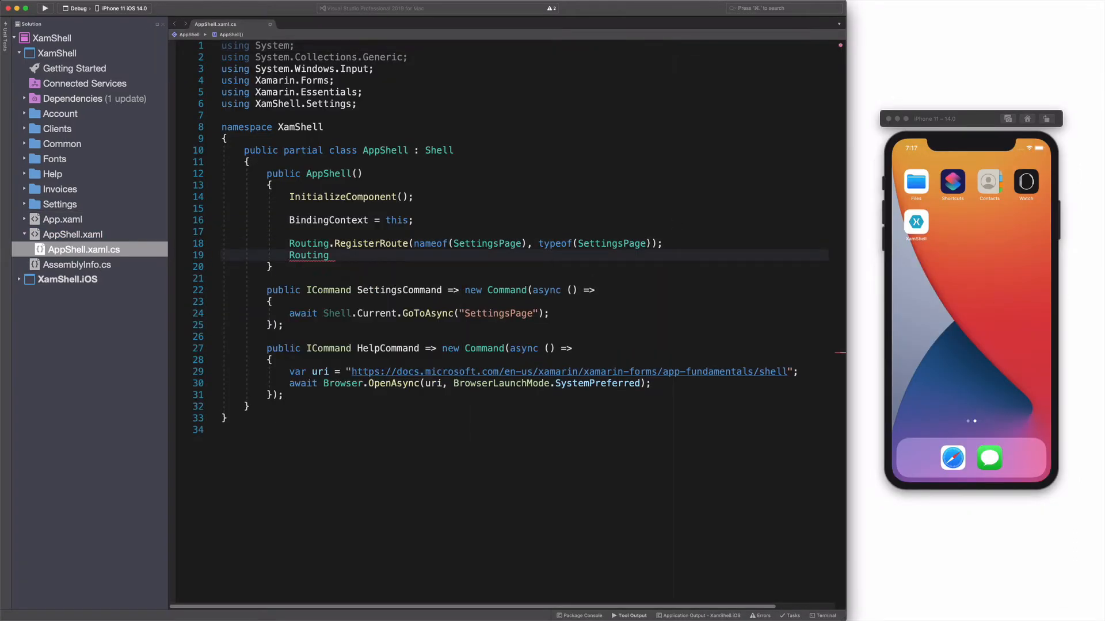
text(.RegisterRoute(nameof()))
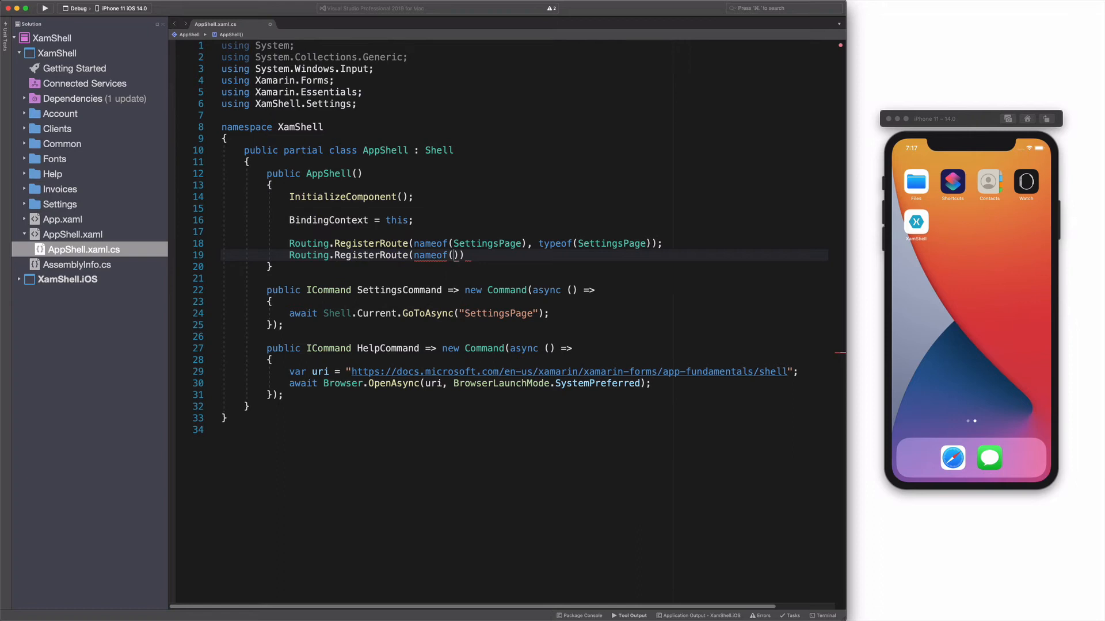
text(NewClientPage)
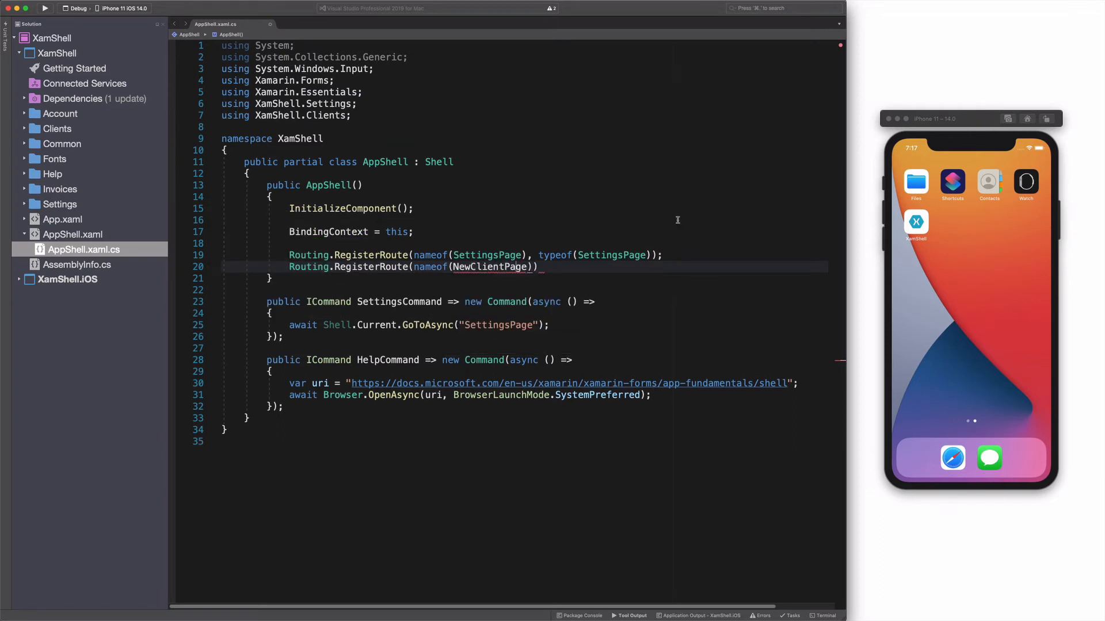
text(, typeof())
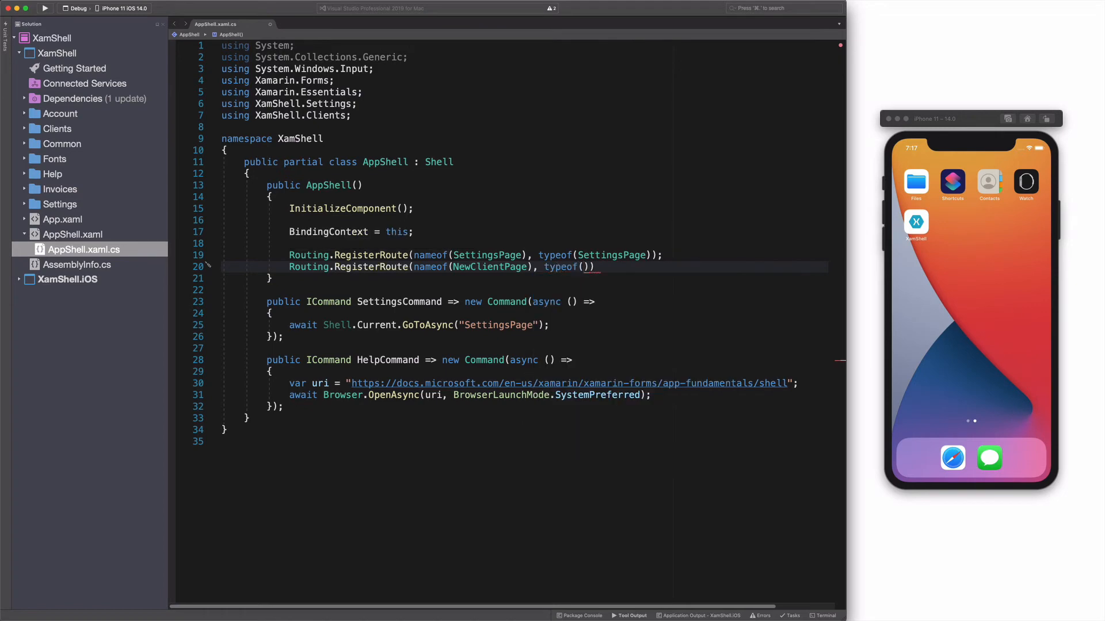
text(NewClientPage);)
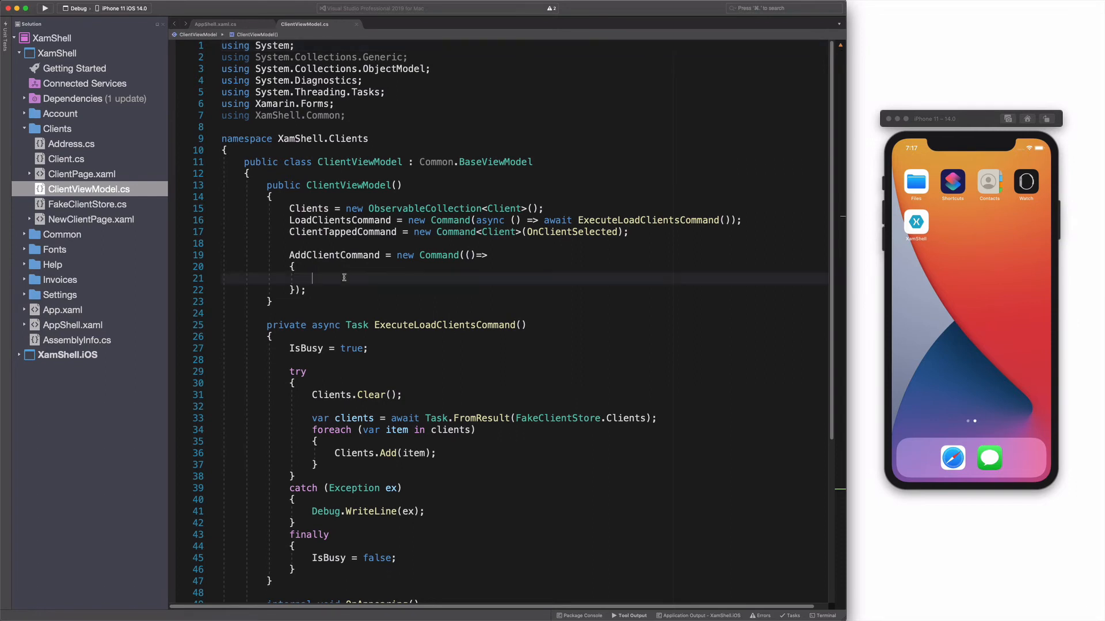
mouse_move(486, 290)
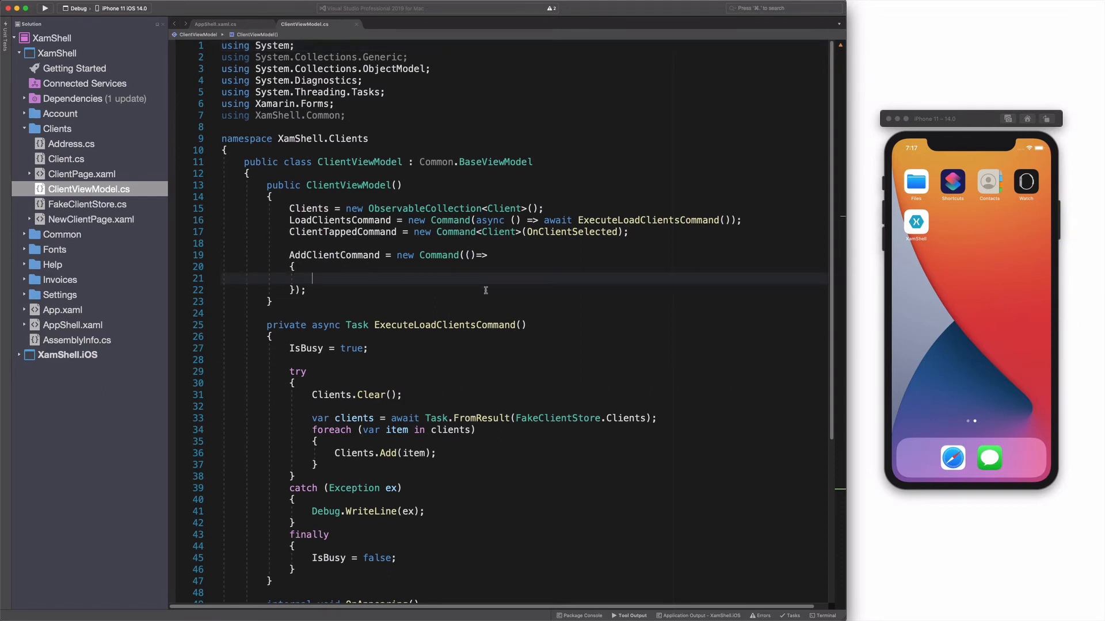
mouse_move(310, 254)
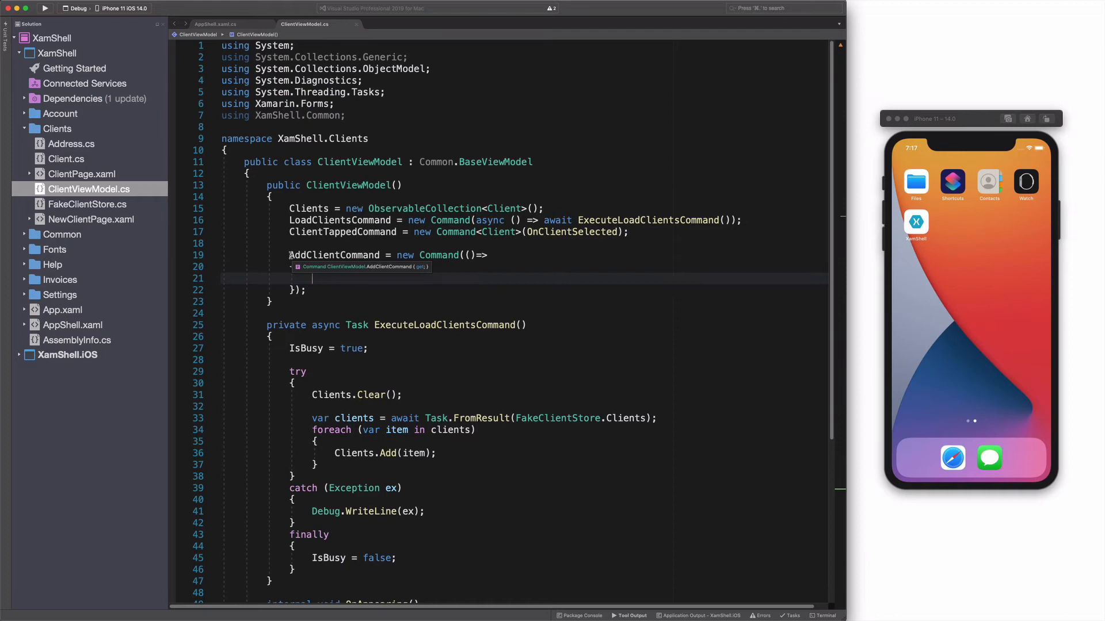
Step: Make AddClientCommand await Shell.Current.GoToAsync(nameof(NewClientPage)) and run the app
text(Shell.Current.GoToAsync(nameof(NewClientPage));)
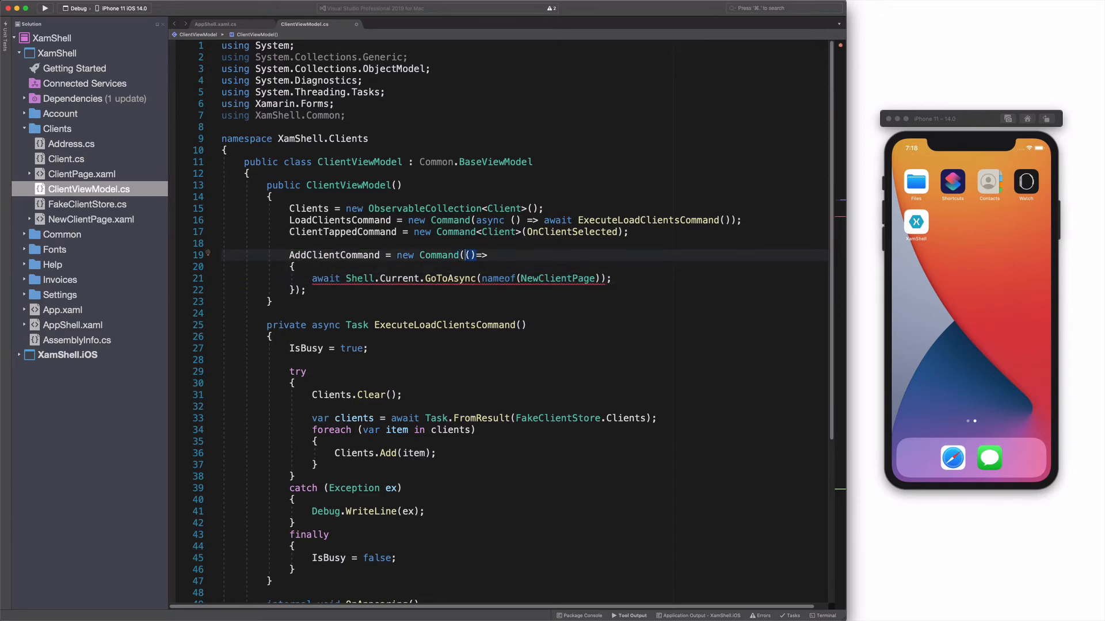
click(45, 8)
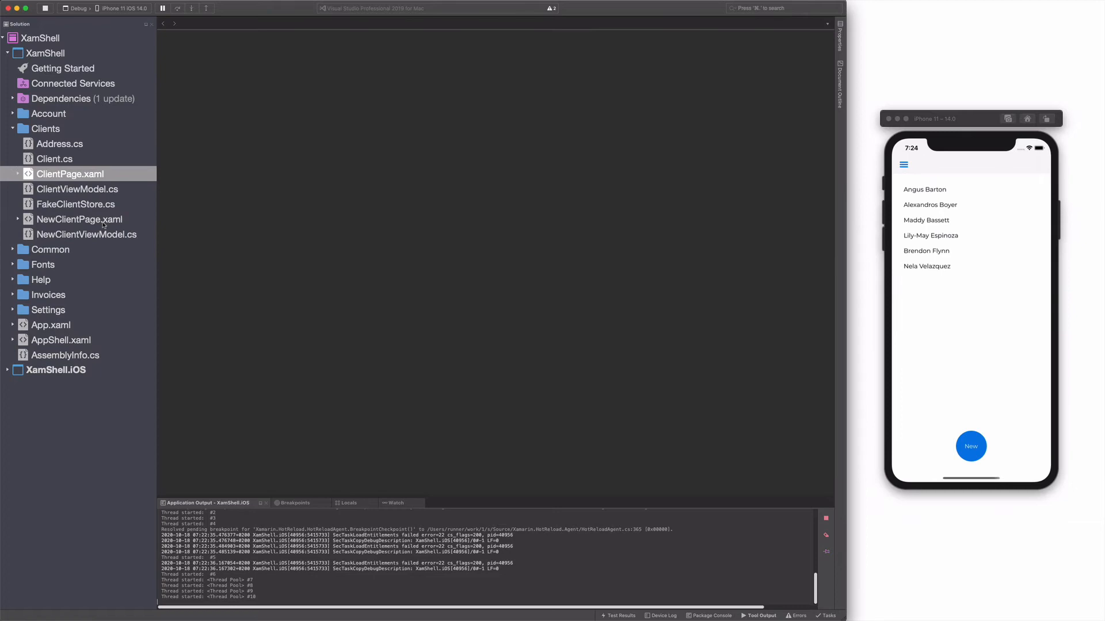
Step: Set Shell.PresentationMode="ModalAnimated" on NewClientPage and show the new-client form in the simulator
double_click(78, 218)
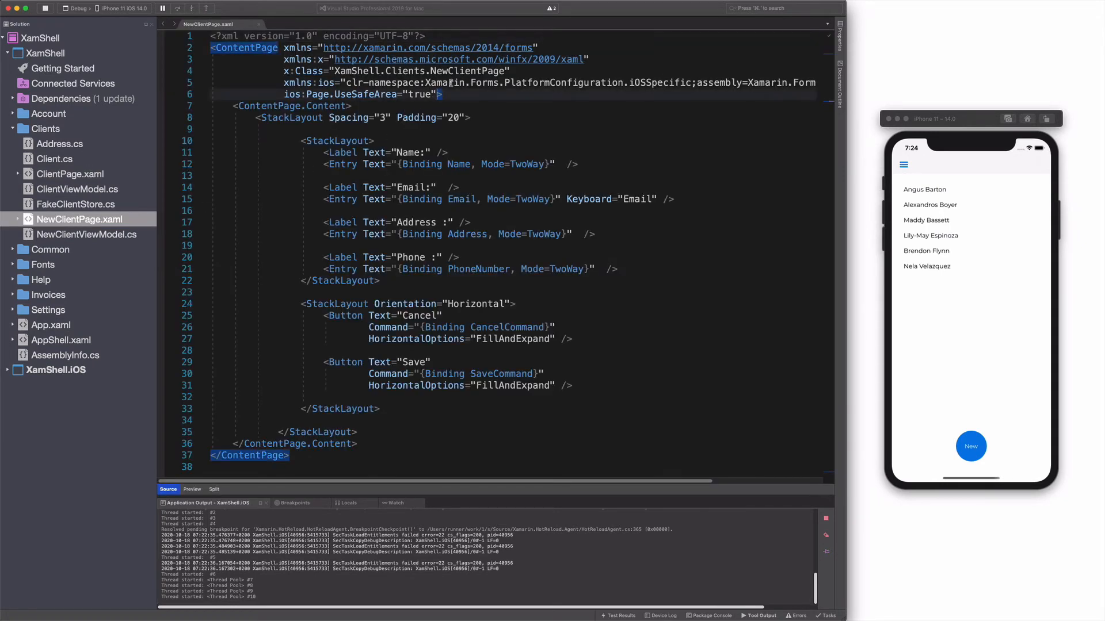
text(Shell.PresentationMode="">)
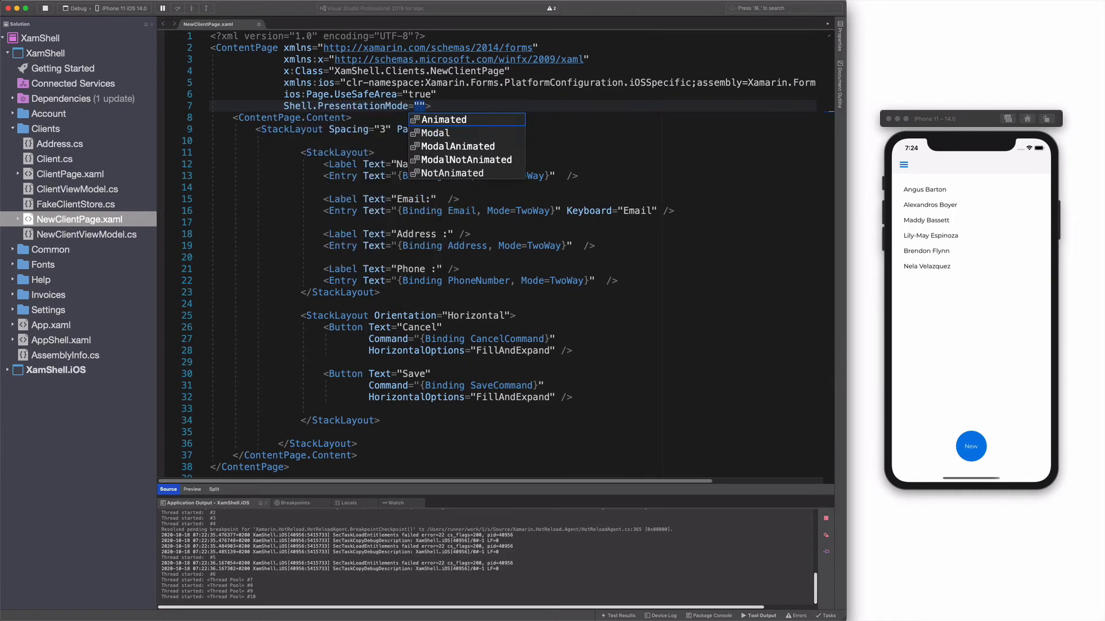
click(462, 146)
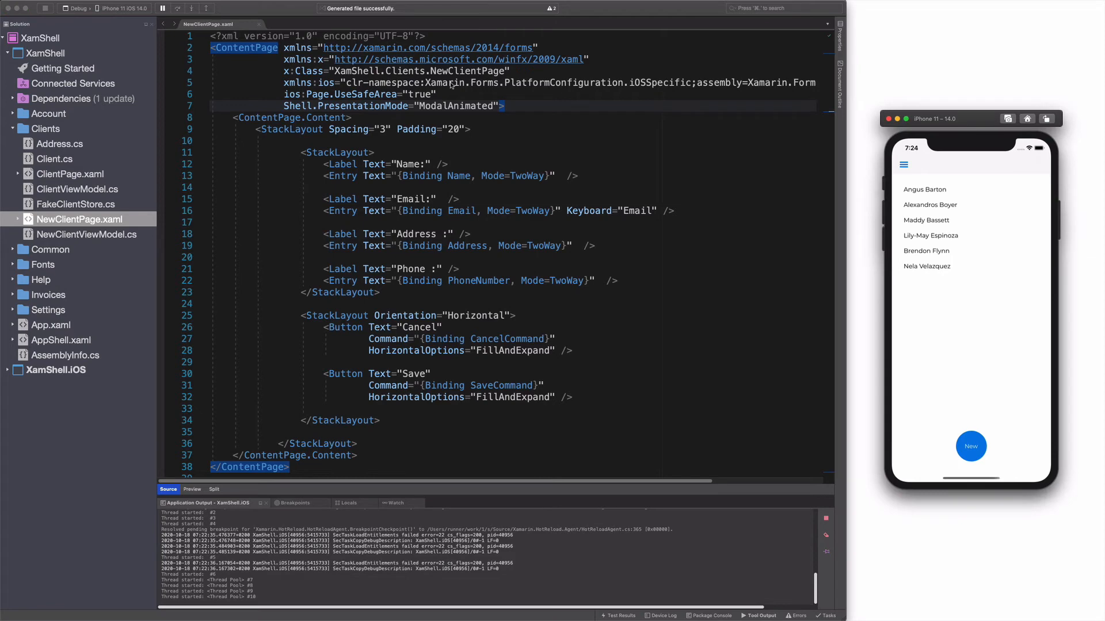
click(970, 447)
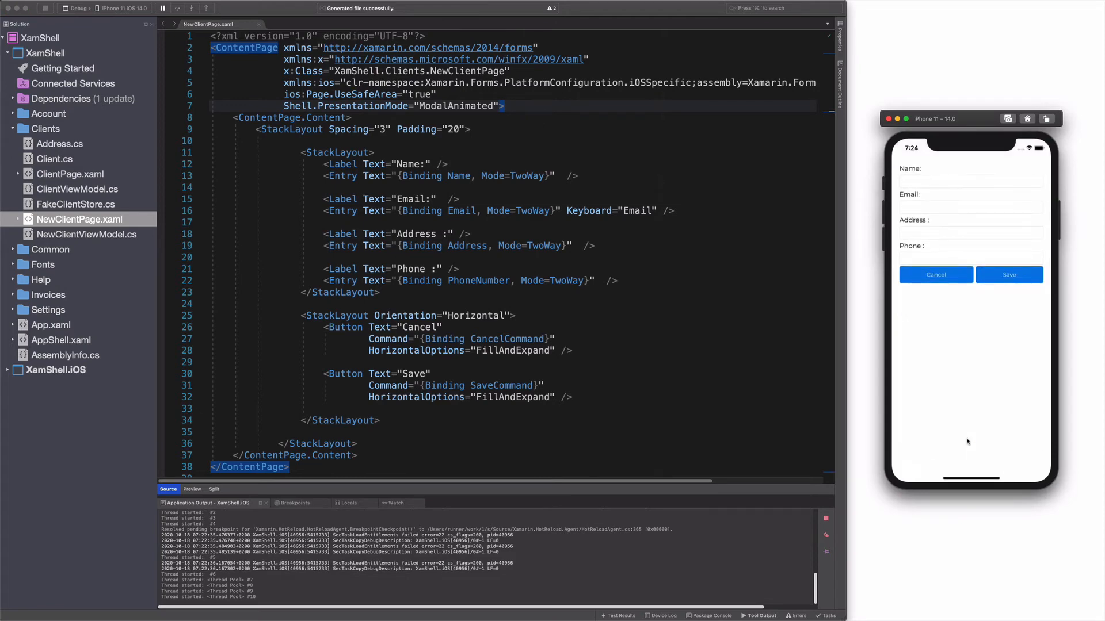
mouse_move(871, 224)
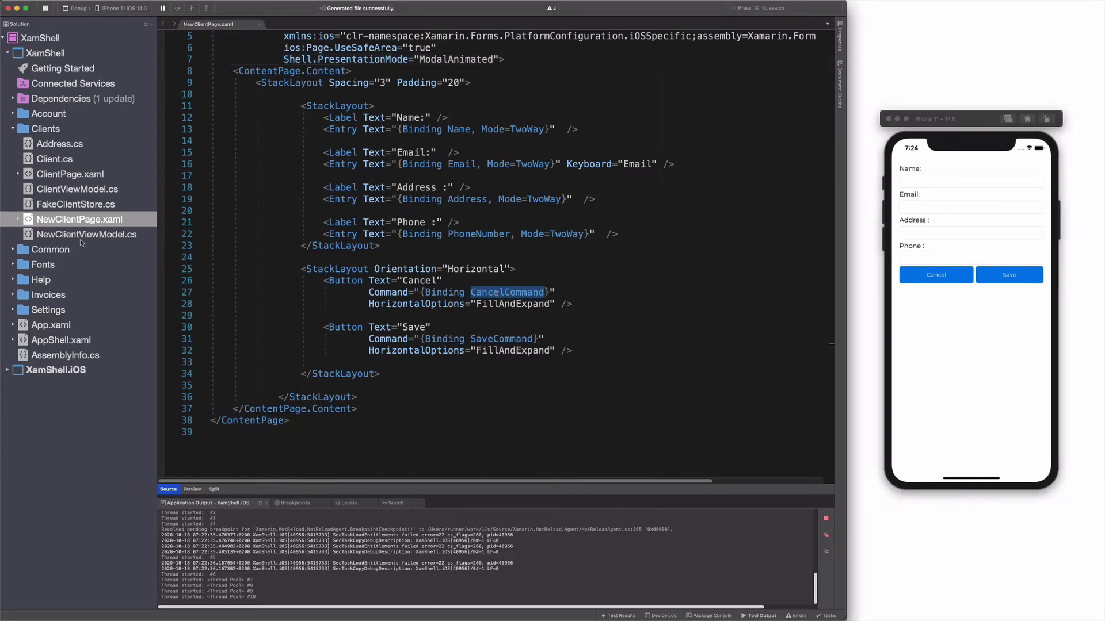
Step: Make NewClientViewModel's CancelCommand await Shell.Current.GoToAsync("..")
click(88, 235)
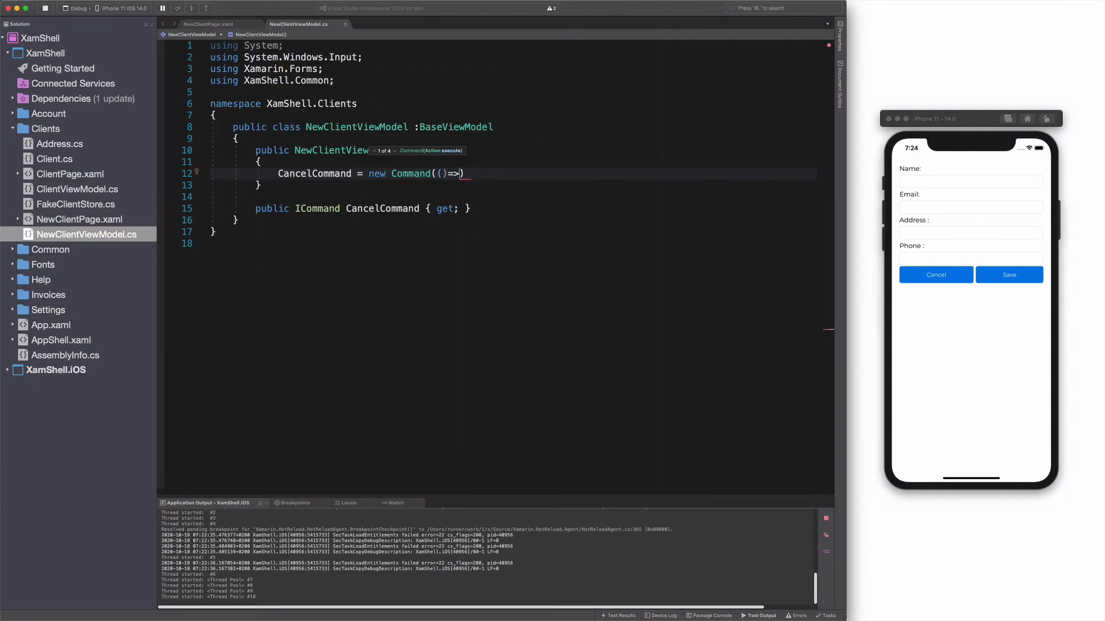
text({ });)
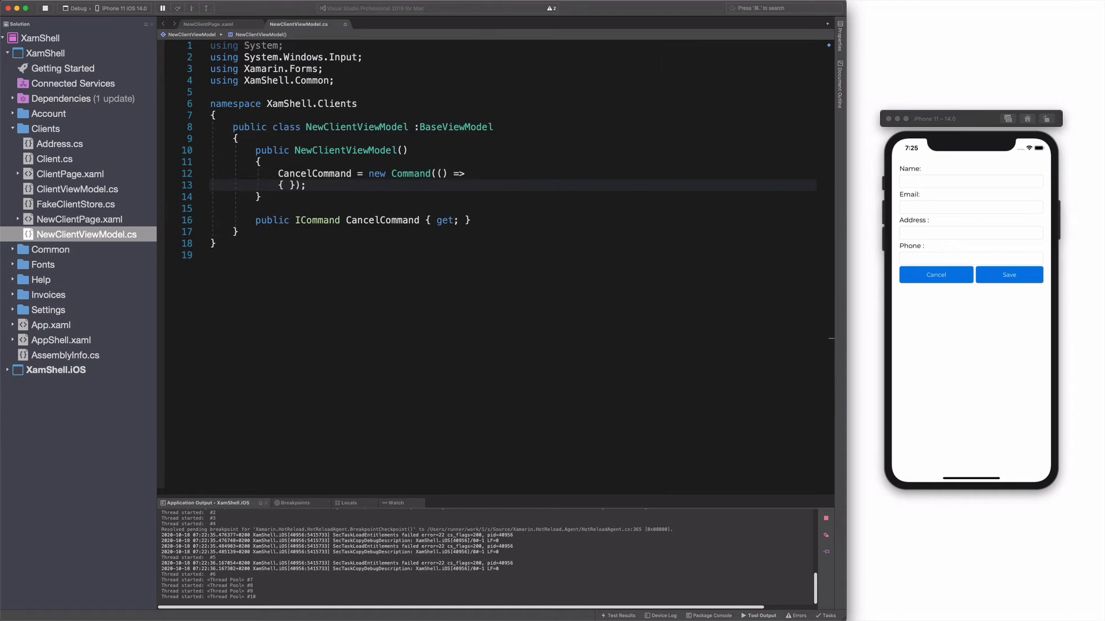
text(Shell.Current)
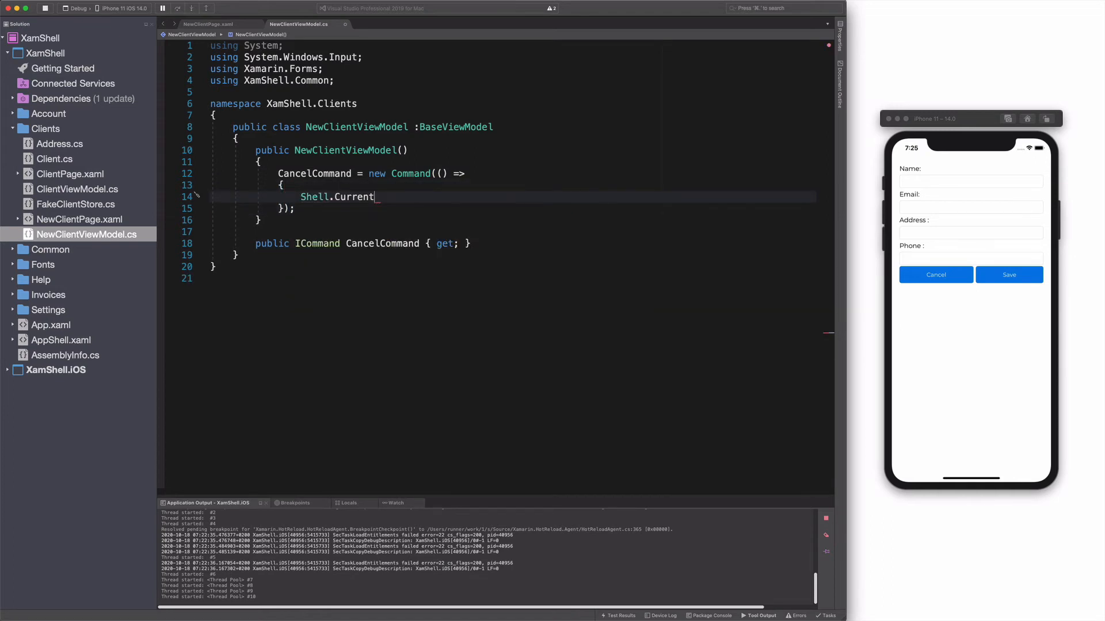
text(.GoToAsync("");)
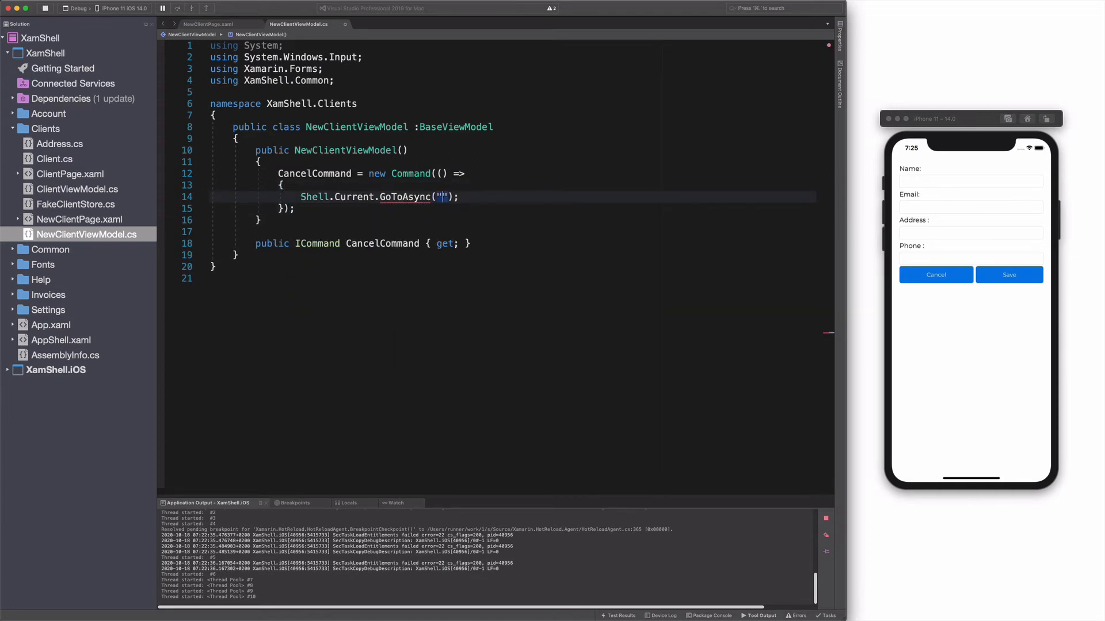
text(await Shell.Current.GoToAsync("..");)
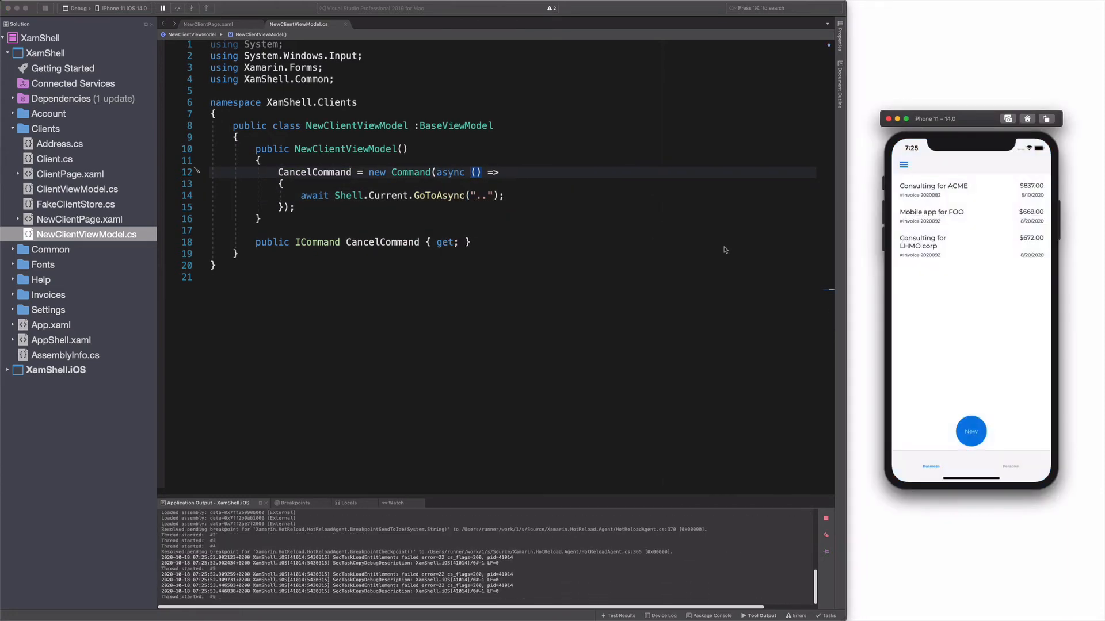
Step: Verify in the simulator that New opens the form and Cancel returns to the client list, twice
click(970, 431)
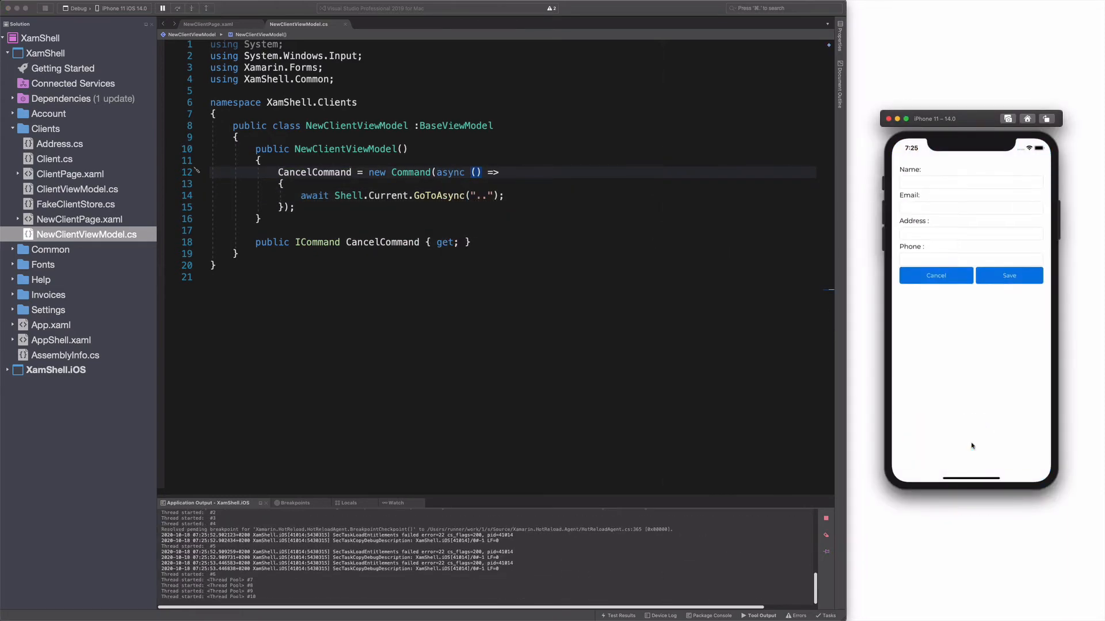
click(935, 275)
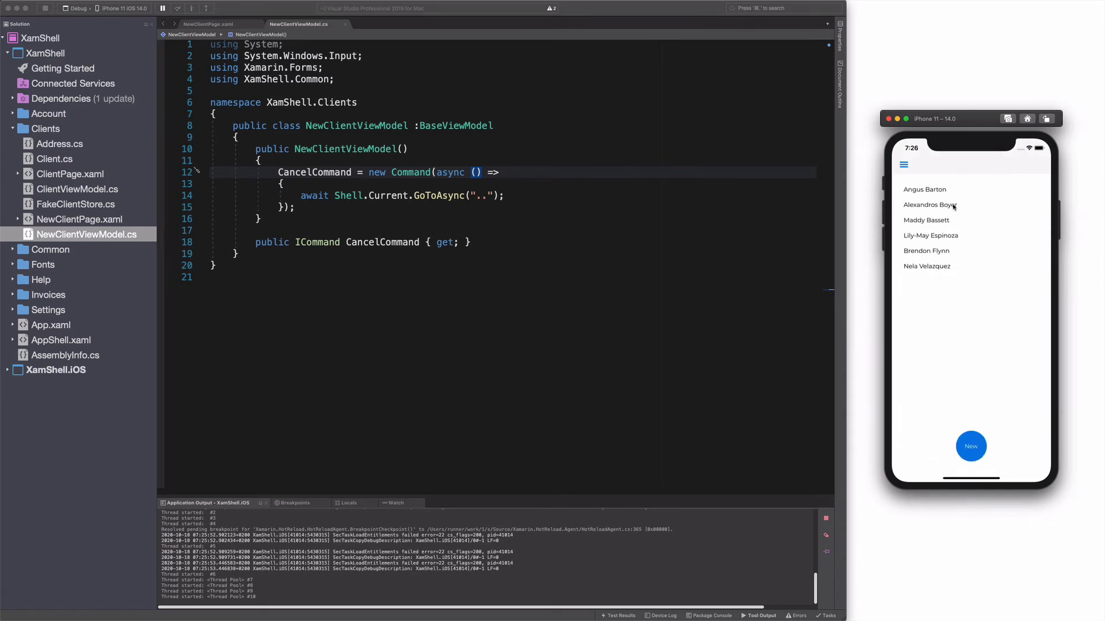
click(970, 447)
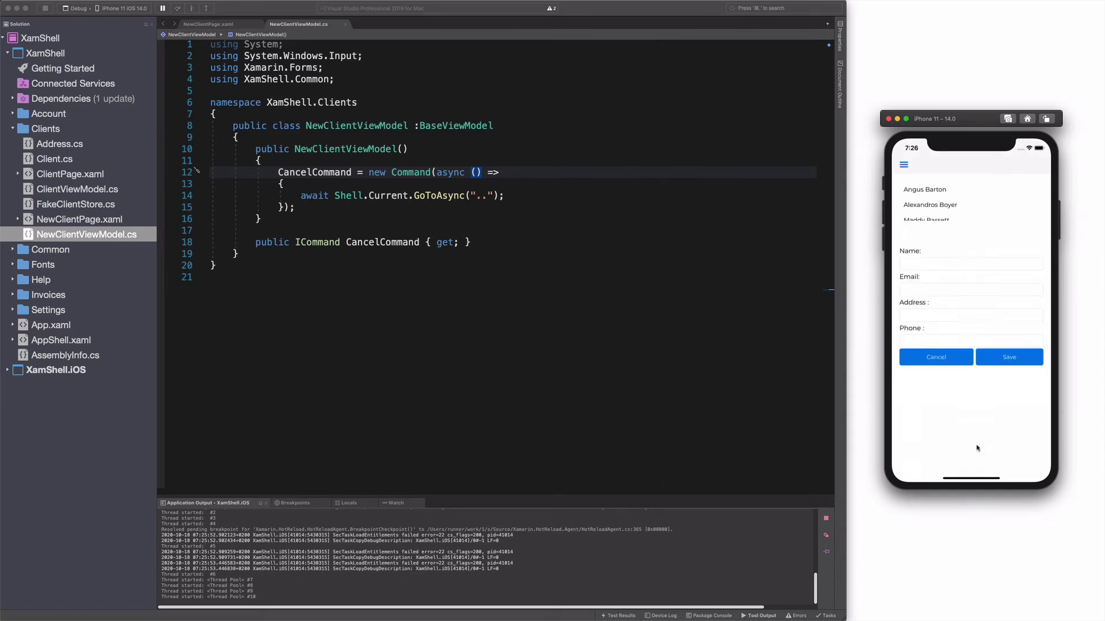
click(936, 357)
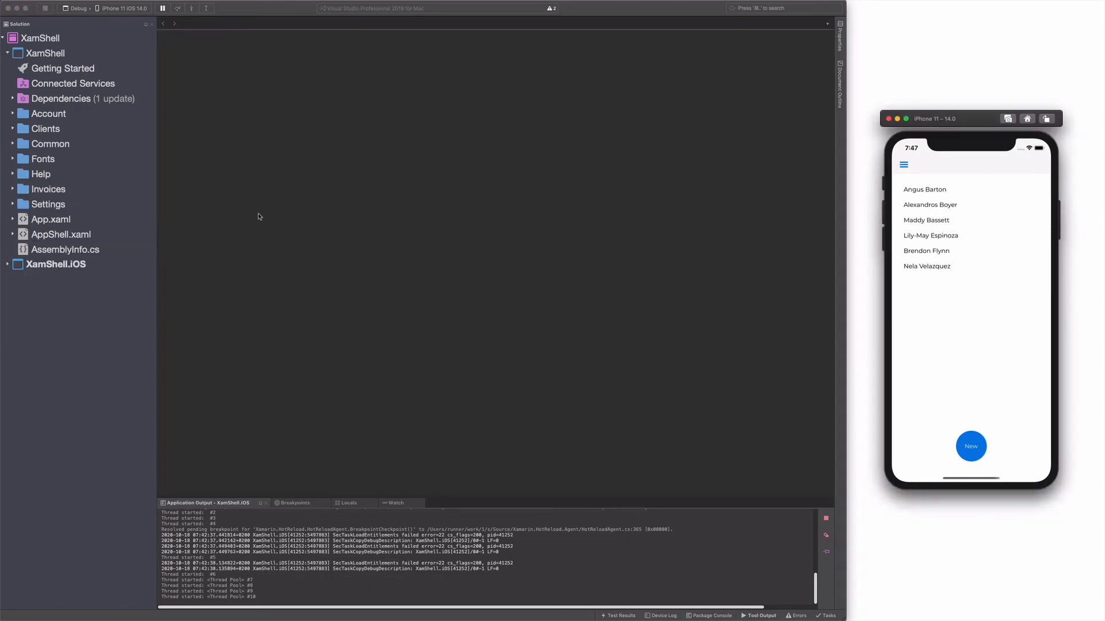
Step: Bring up ClientDetailViewModel.cs from the Clients folder for editing
click(12, 127)
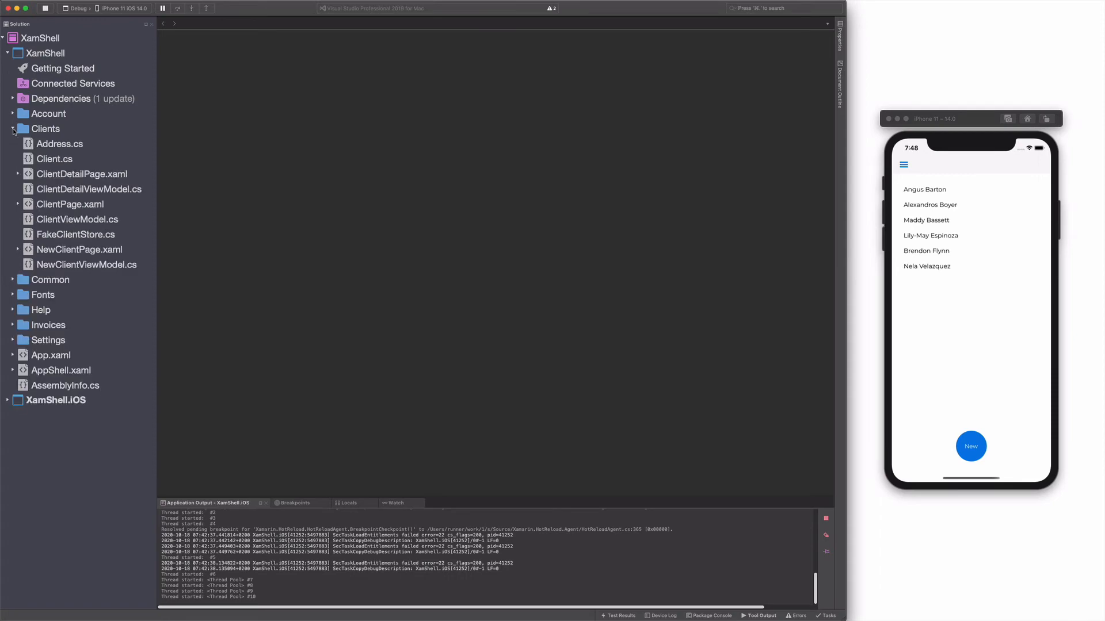
click(89, 189)
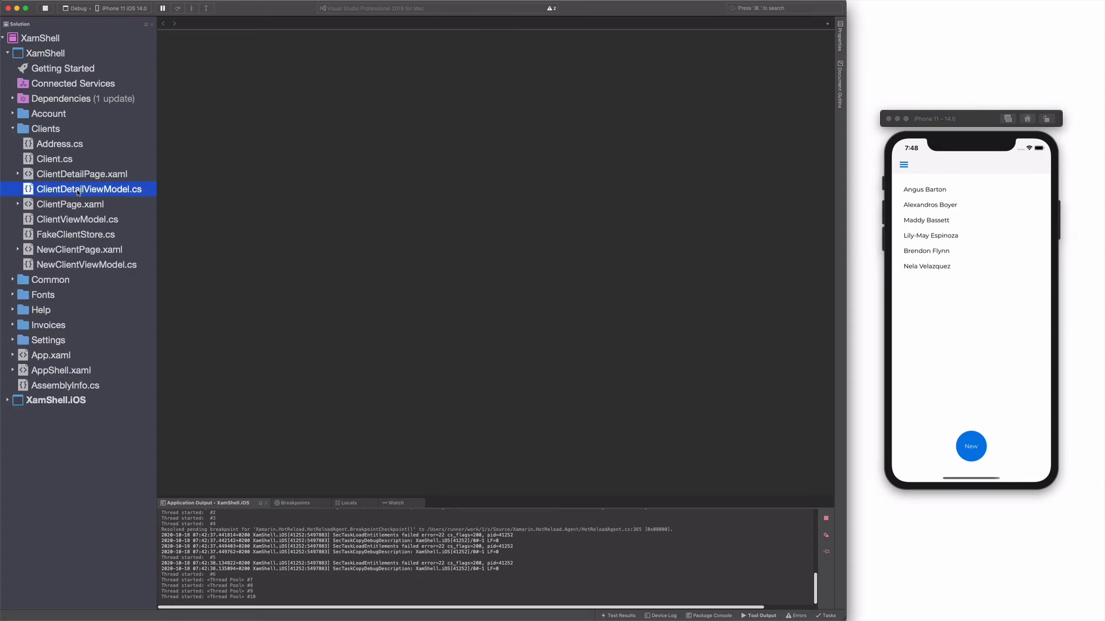
double_click(89, 188)
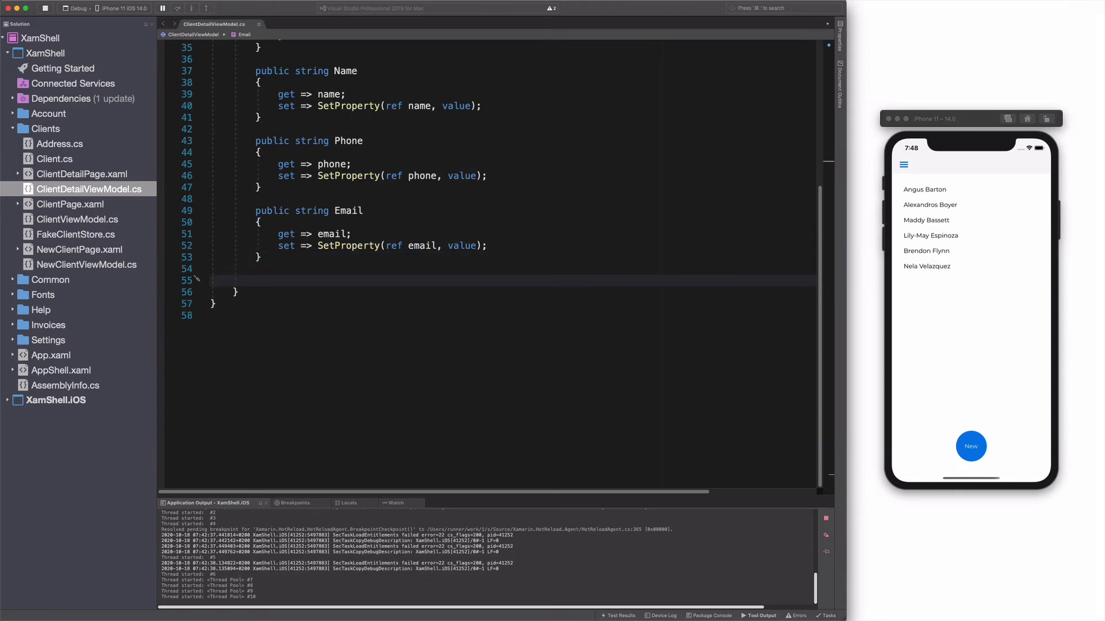
Step: Add a ClientName property whose setter stores clientName and calls LoadClient(clientName)
text(public)
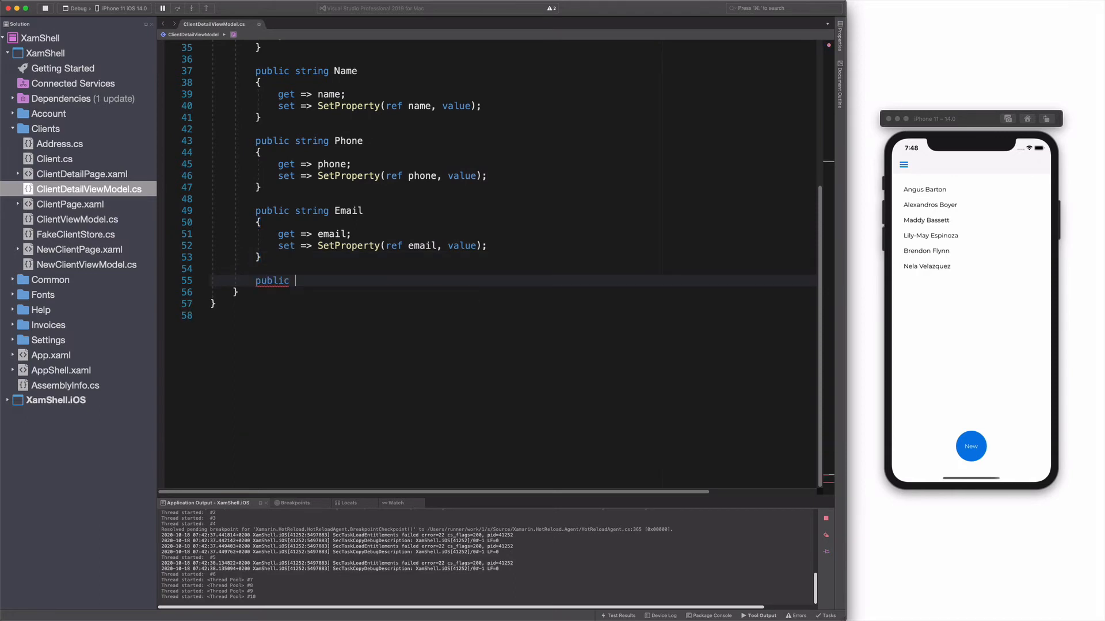
text(string Cli)
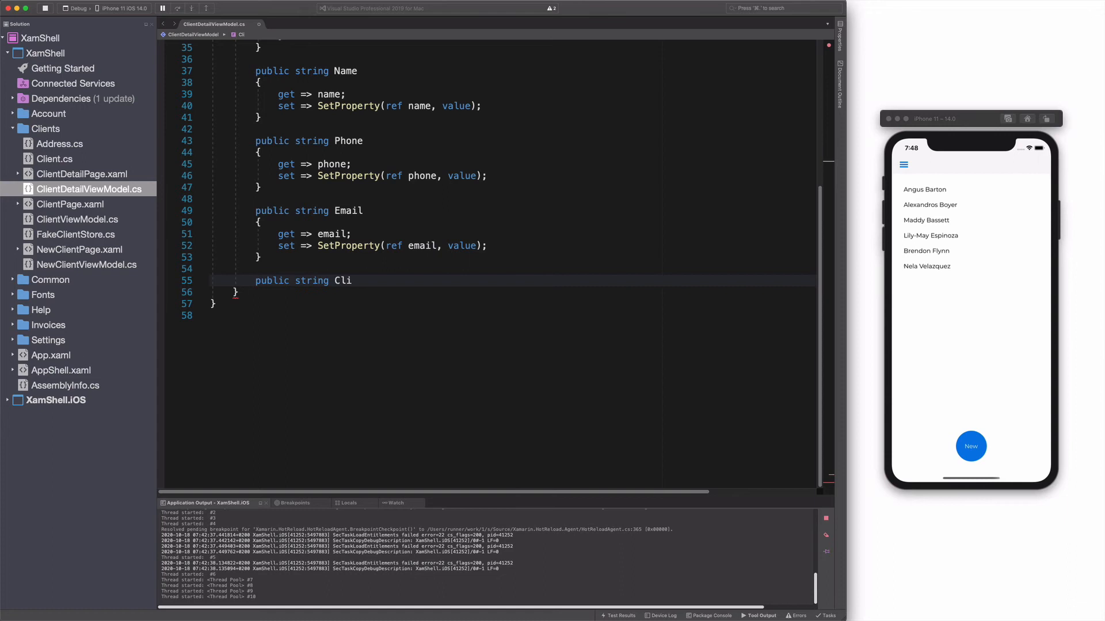
text(entNa)
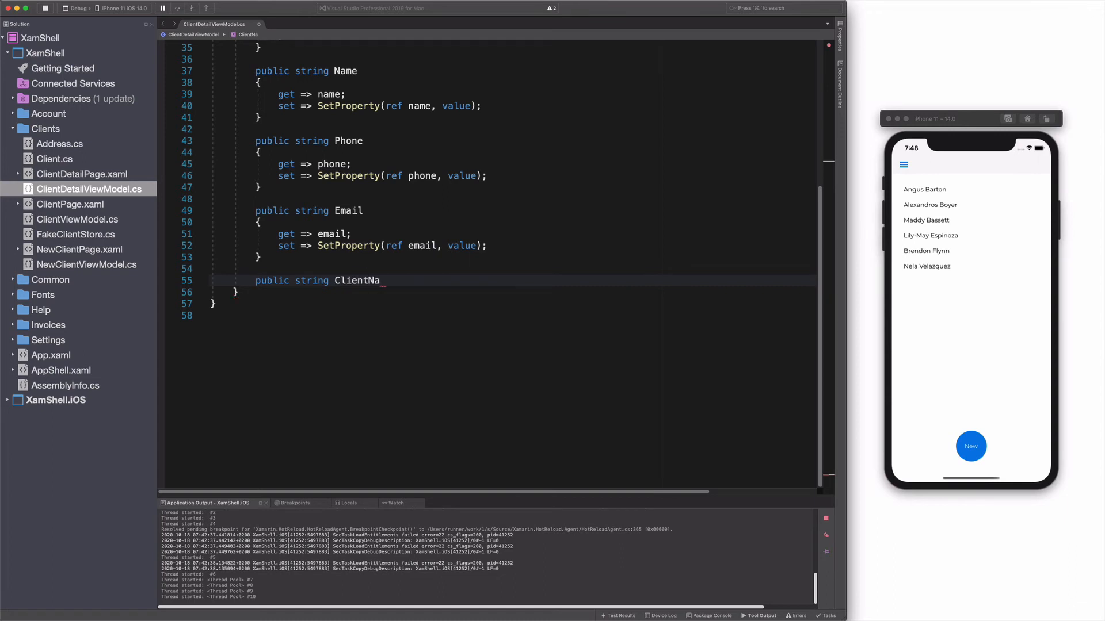
text(me)
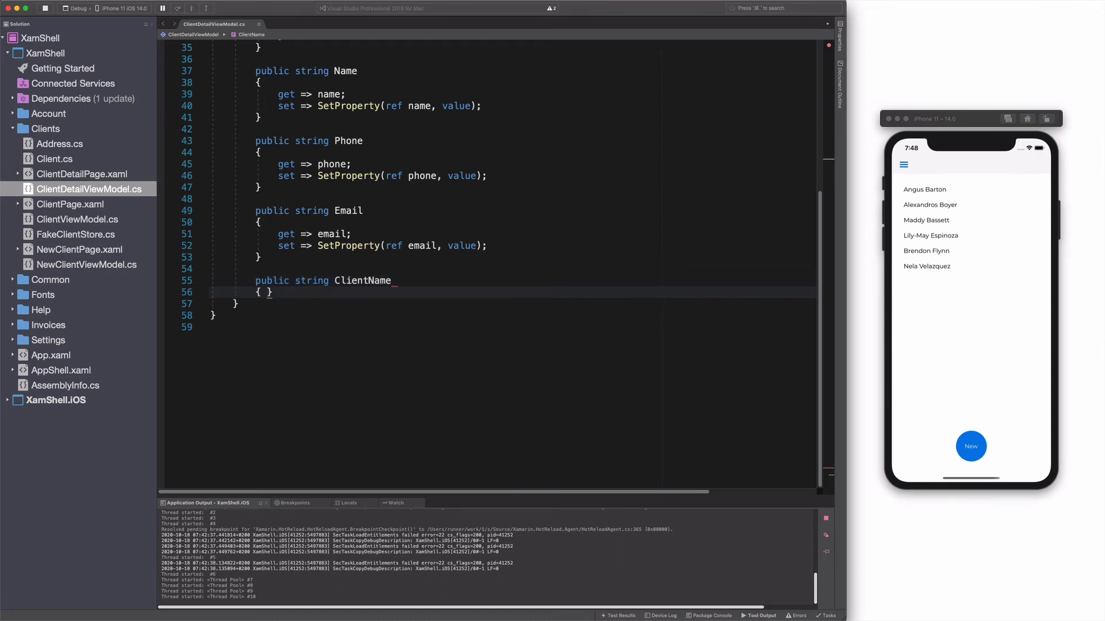
text(get=> clientName;)
text(set)
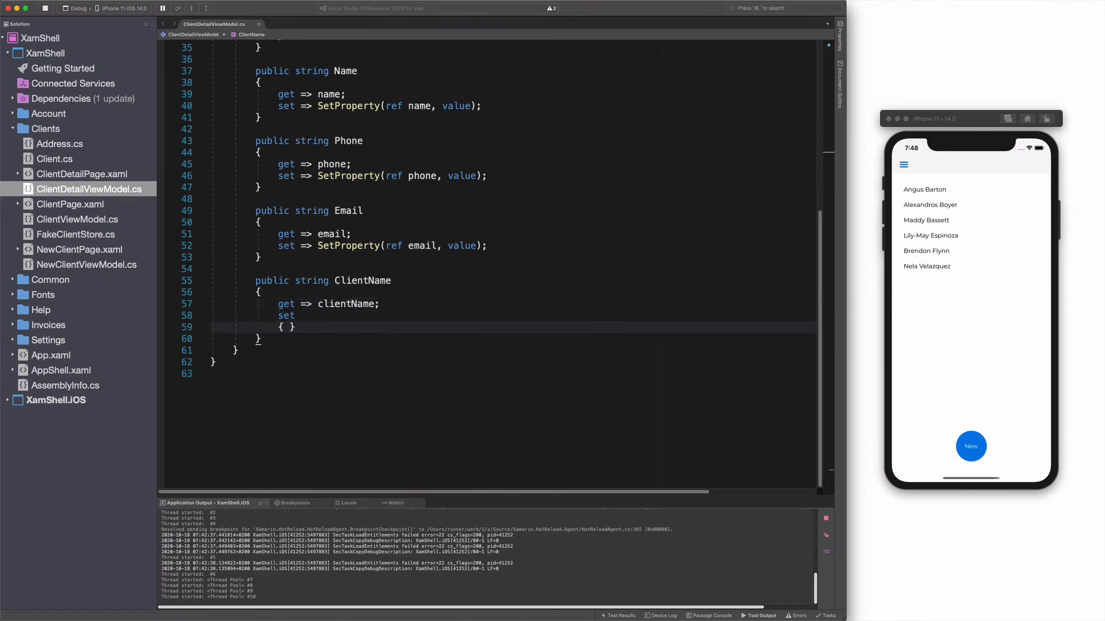
text(clientName = value;)
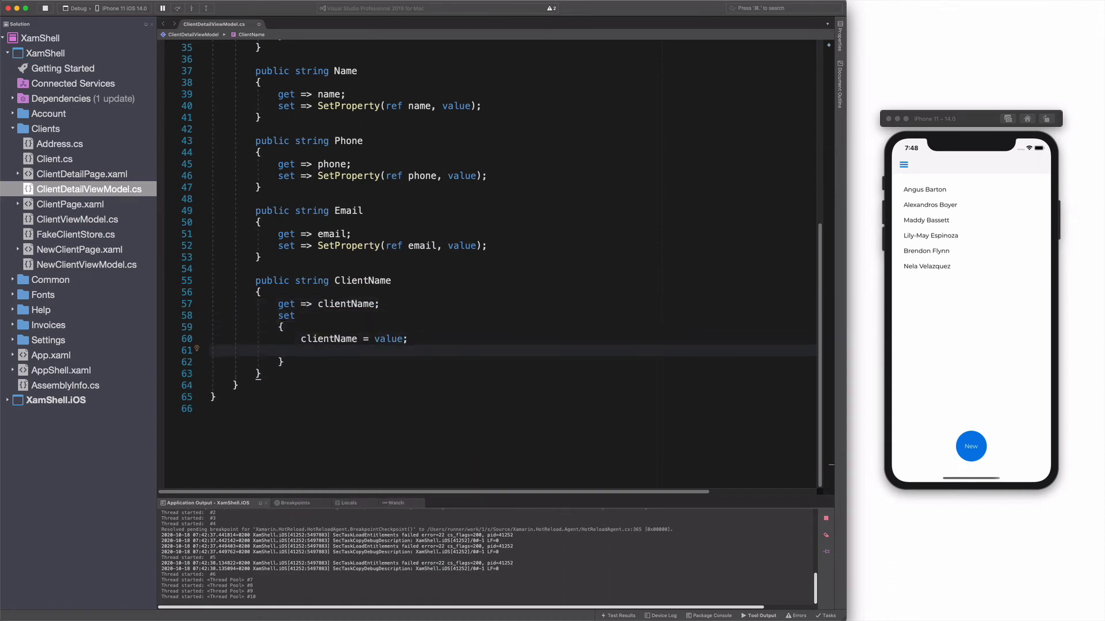
text(LoadClient(clientName);)
text([QueryProperty)
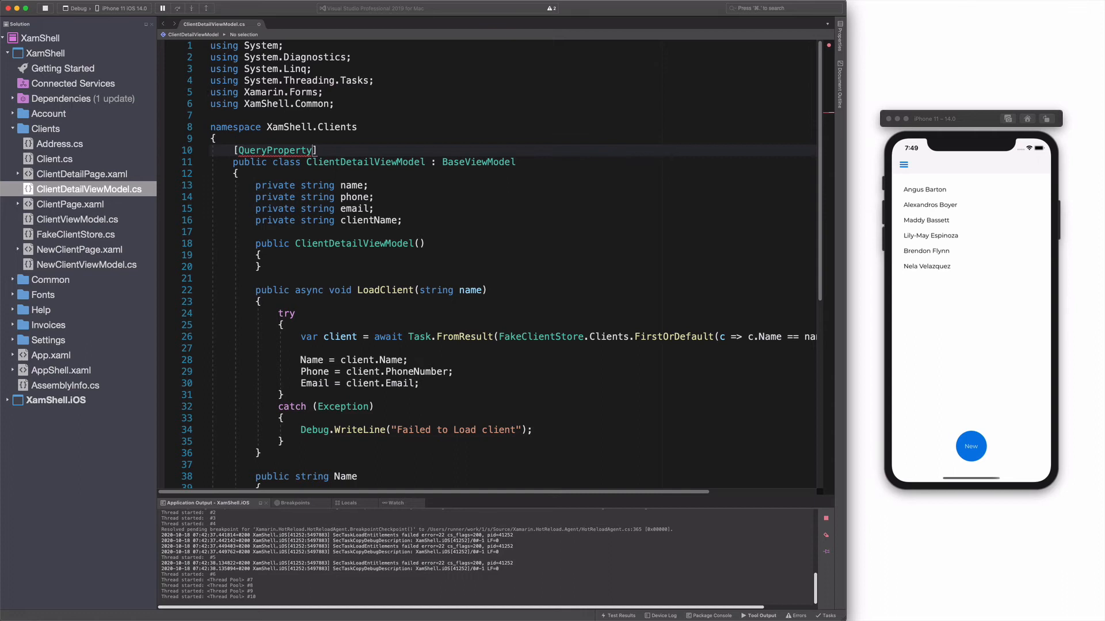
Step: Add [QueryProperty(nameof(ClientName), nameof(ClientName))] above the ClientDetailViewModel class
text((name)
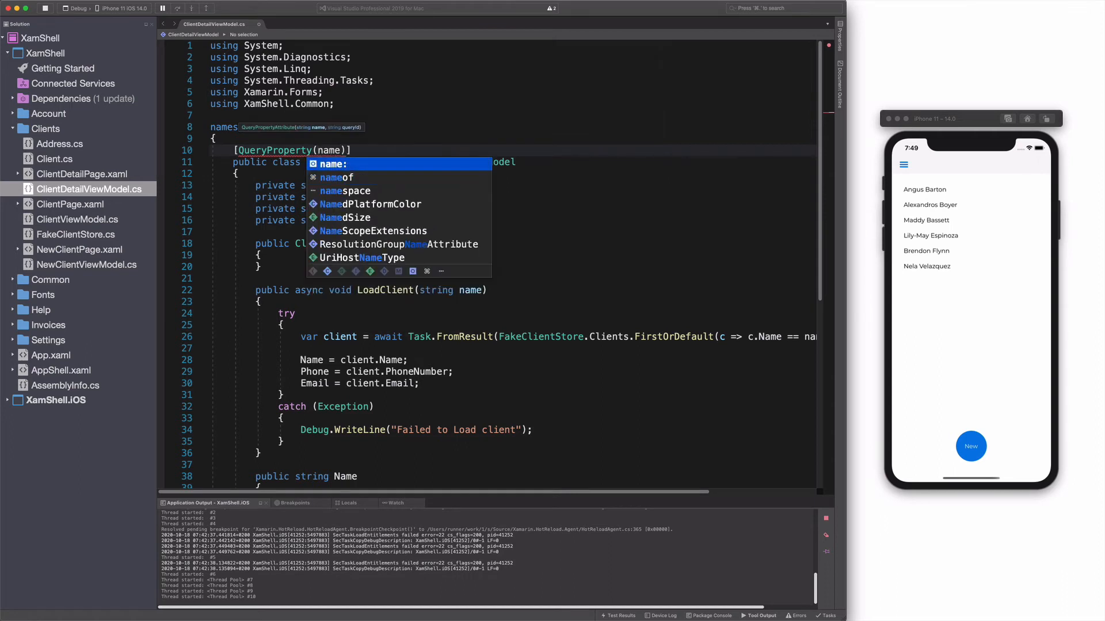
key(Down)
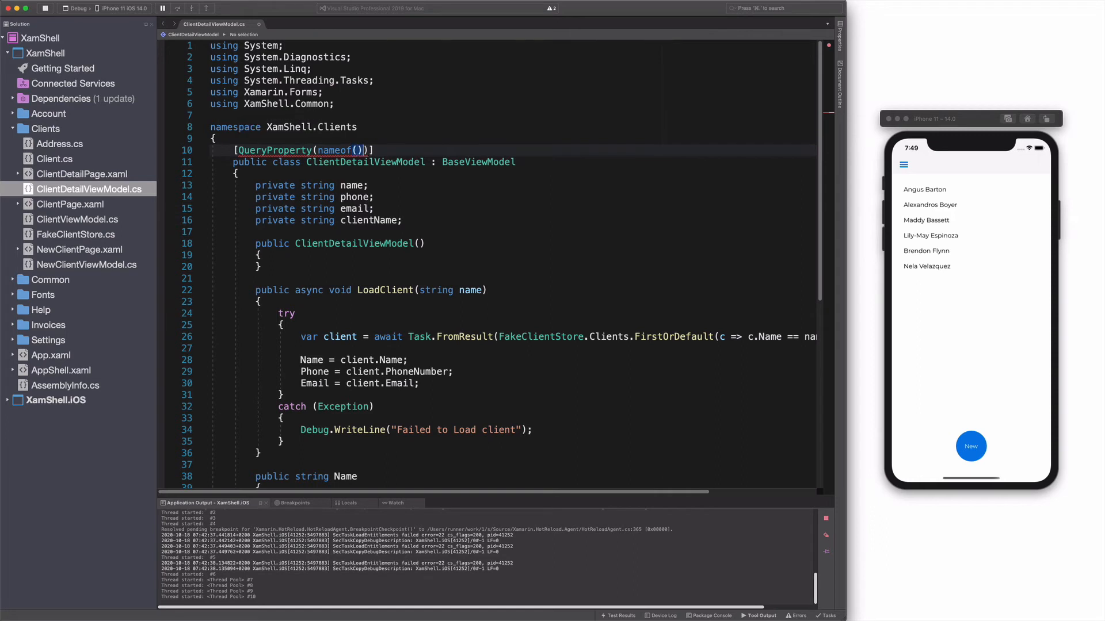
text(ClientName)
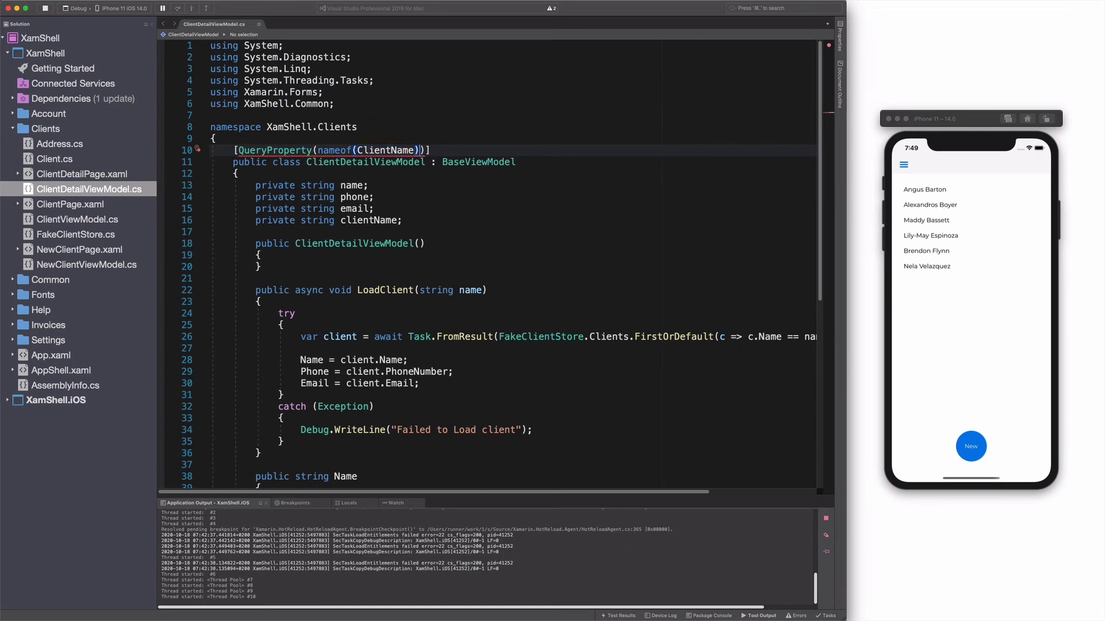
text(, nameof())
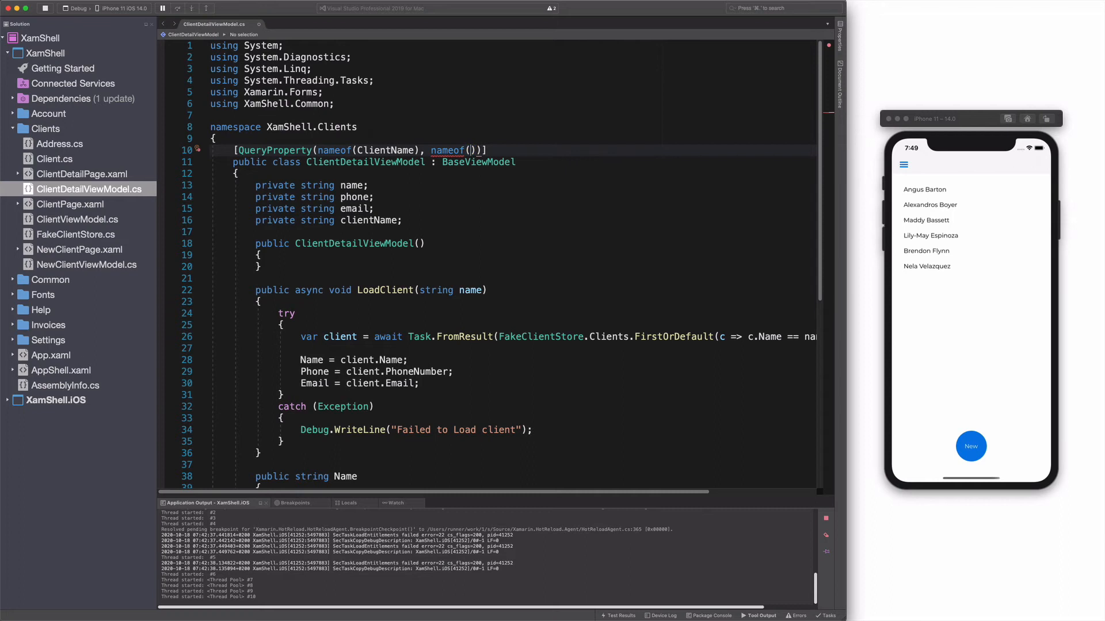
text(ClientName)
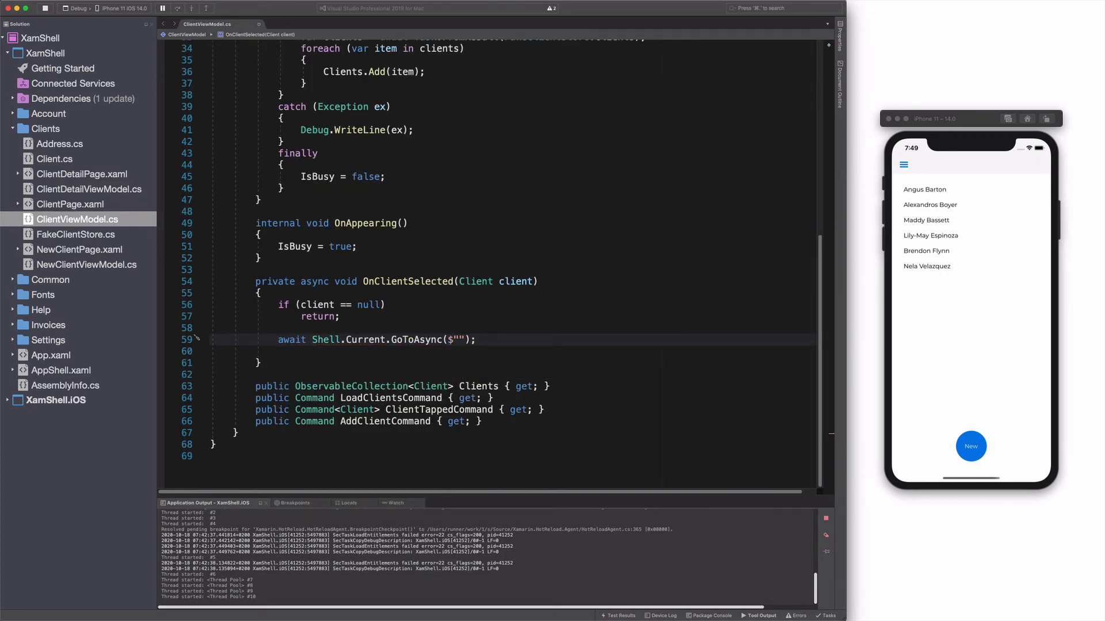
Step: Make OnClientSelected call GoToAsync with ClientDetailPage plus ?ClientName={client.Name} query
text({})
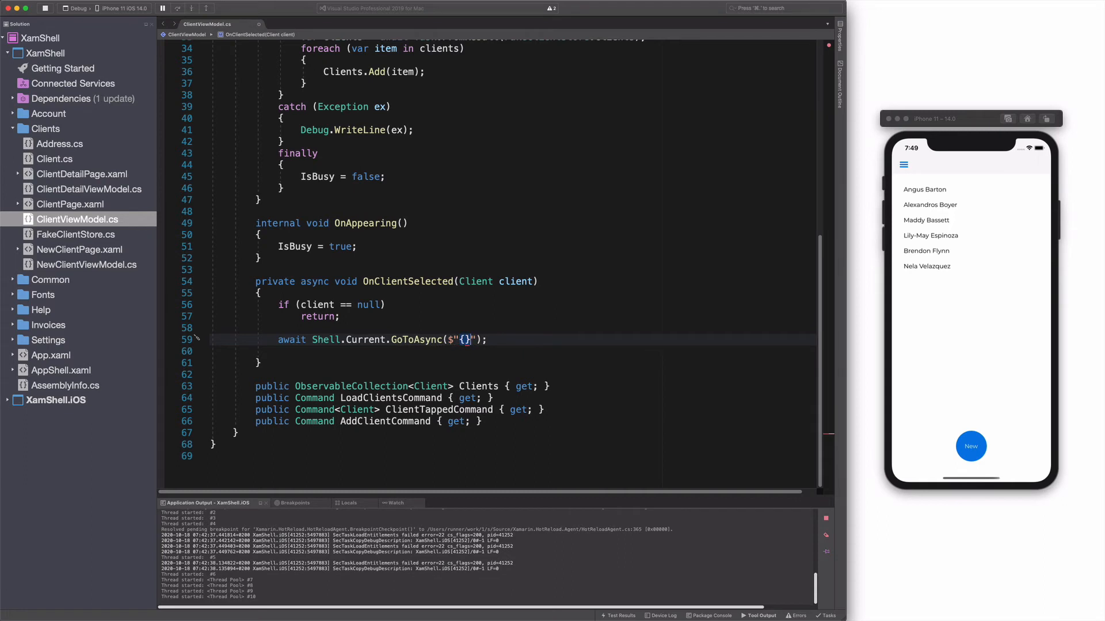
text(?{})
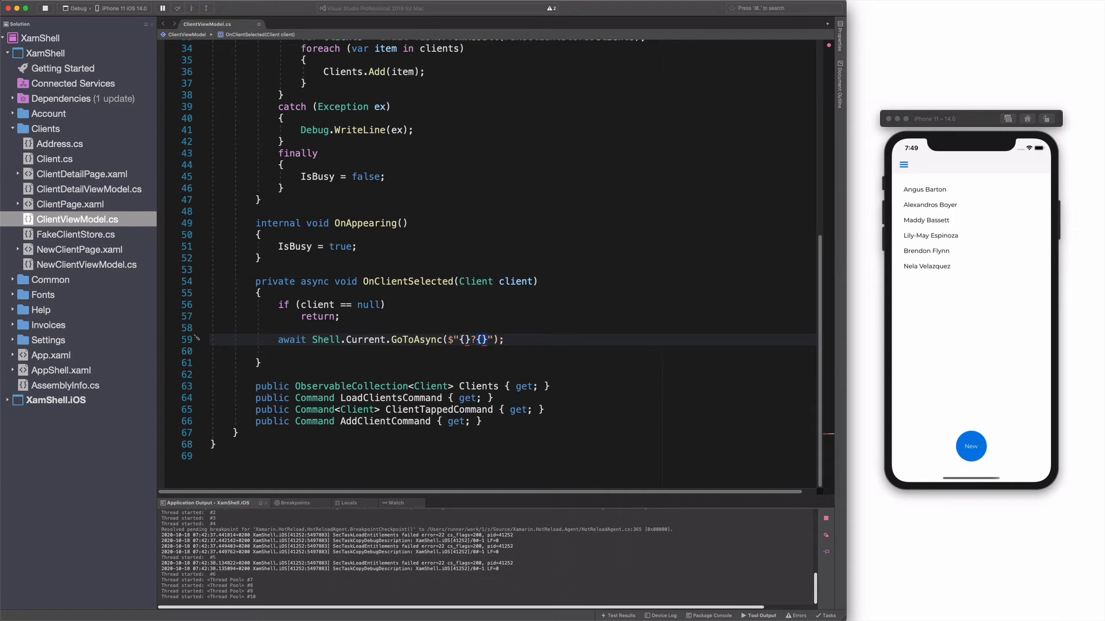
text(nameof)
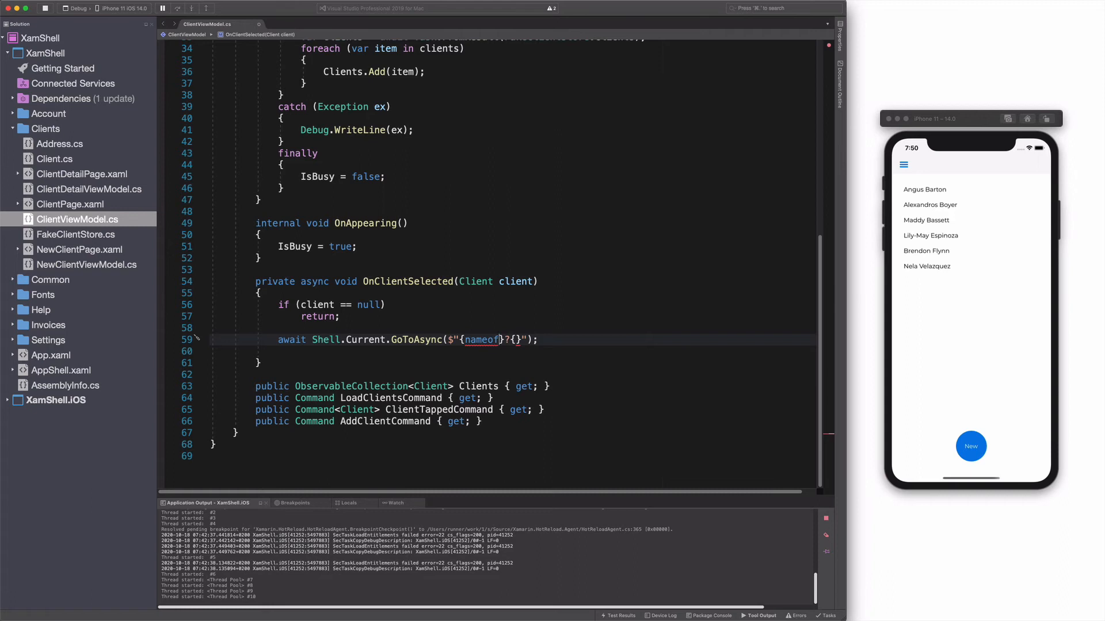
text(ClientDetailPage))
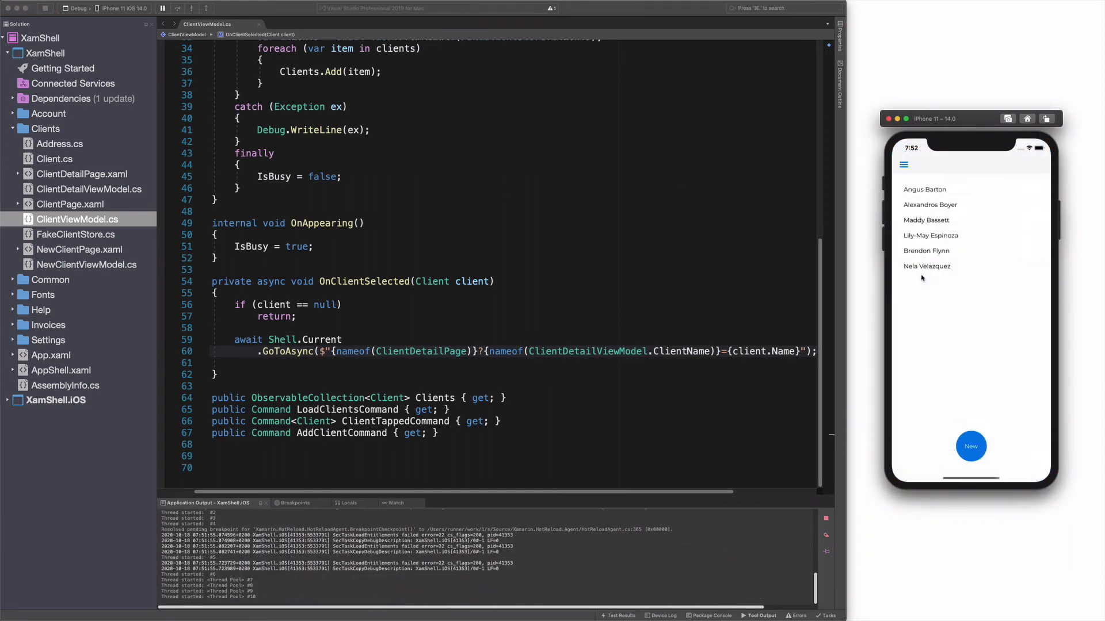
click(930, 235)
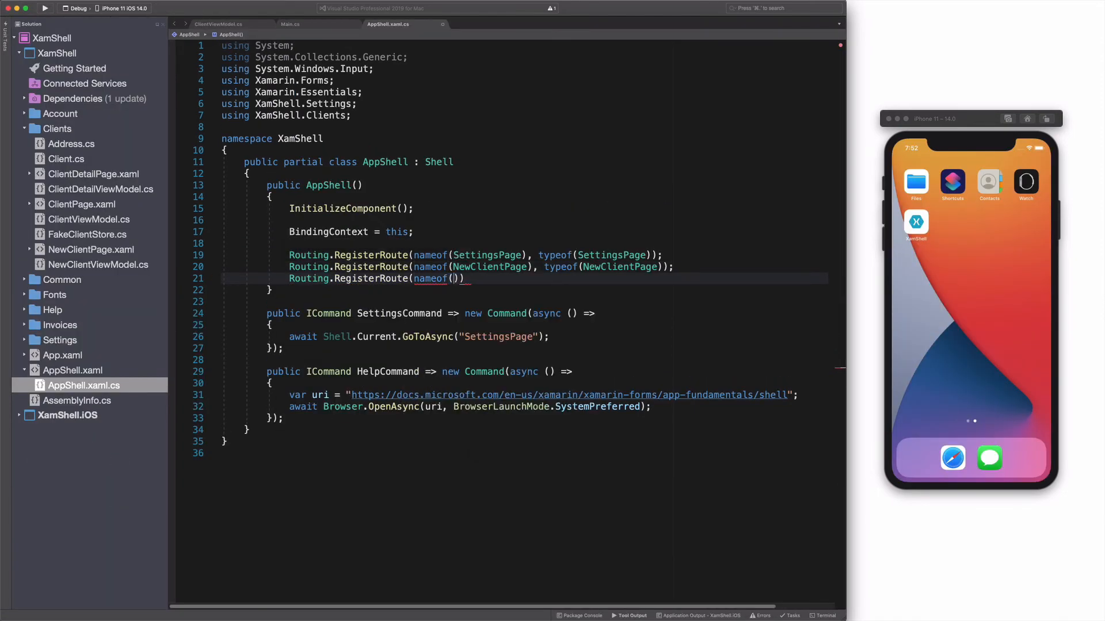
Step: Register Routing.RegisterRoute(nameof(ClientDetailPage), typeof(ClientDetailPage)) and pause on a client tap
text(ClientDetailPage), typeof(Cline)
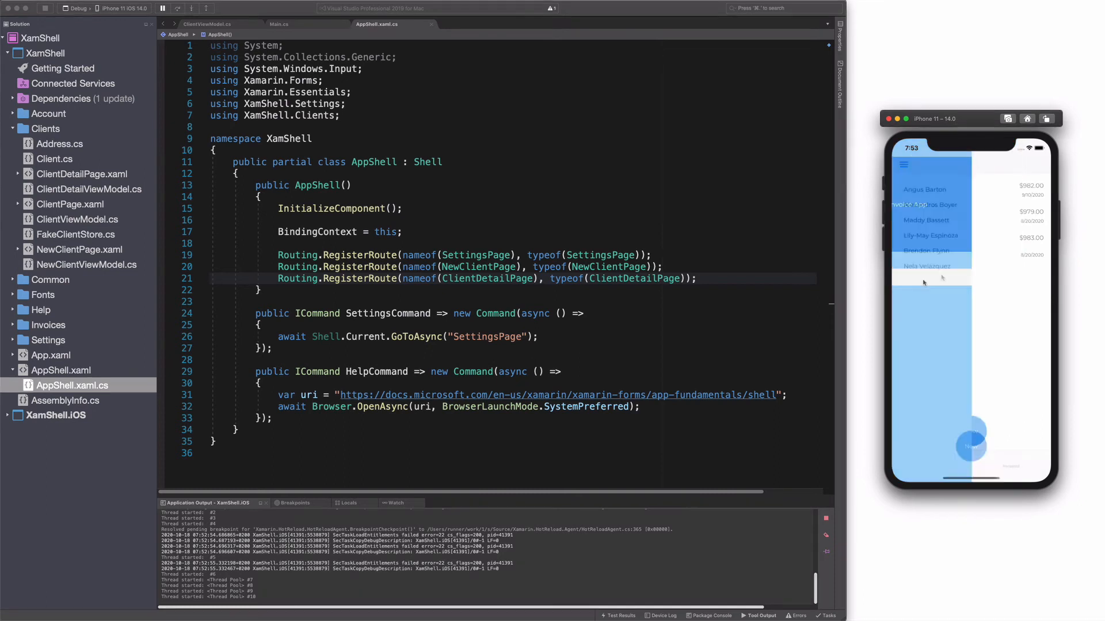
click(926, 265)
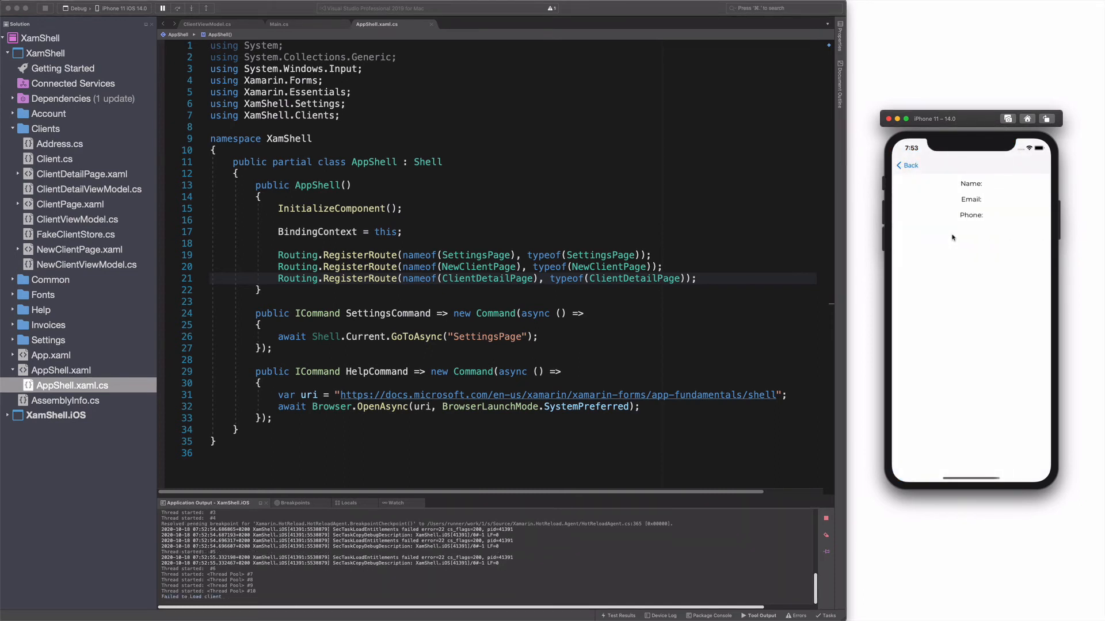
mouse_move(920, 186)
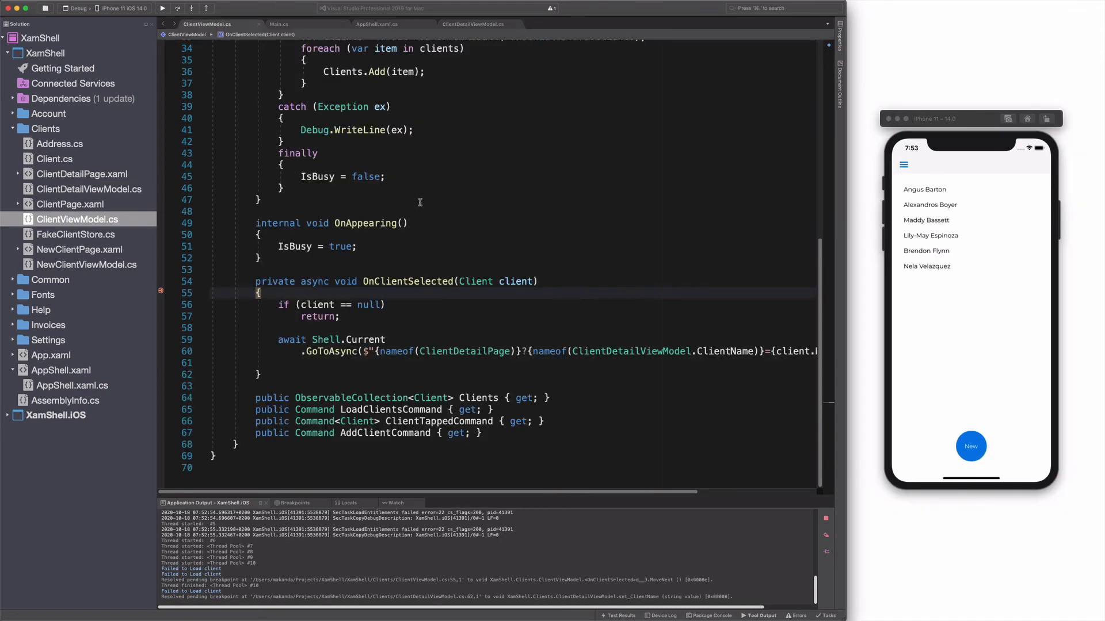
click(472, 24)
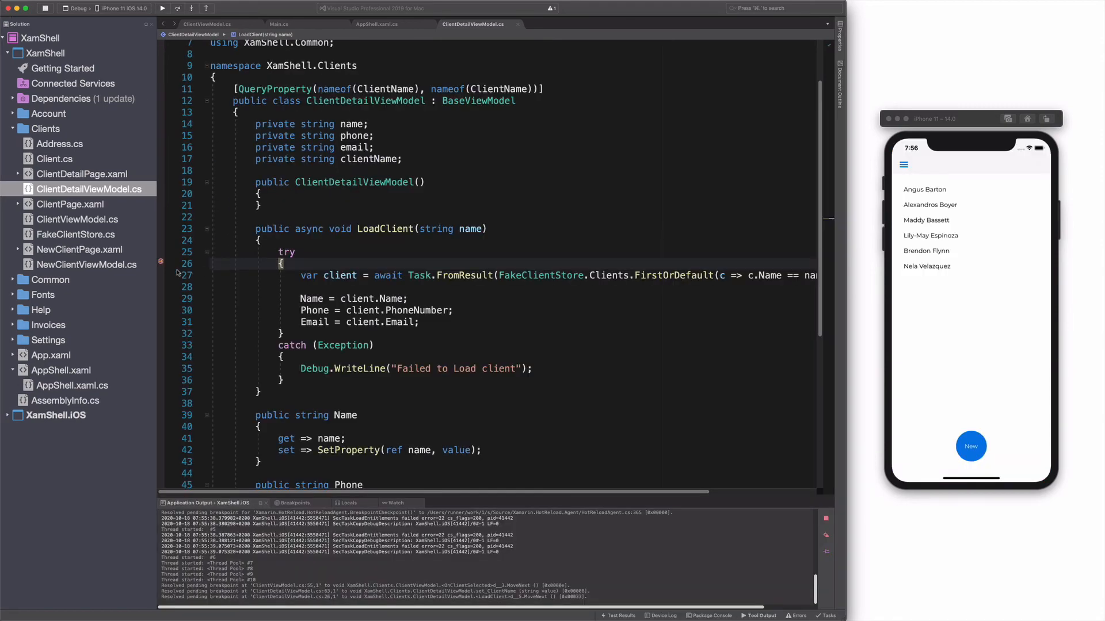
click(924, 189)
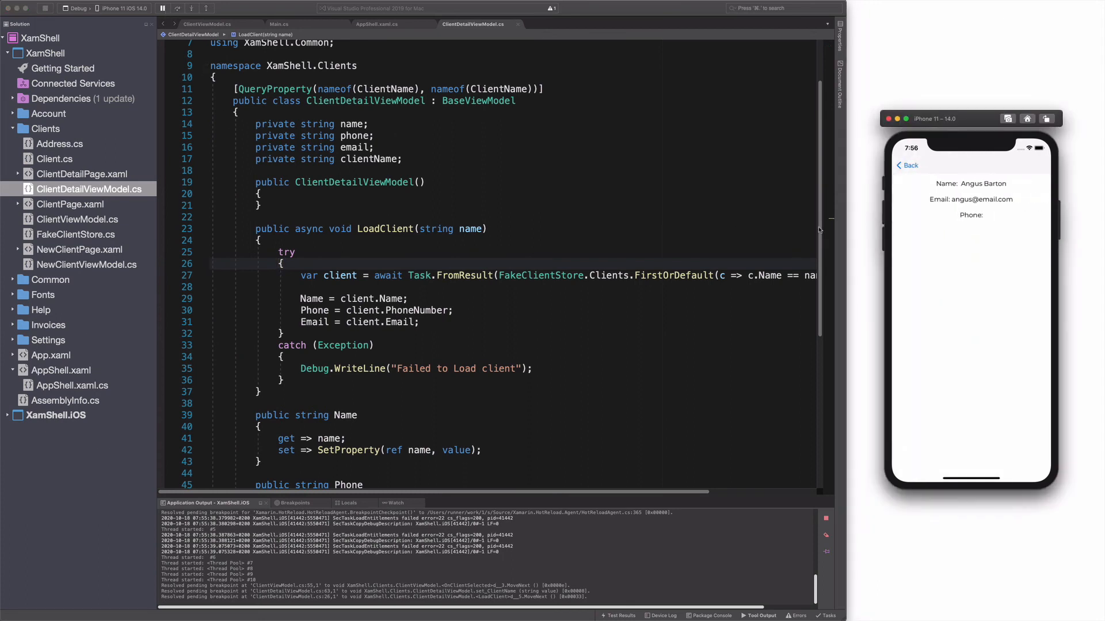
click(908, 164)
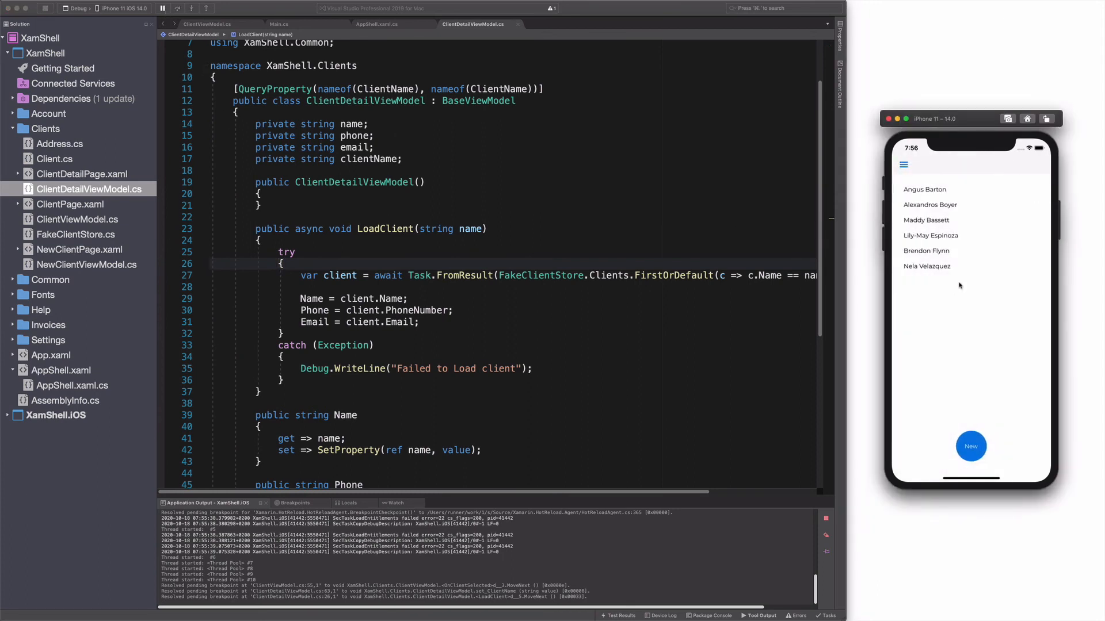
click(926, 266)
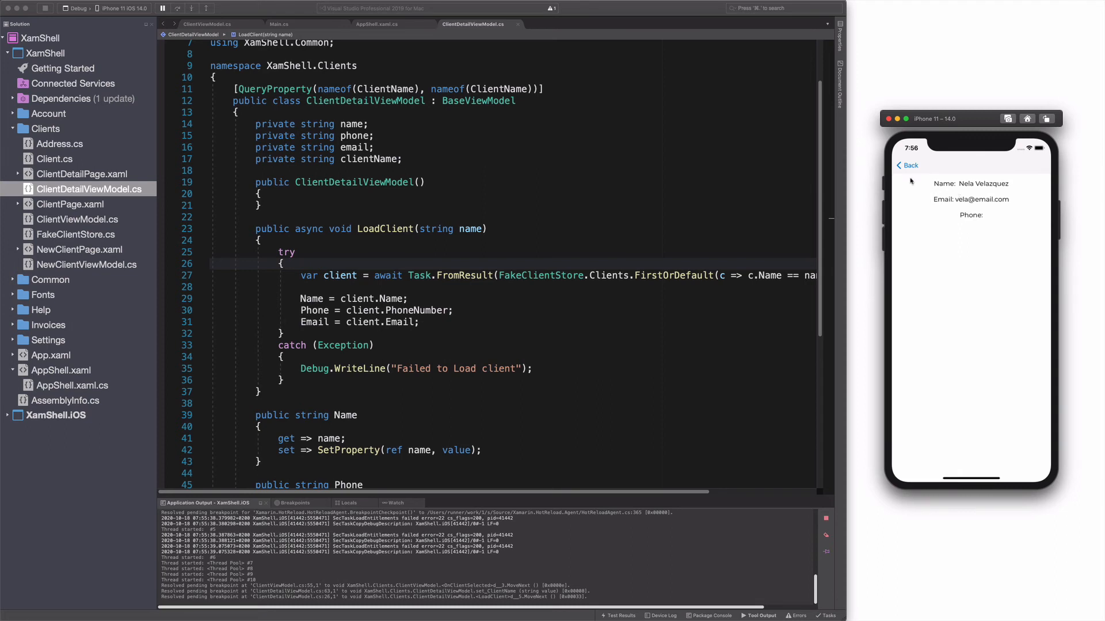
click(908, 165)
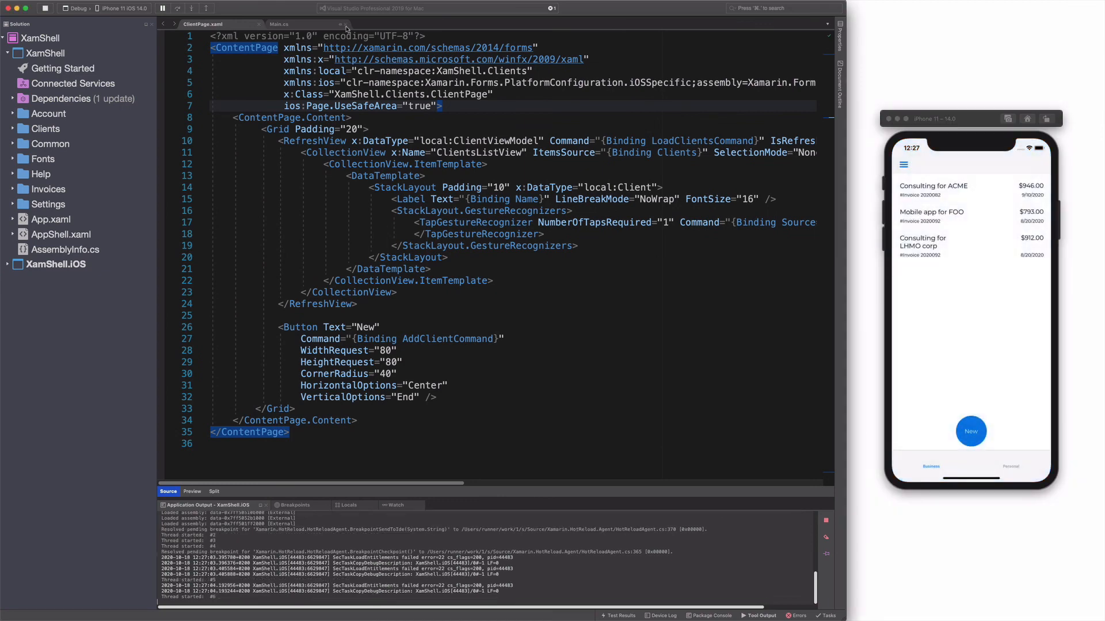
Step: Switch the app to the Clients page and create a new ClientSearchHandler class in the Clients folder
click(904, 165)
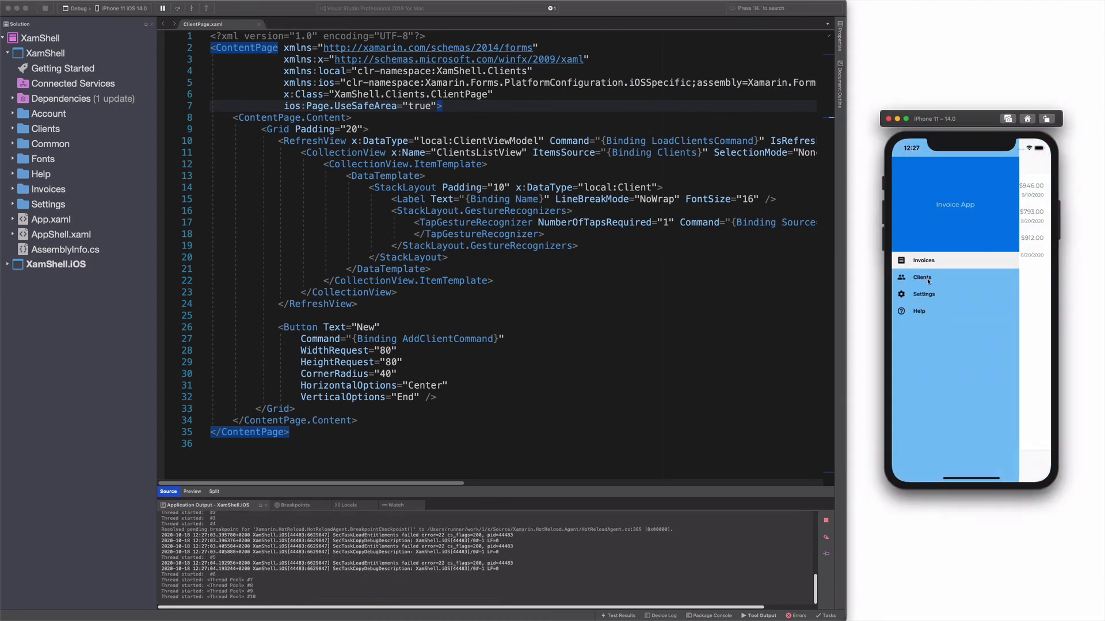
click(922, 278)
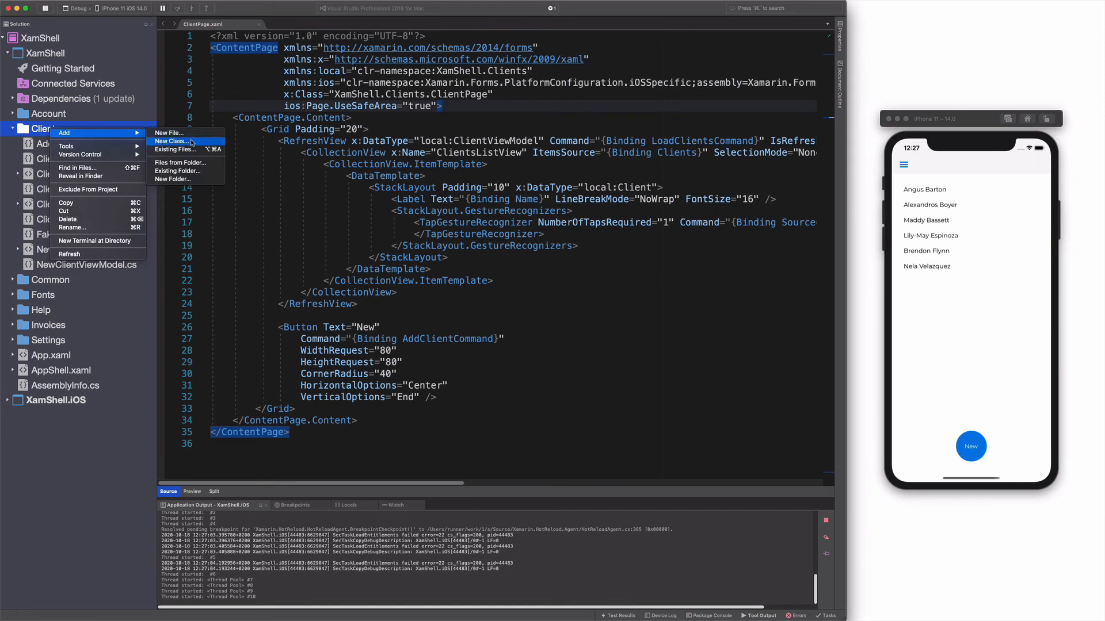
click(171, 140)
text(ClientSearchHandler)
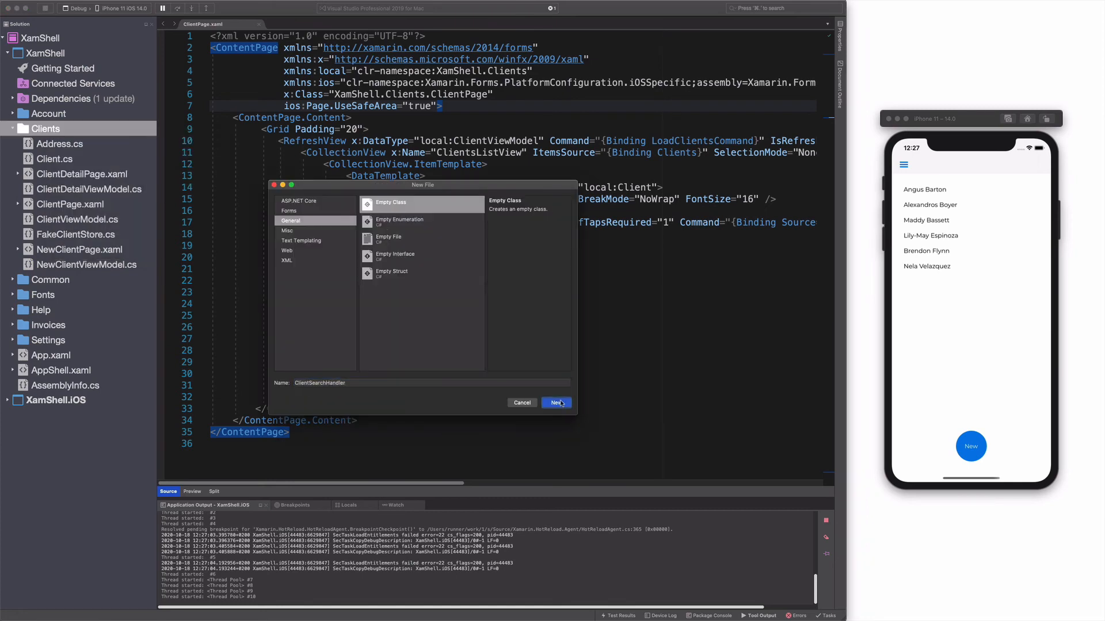
click(555, 403)
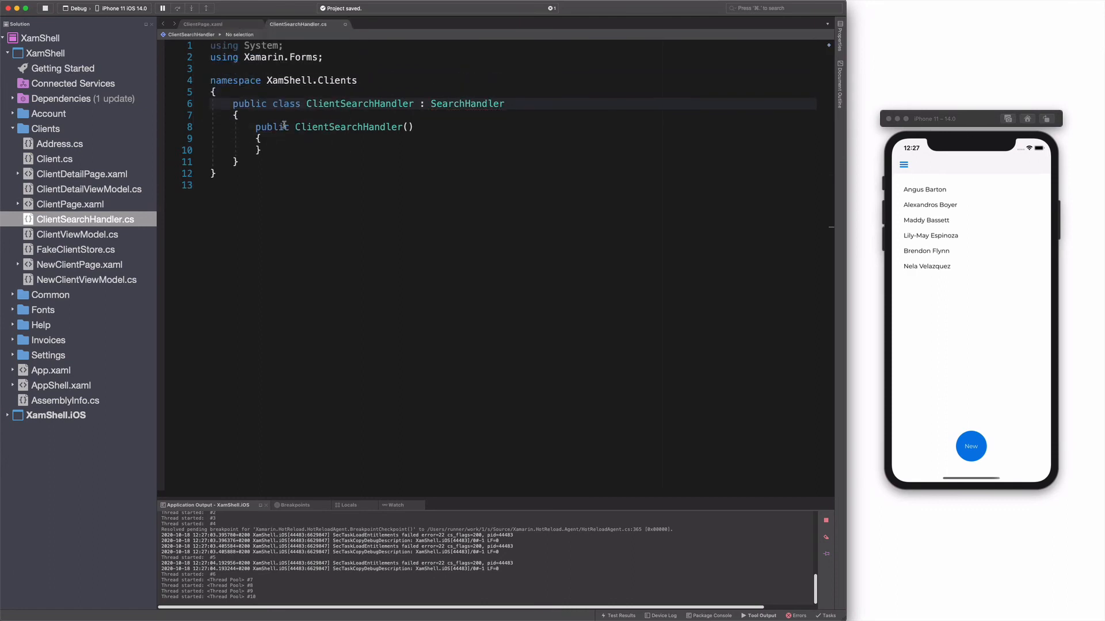
Step: Override OnQueryChanged to set ItemsSource to clients whose lowercase Name contains the query, or null when blank
text(override void OnQueryChanged(string oldValue, string newValue)
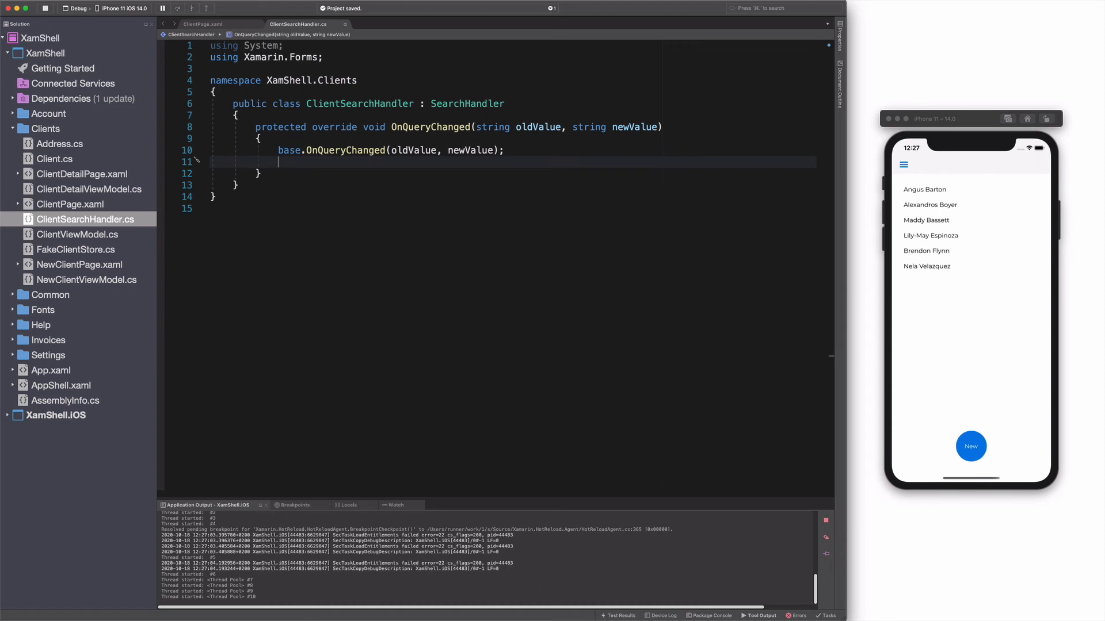
text(Items)
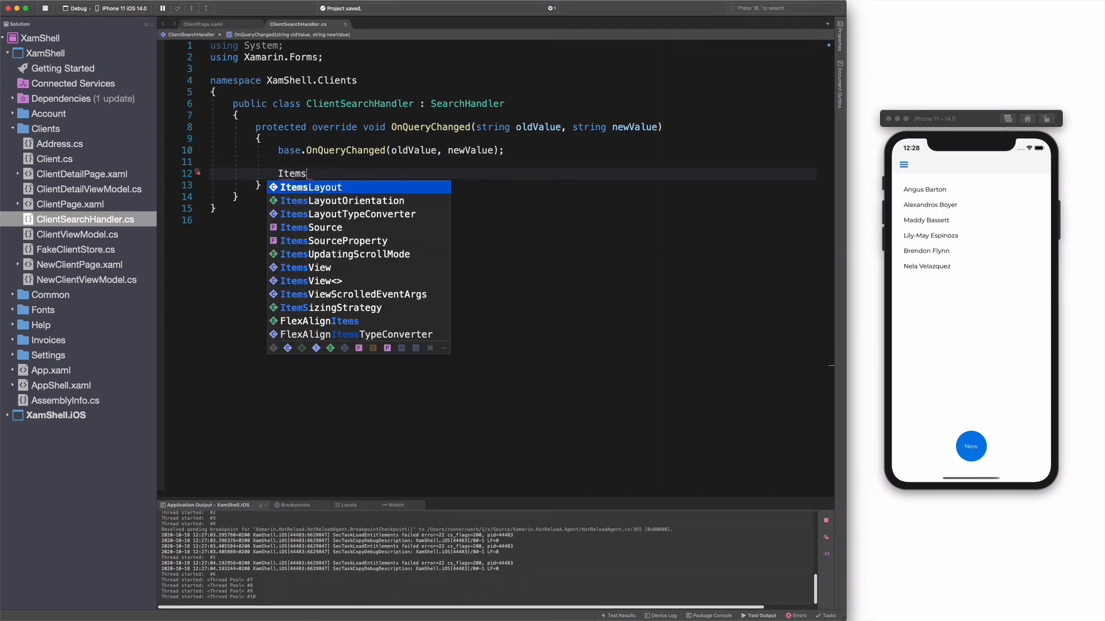
text(Source = string.em)
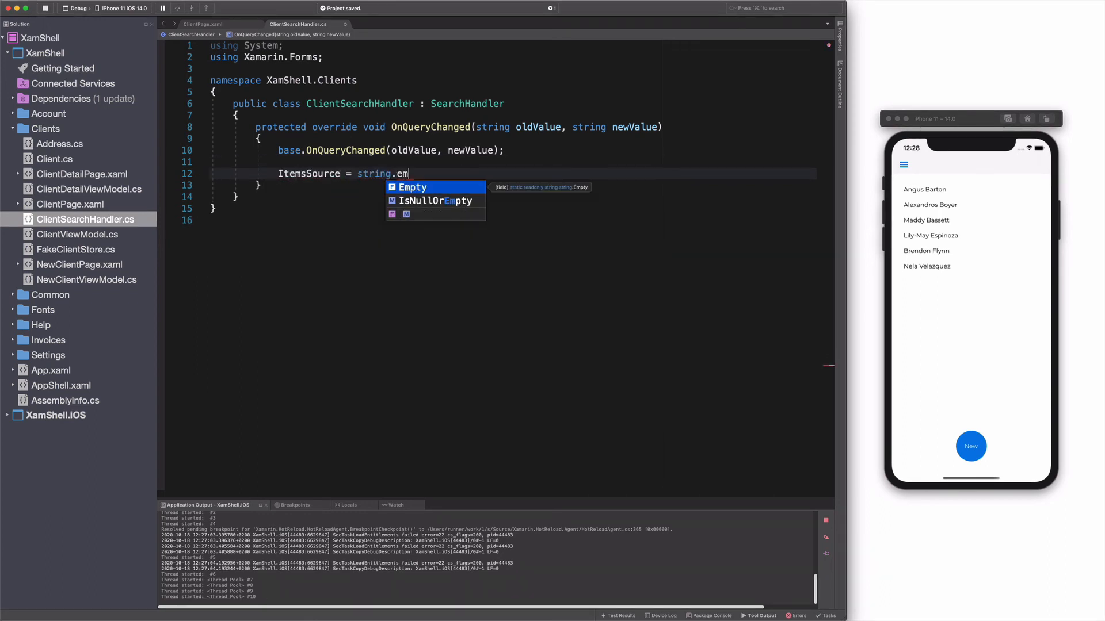
text(IsNullOrWhiteSpace(newValue))
text(: FakeClientStore.Clients.W)
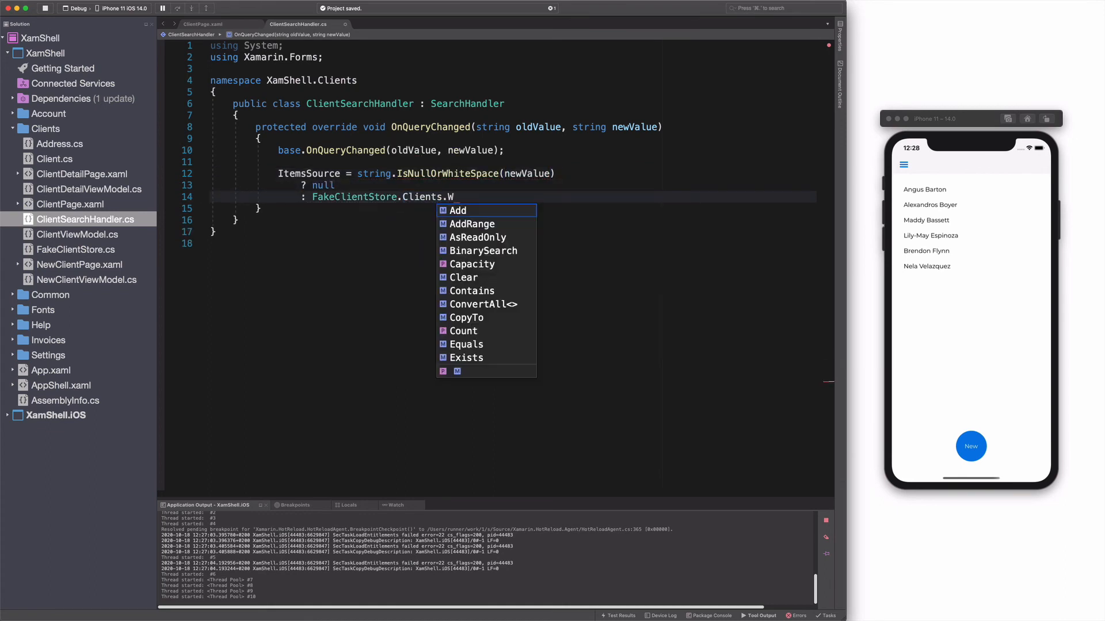
text(here())
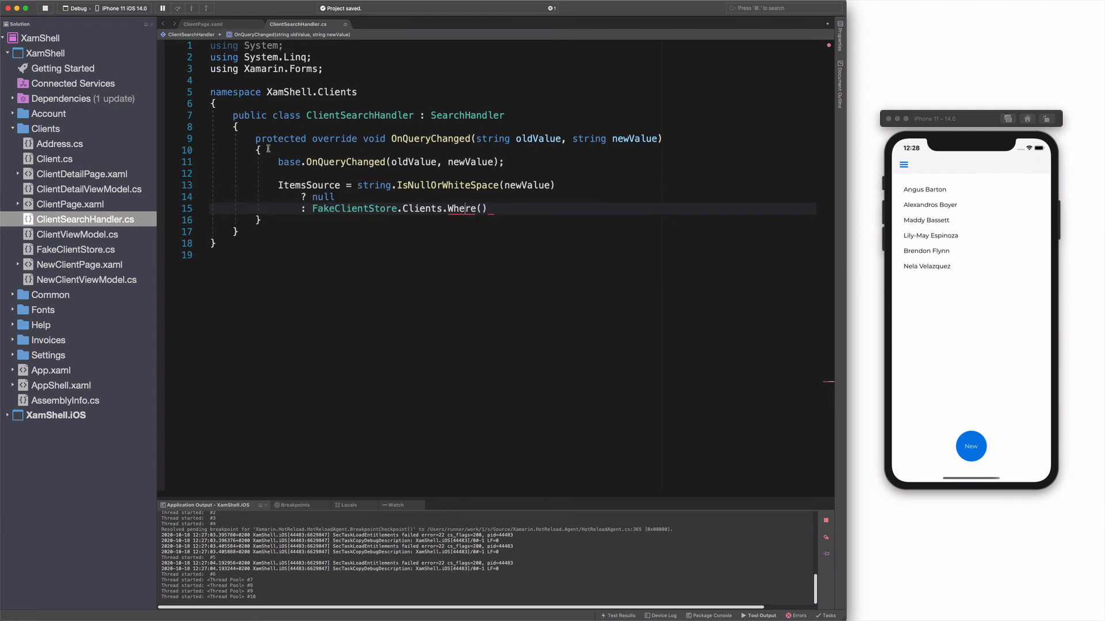
text(c => c.Name))
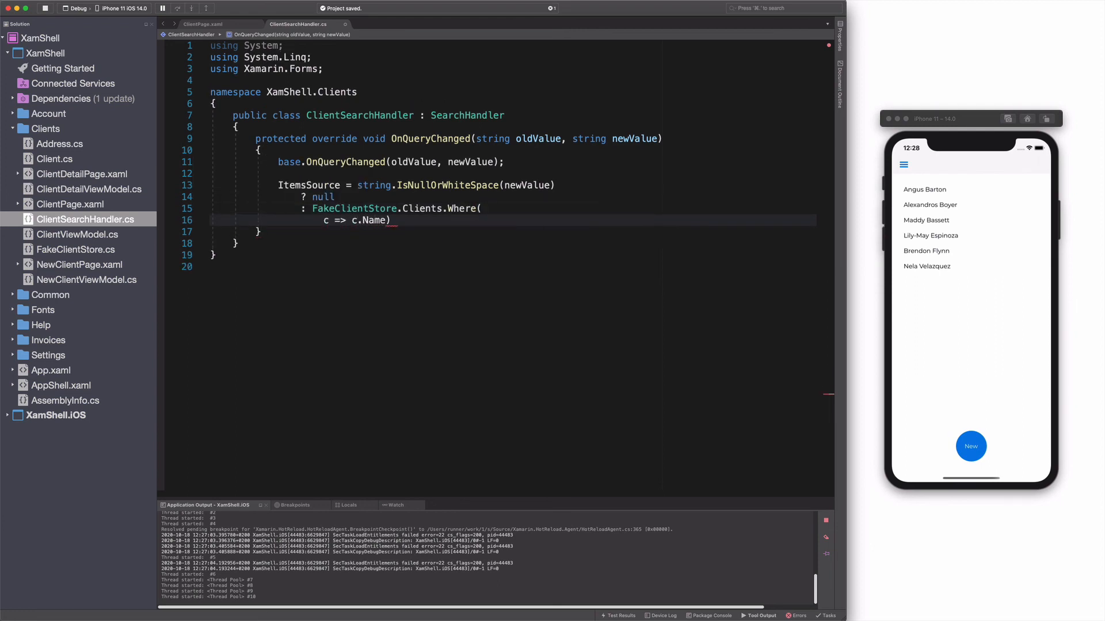
text(.ToLower())
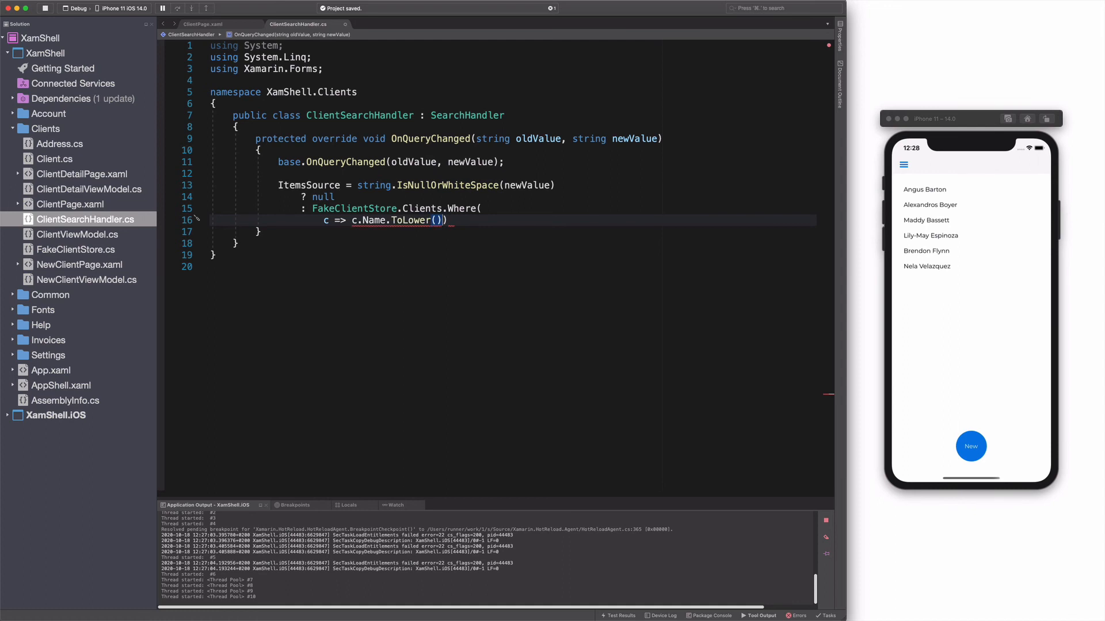
text(.Contains(newValue.t)
text(protected override void OnItemSelected(object item)
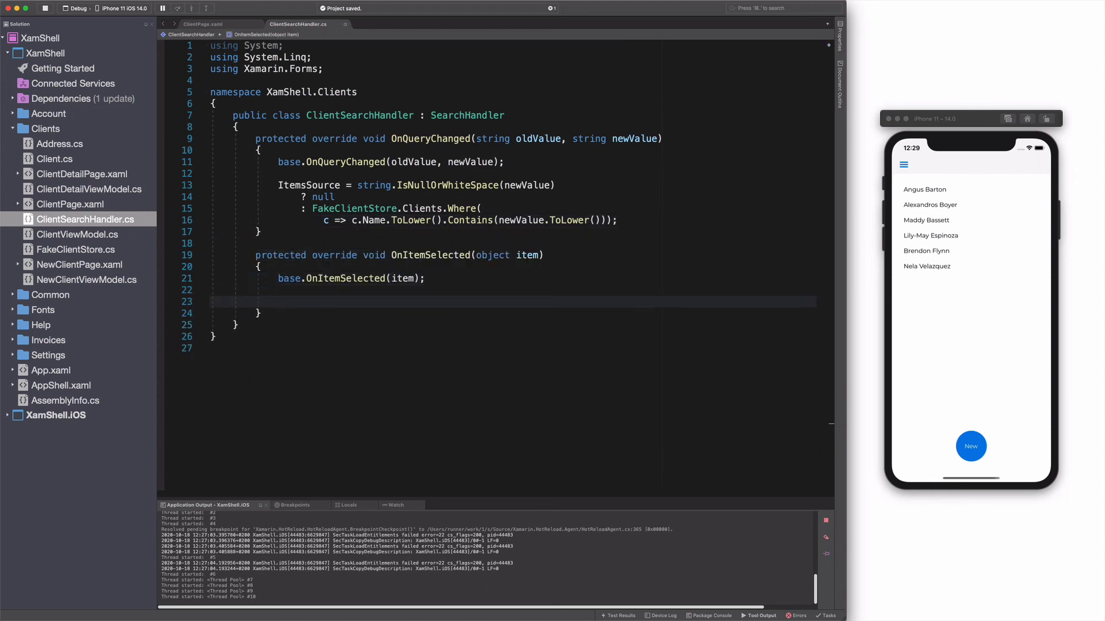
Step: Override OnItemSelected to build the ClientDetailPage?ClientName uri and await Shell.Current.GoToAsync(uri)
text(var uri =)
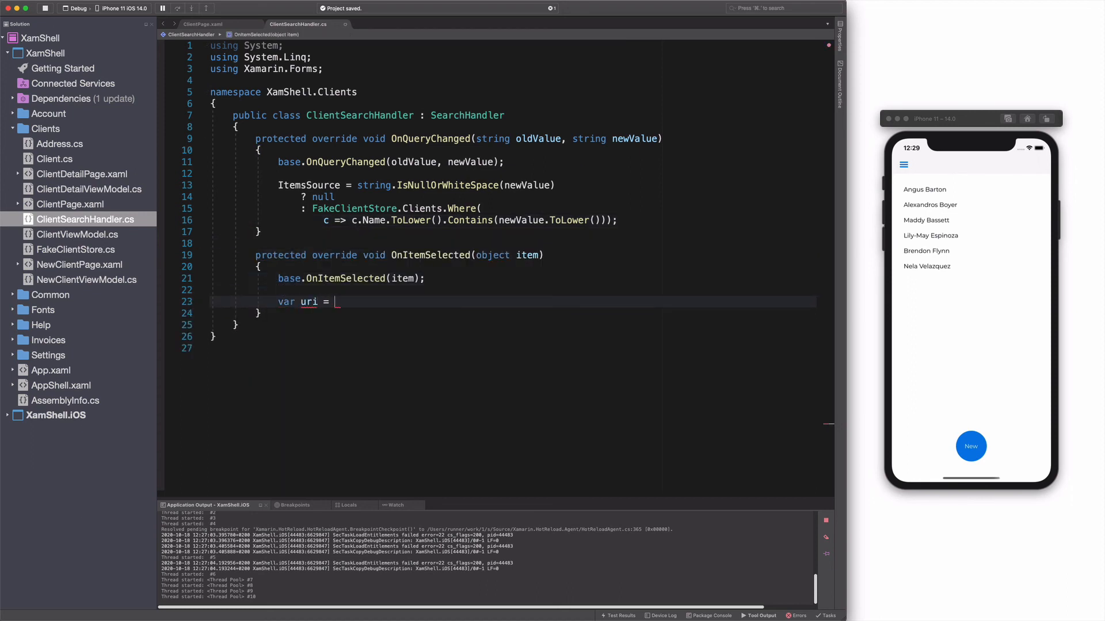
text($"{name}")
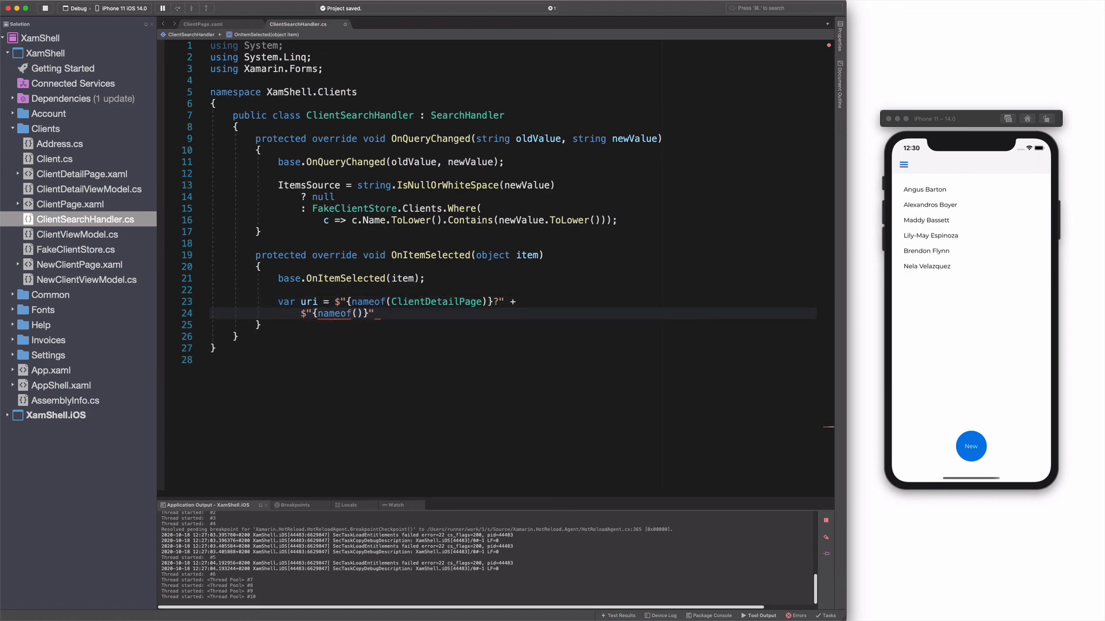
text(ClientDetailViewModel.ClientName)
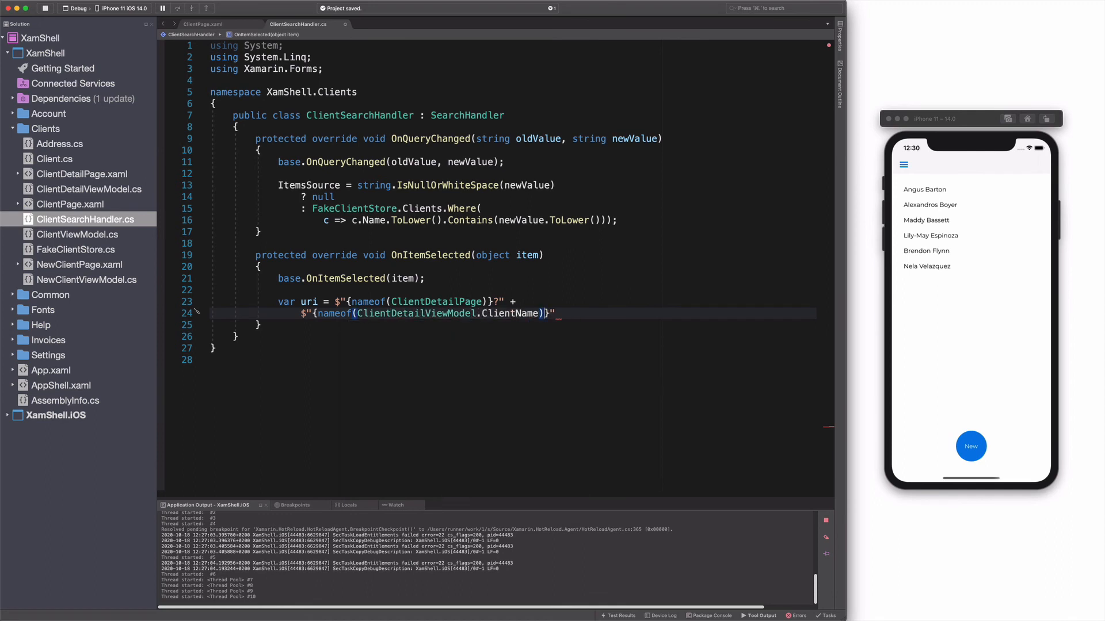
text(={})
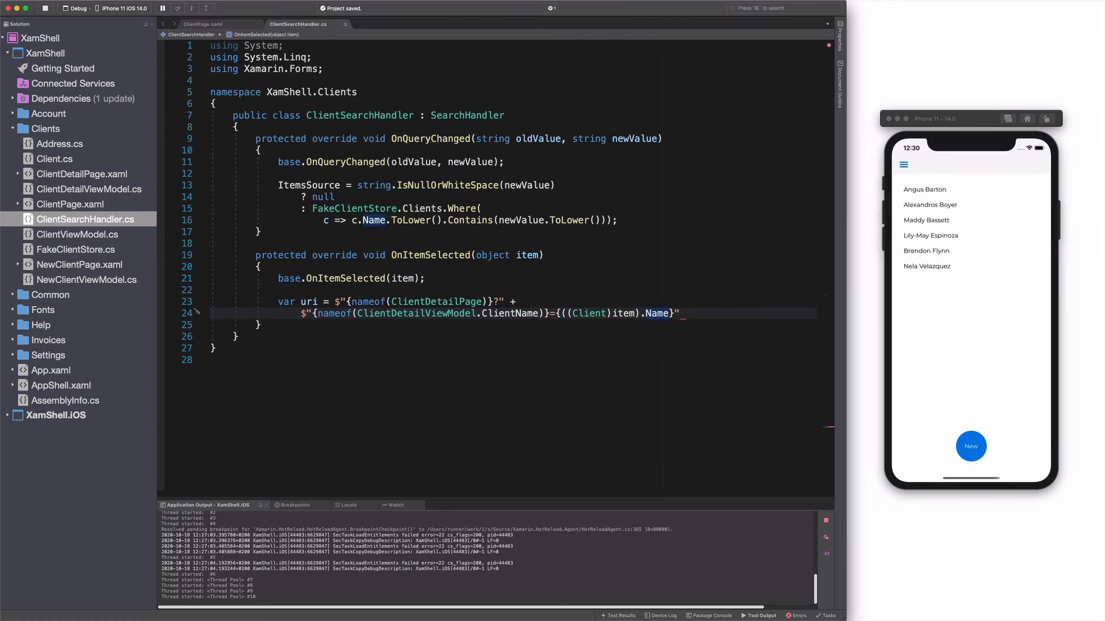
text(await)
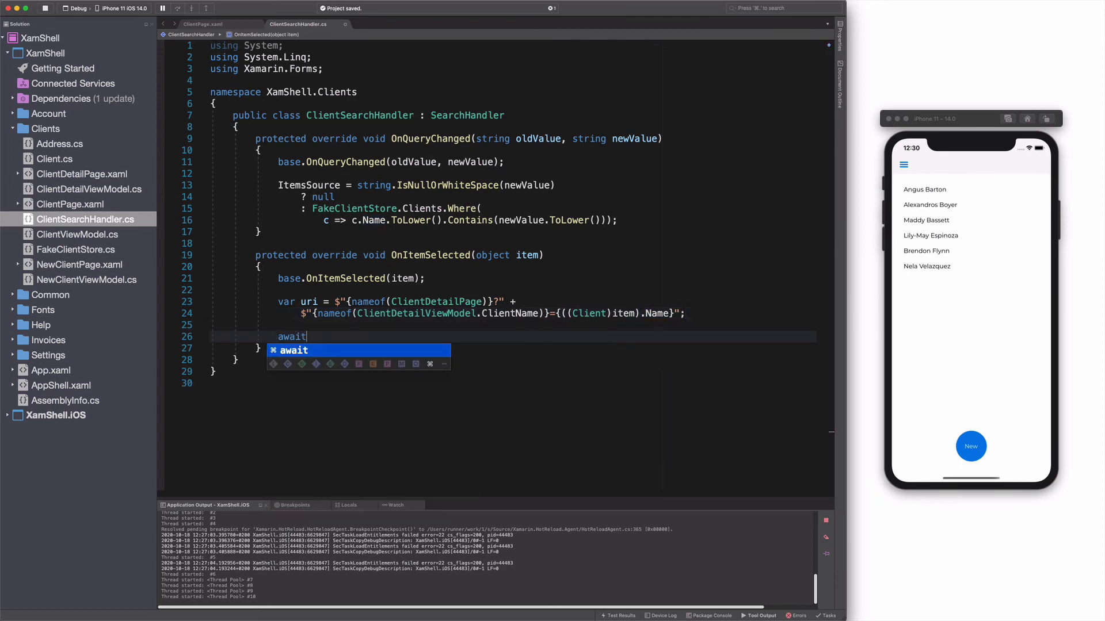
text(Shell.Current.GoToAsync)
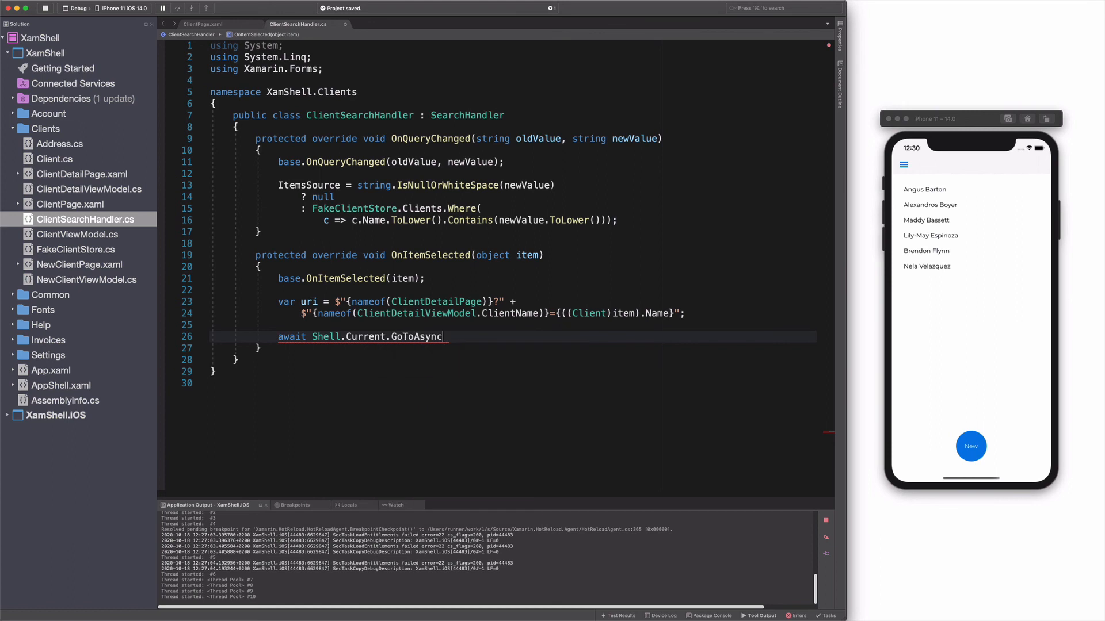
text((uri);)
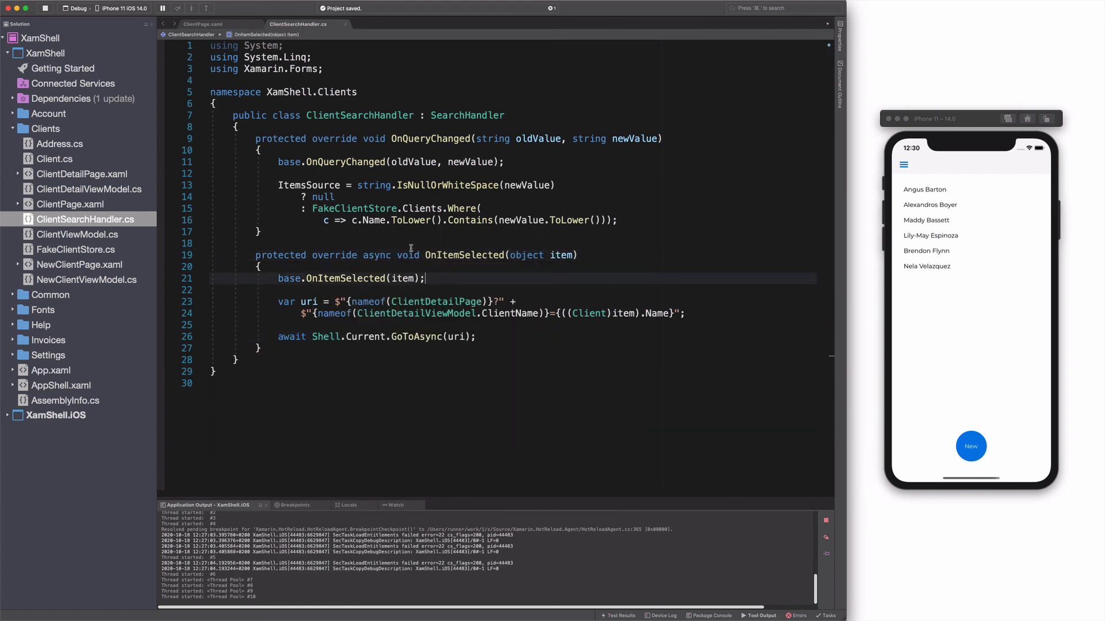
Step: Add Shell.SearchHandler with a local:ClientSearchHandler and Placeholder="Client's Name" to ClientPage.xaml
click(74, 203)
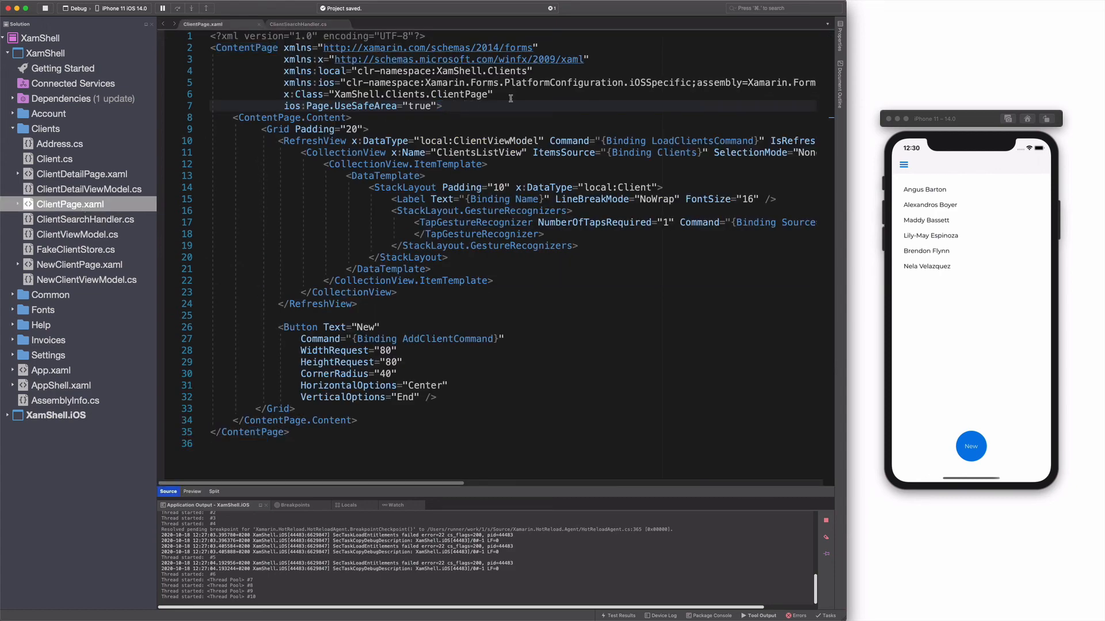
text(Shell.SearchHandler)
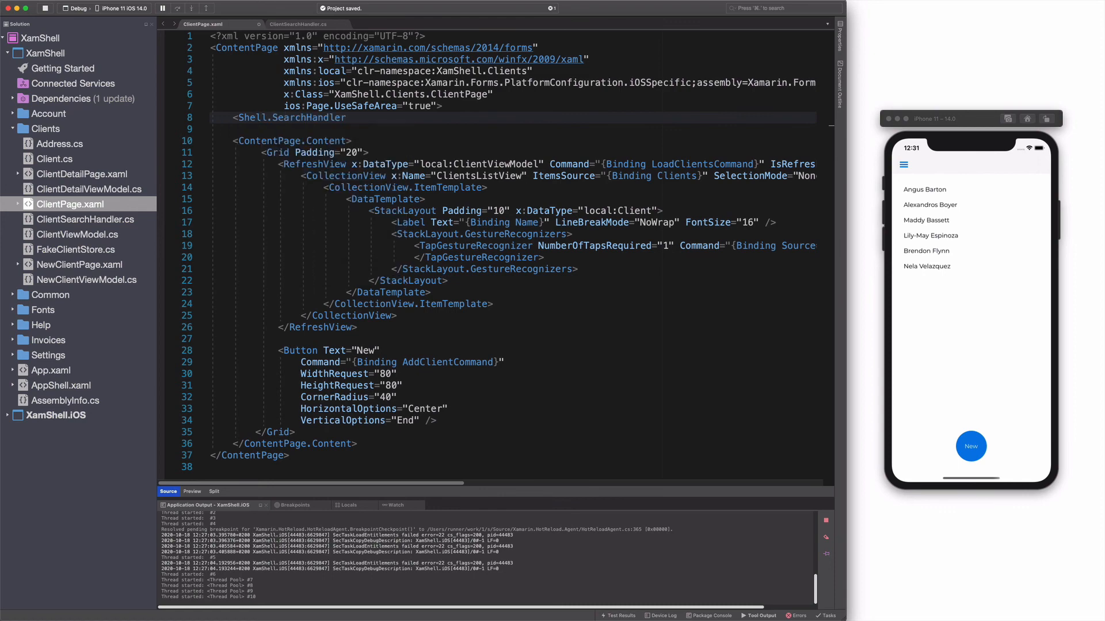
text(<lo)
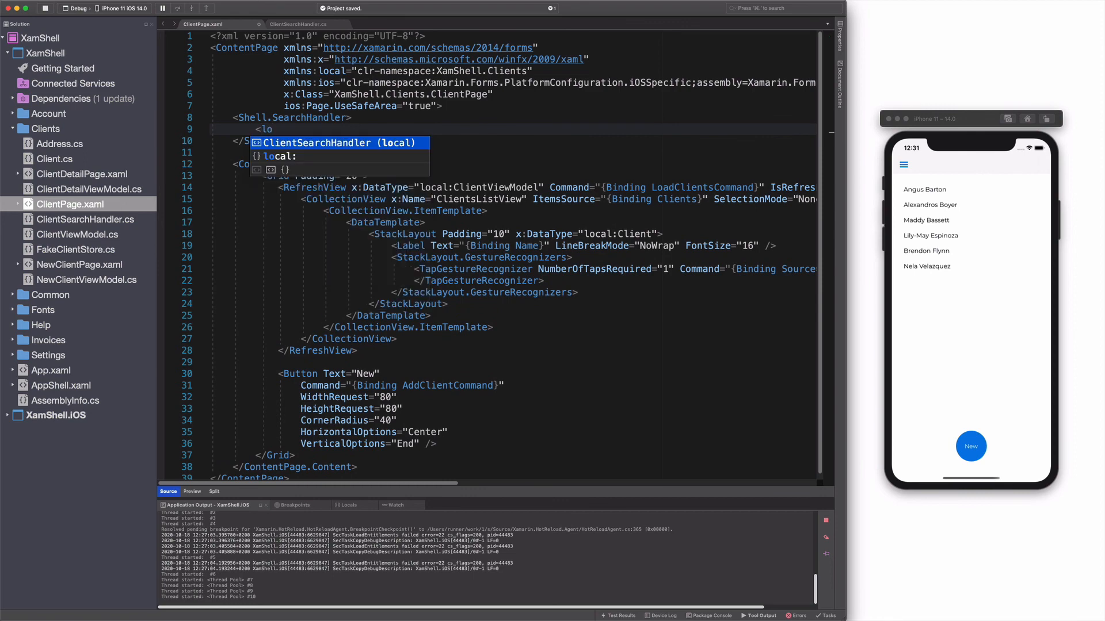
text(Placeholder=")
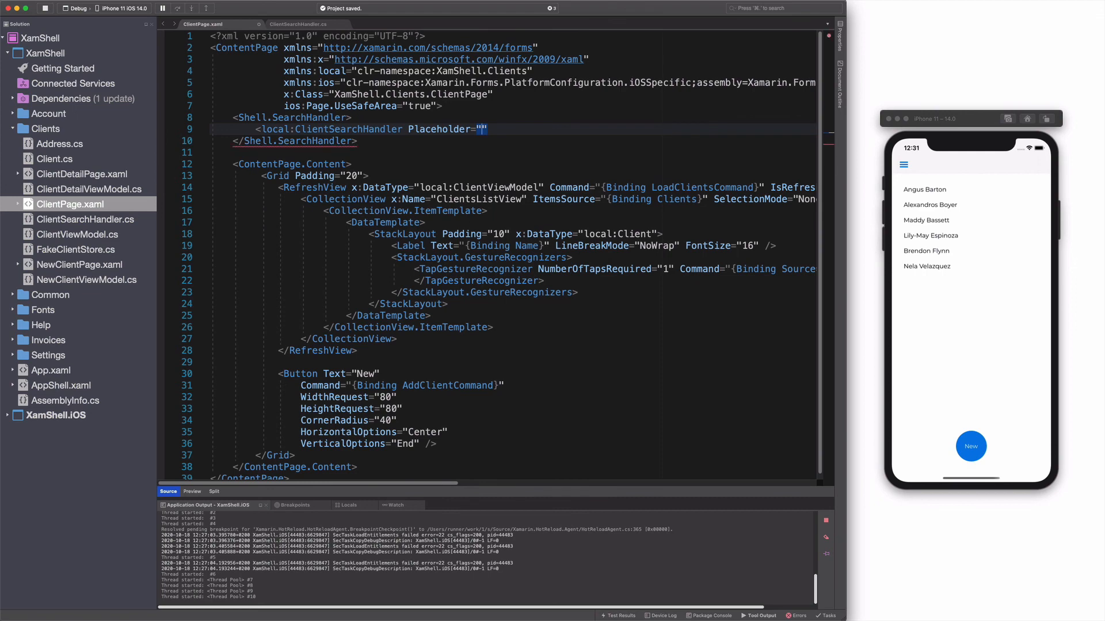
text(C)
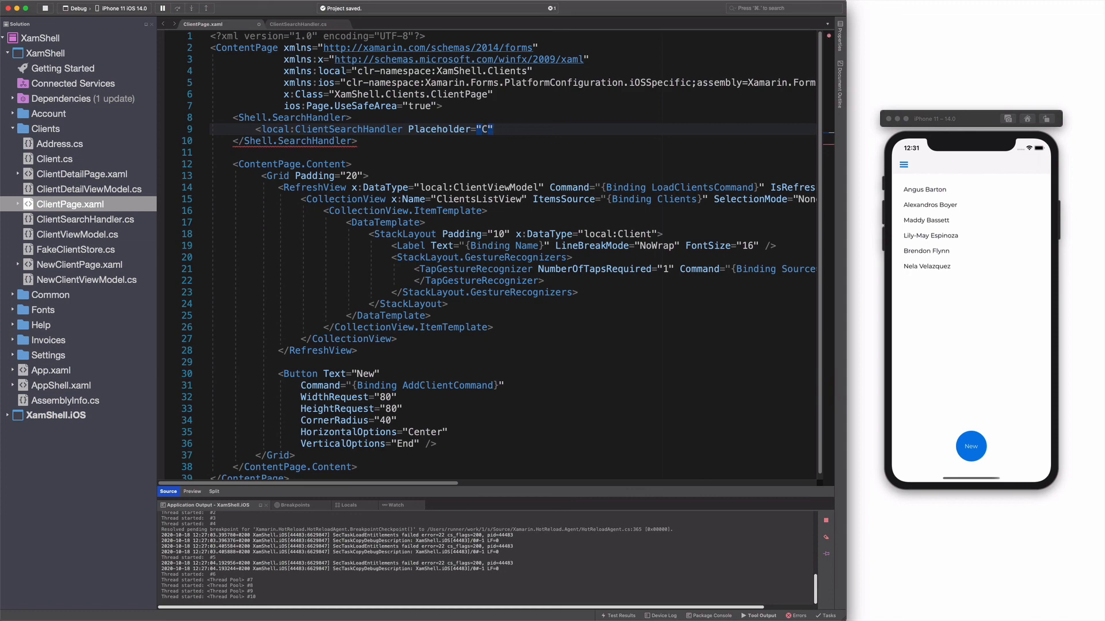
text(lient's Na)
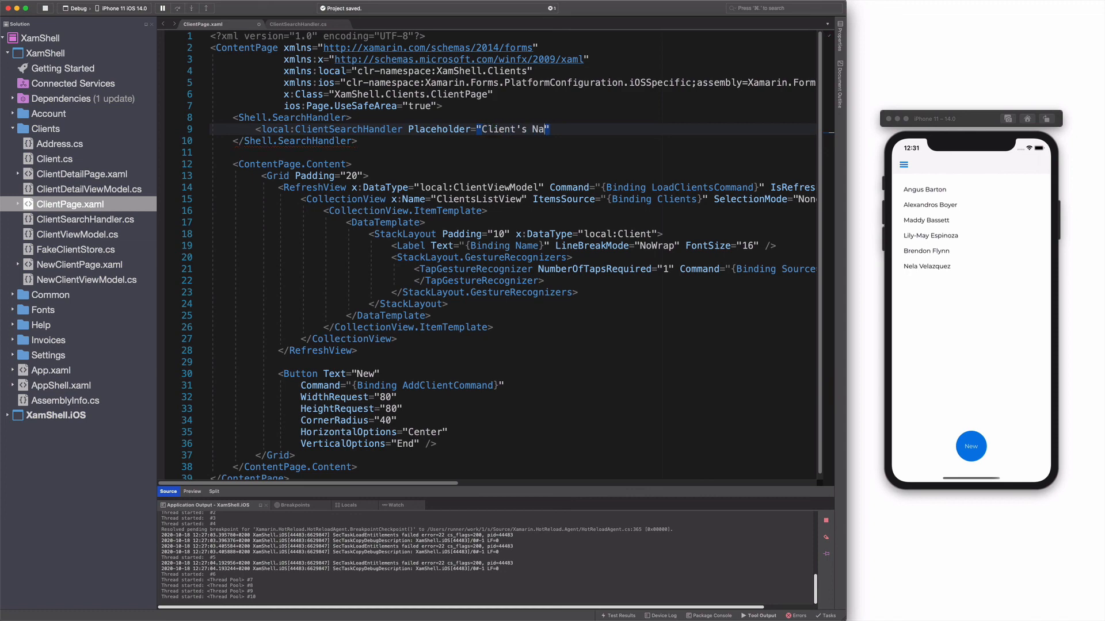
text(me" /)
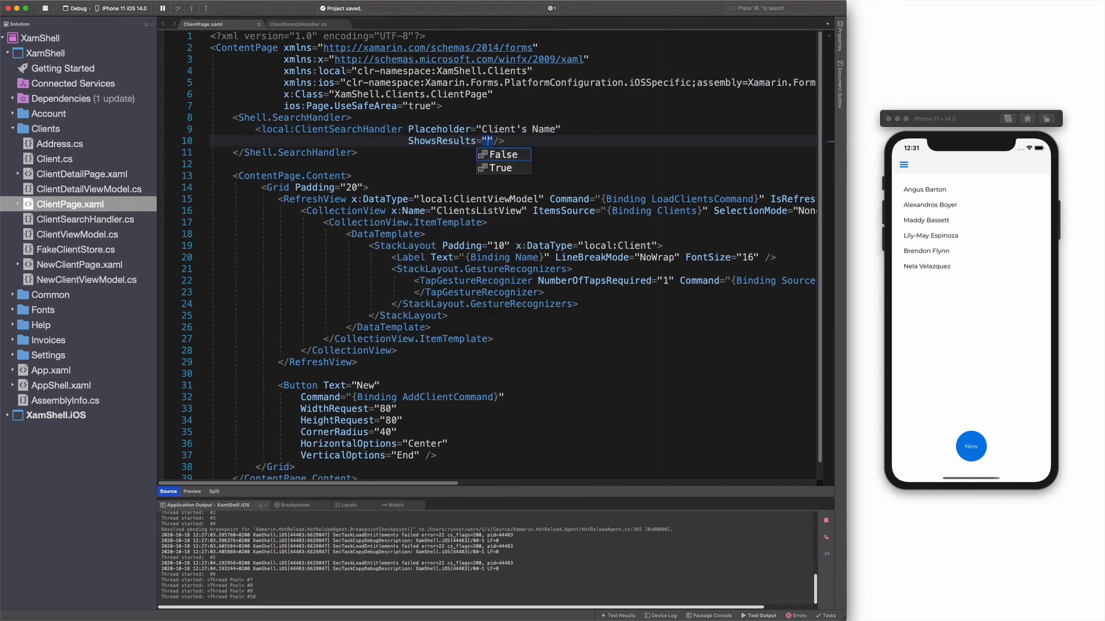
Step: Set the search handler's ShowsResults="True" and DisplayMemberName="Name"
click(499, 168)
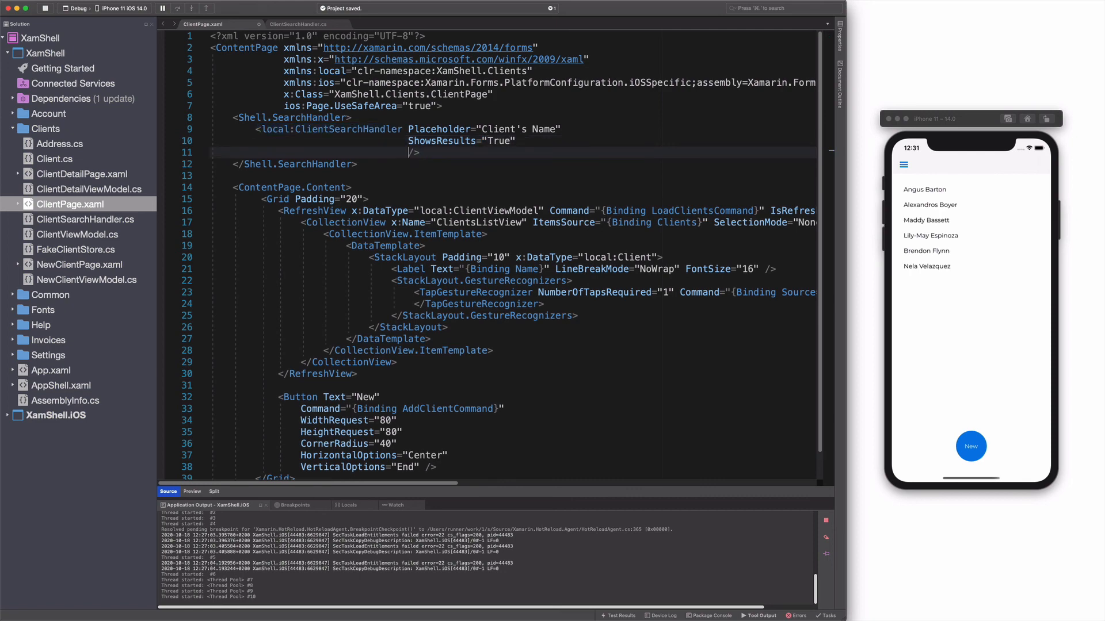
text(DisplayMemberName="")
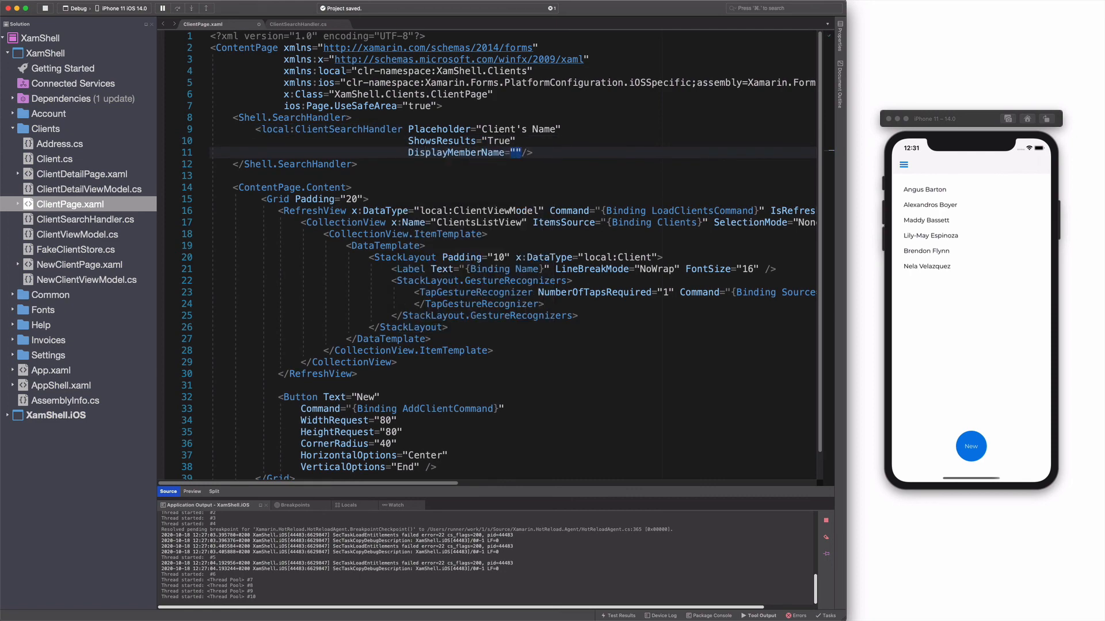
text(Name)
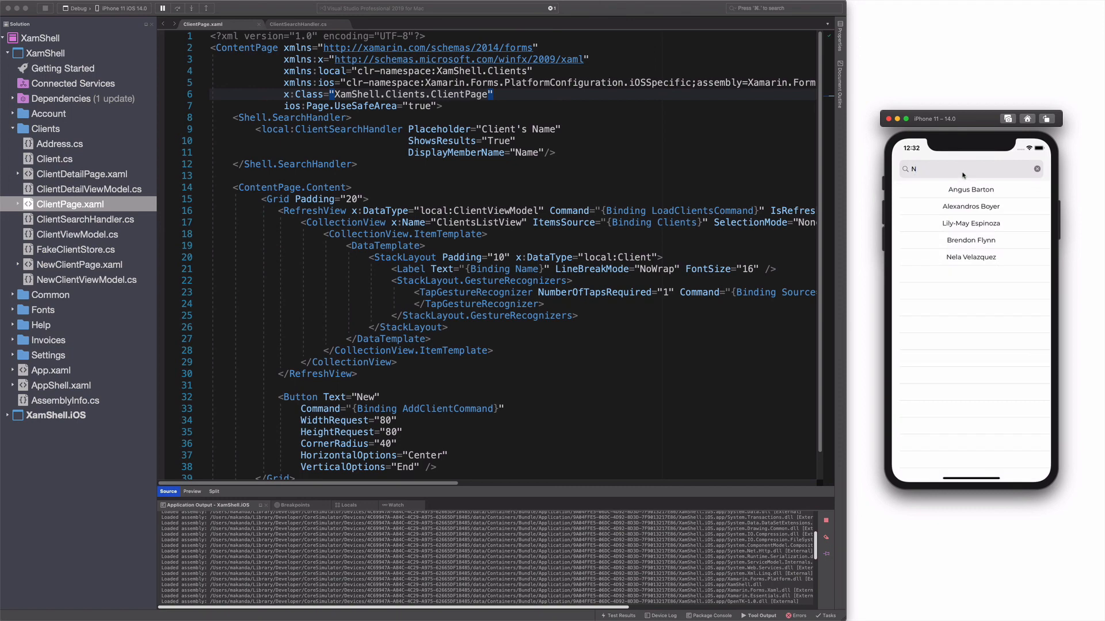
Step: Search Nel in the simulator, choose Nela Velazquez from the results, then stop the app
text(el)
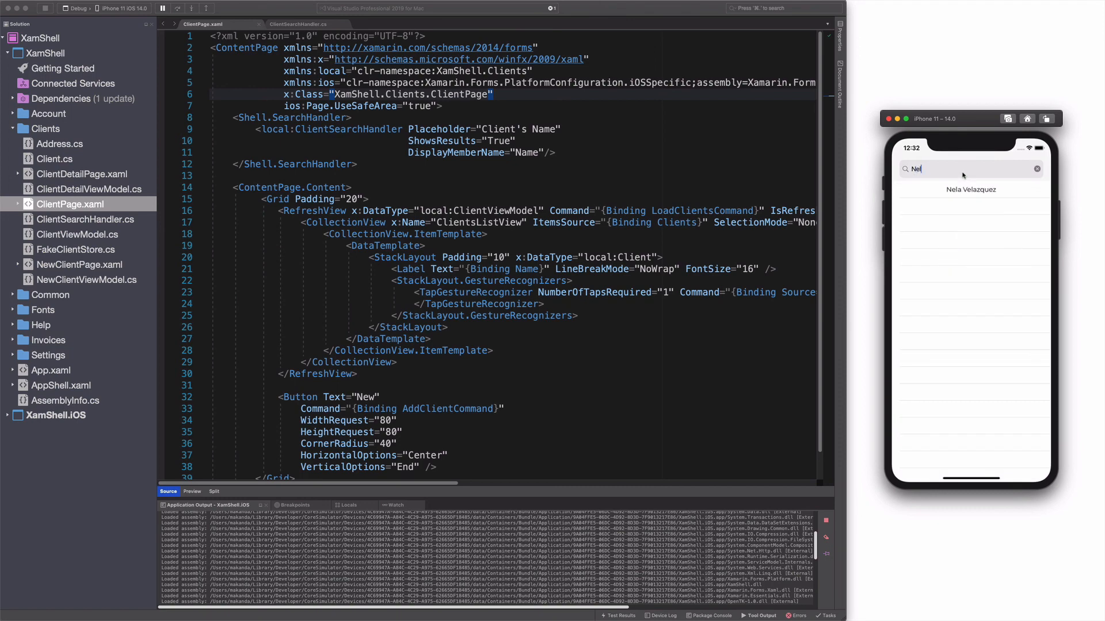
click(1037, 169)
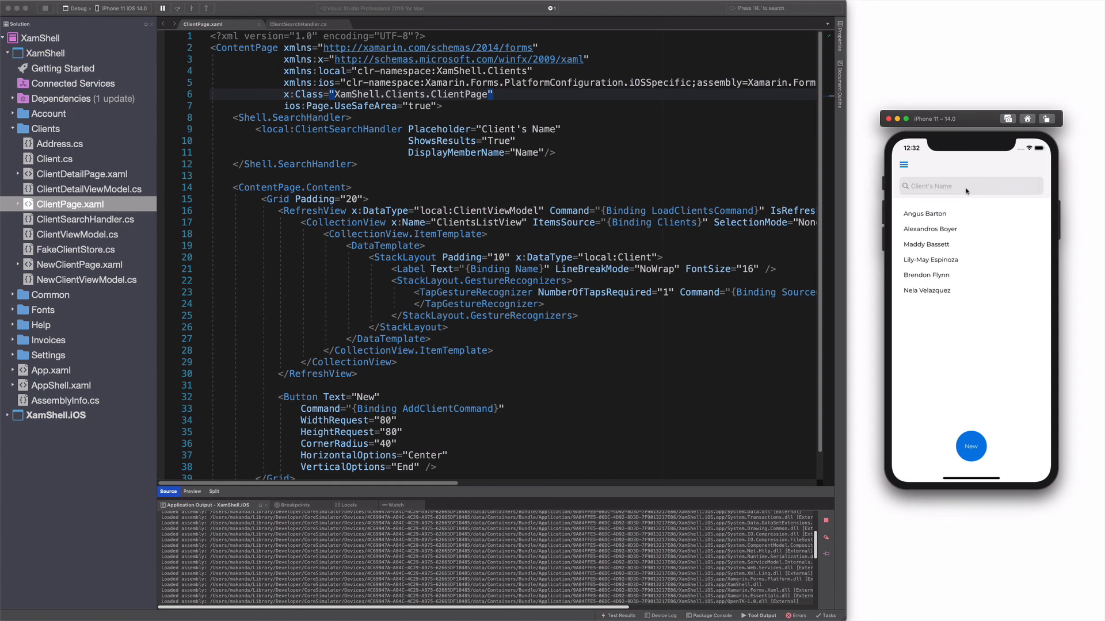
click(310, 23)
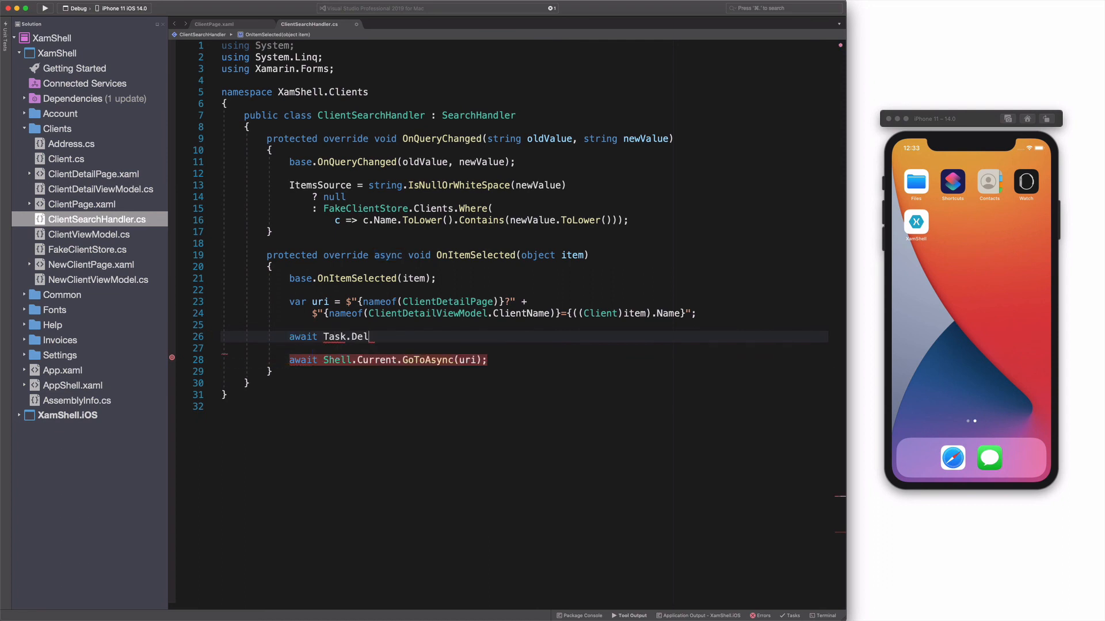
Step: Finish the await Task.Delay(500); line before GoToAsync in OnItemSelected and rerun the app
text(ay();)
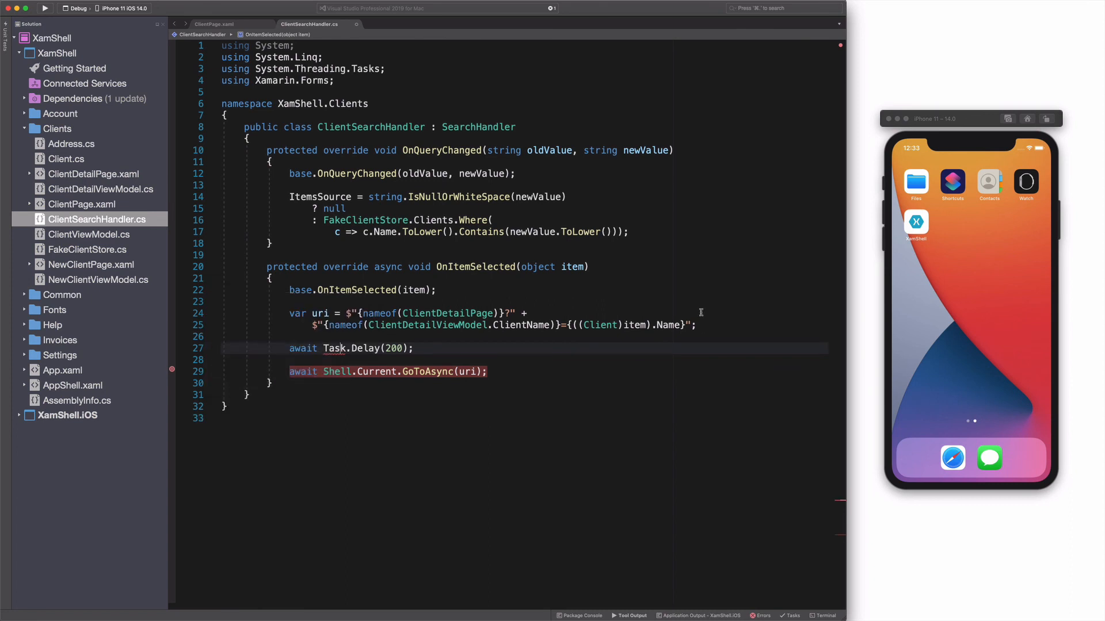
click(45, 8)
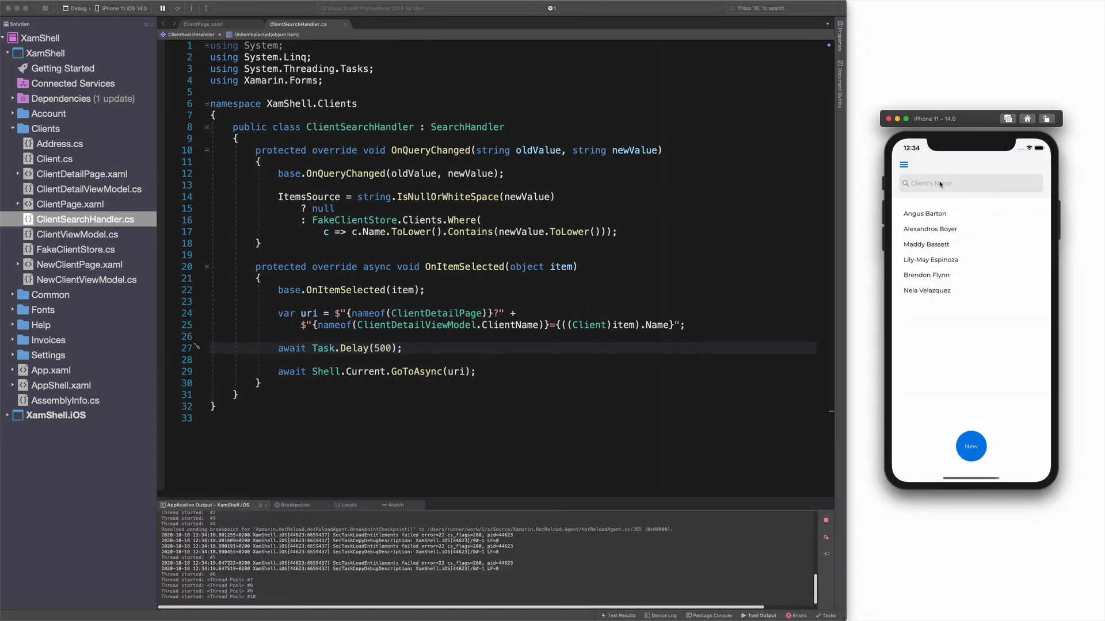
text(Nel)
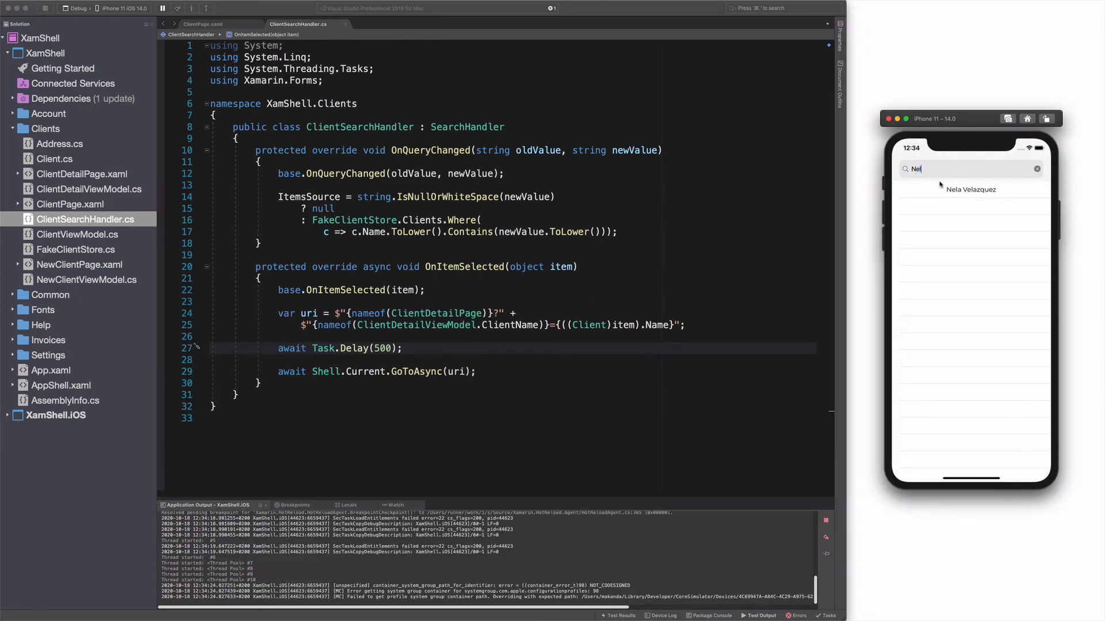
click(972, 189)
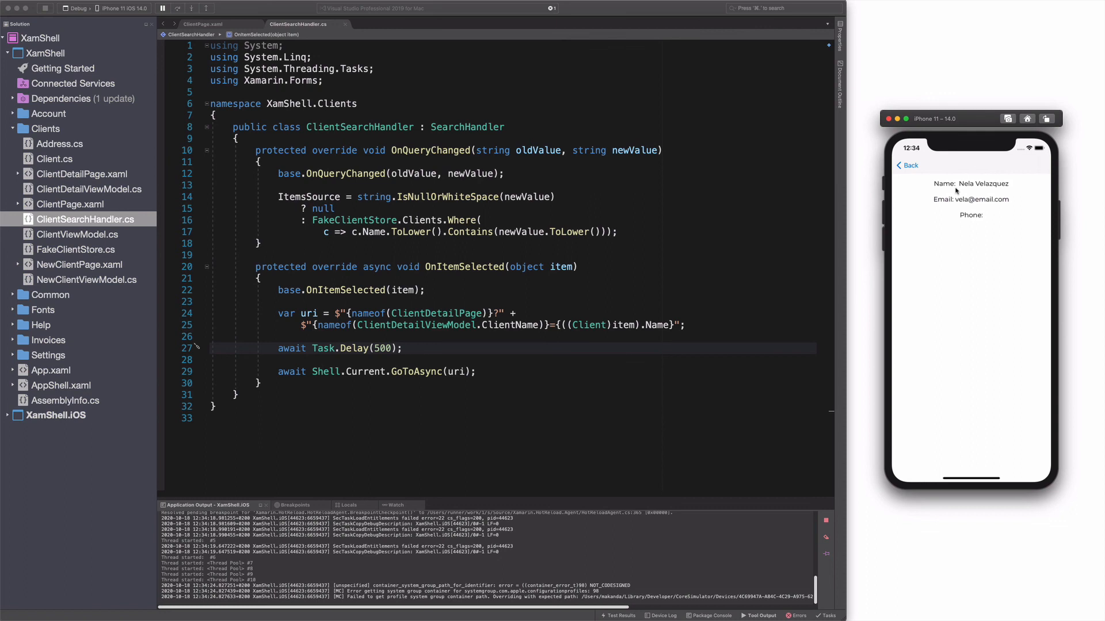
click(908, 164)
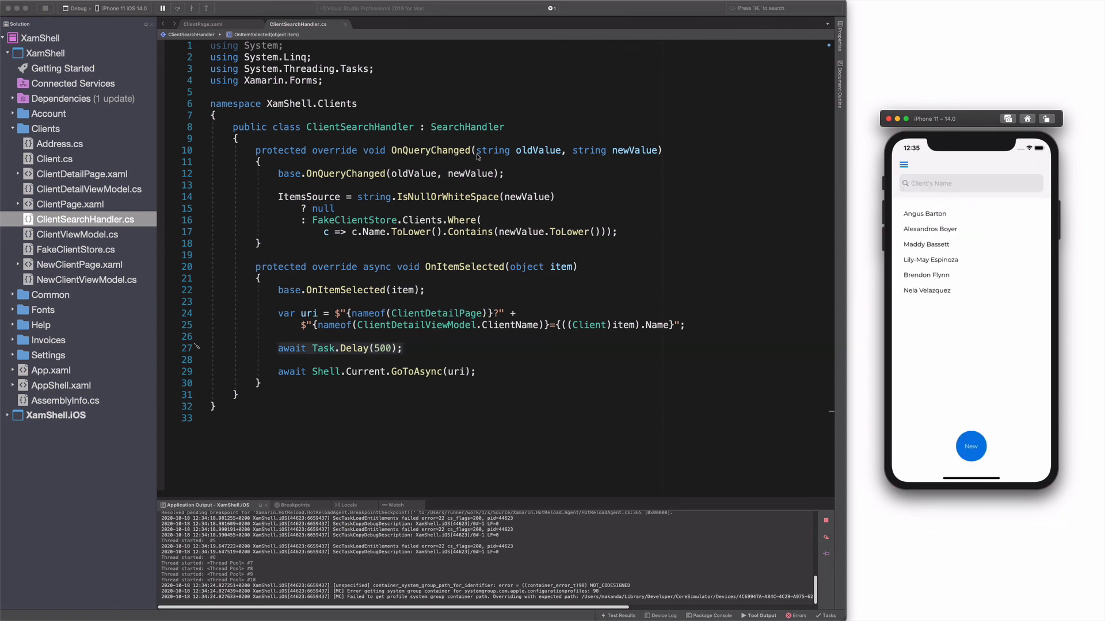